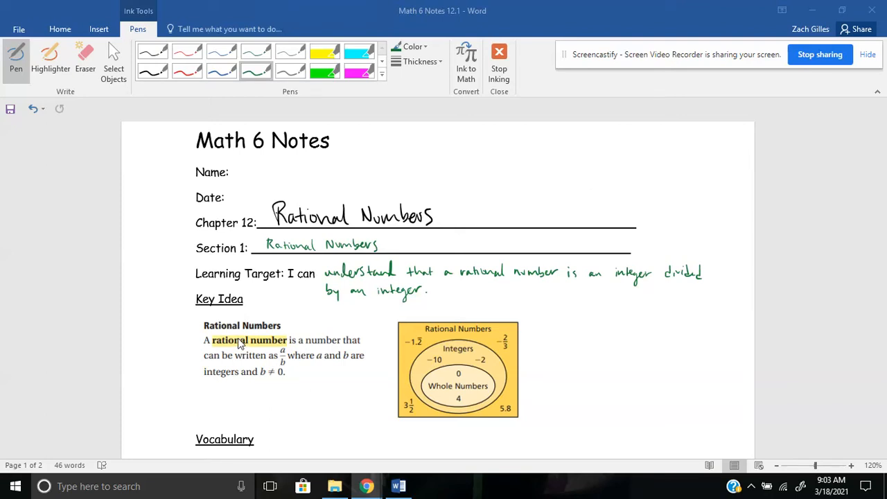
{"action": "mouse_move", "coordinate": [344, 253]}
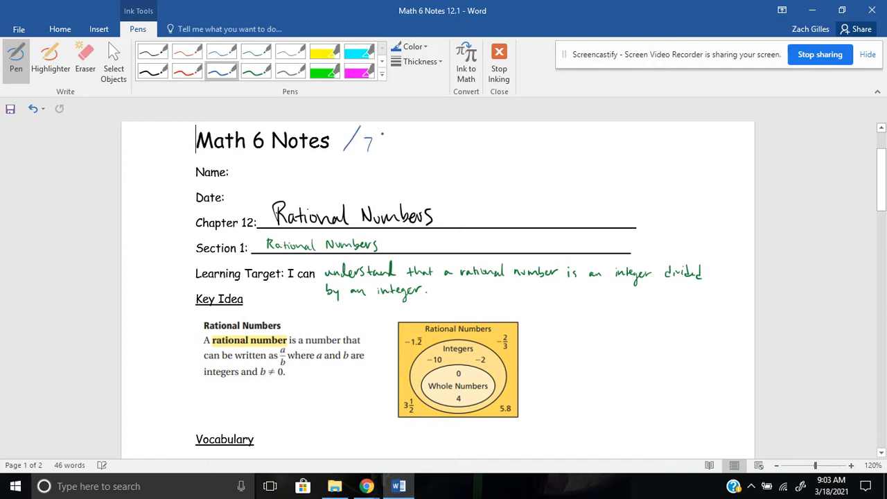
Step: Ink "/ 7th grade Standards" beside the Math 6 Notes title and underline it in blue
{"action": "left_click_drag", "start_coordinate": [377, 149], "coordinate": [415, 150]}
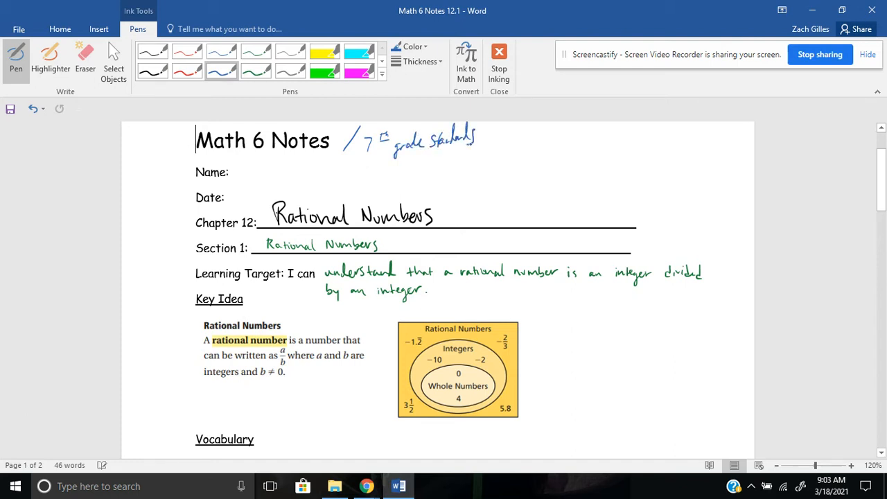
{"action": "left_click_drag", "start_coordinate": [371, 162], "coordinate": [441, 158]}
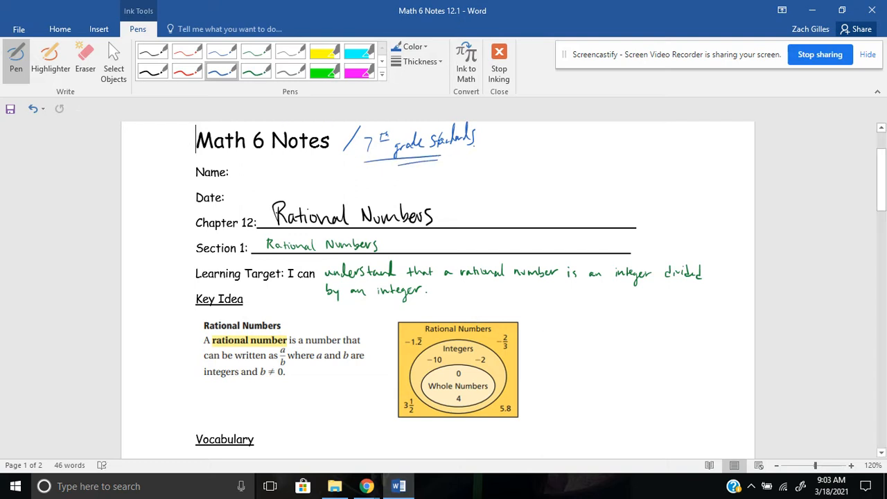
{"action": "mouse_move", "coordinate": [399, 318]}
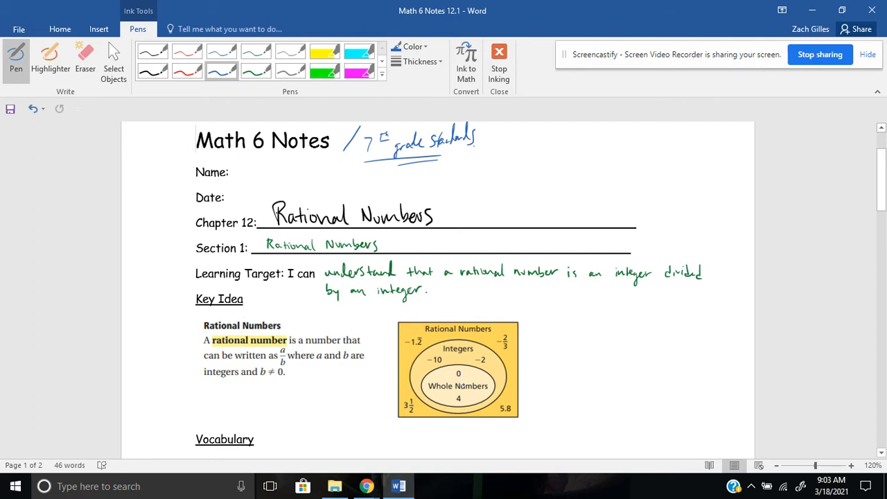
{"action": "left_click", "coordinate": [197, 140]}
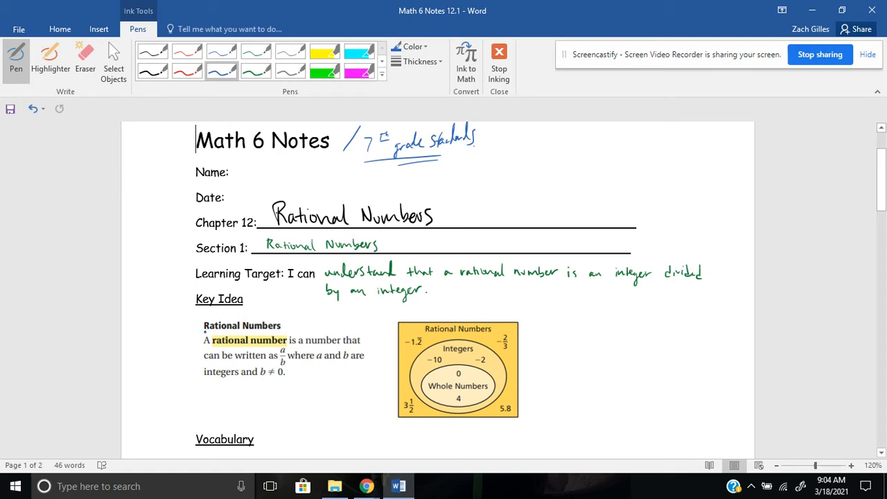
Step: Write "ratio – comparison" in blue ink to the right of the key idea box
{"action": "left_click", "coordinate": [569, 313]}
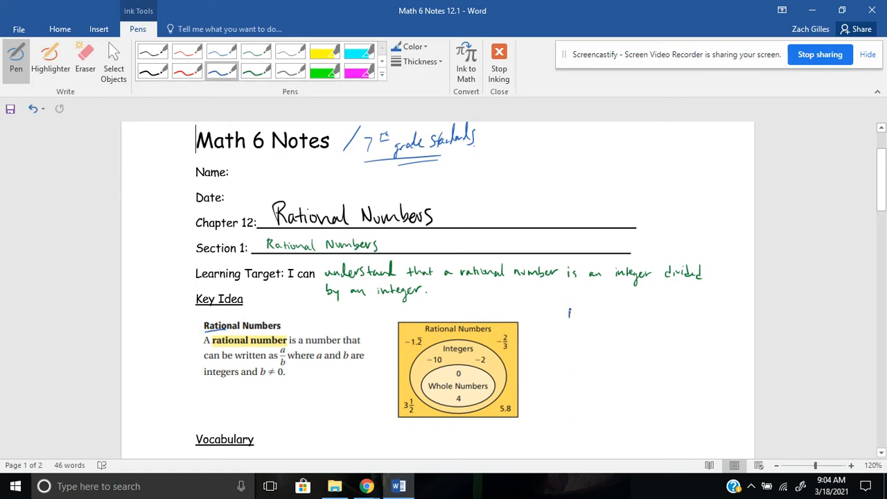
{"action": "left_click_drag", "start_coordinate": [567, 311], "coordinate": [613, 312]}
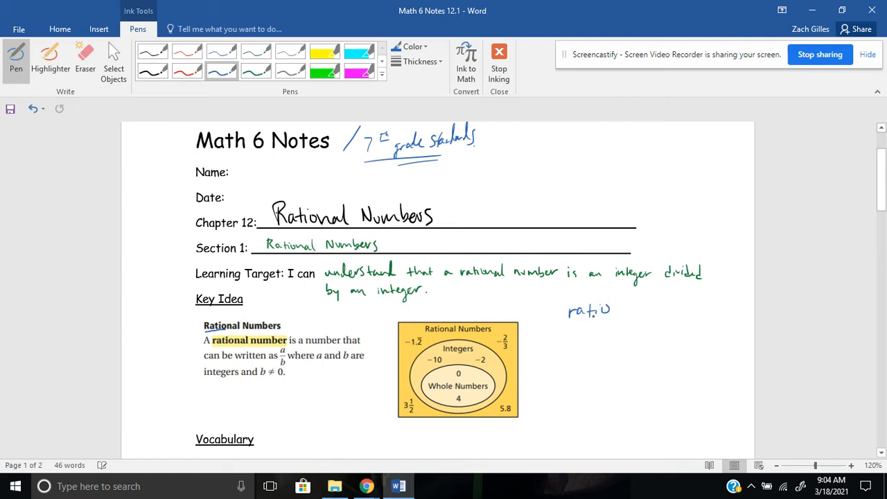
{"action": "left_click_drag", "start_coordinate": [613, 311], "coordinate": [659, 312]}
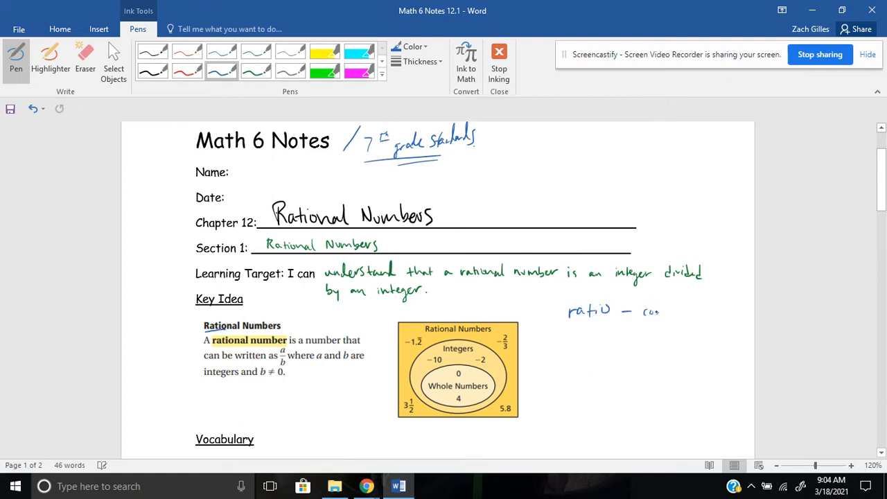
{"action": "left_click_drag", "start_coordinate": [663, 309], "coordinate": [707, 309]}
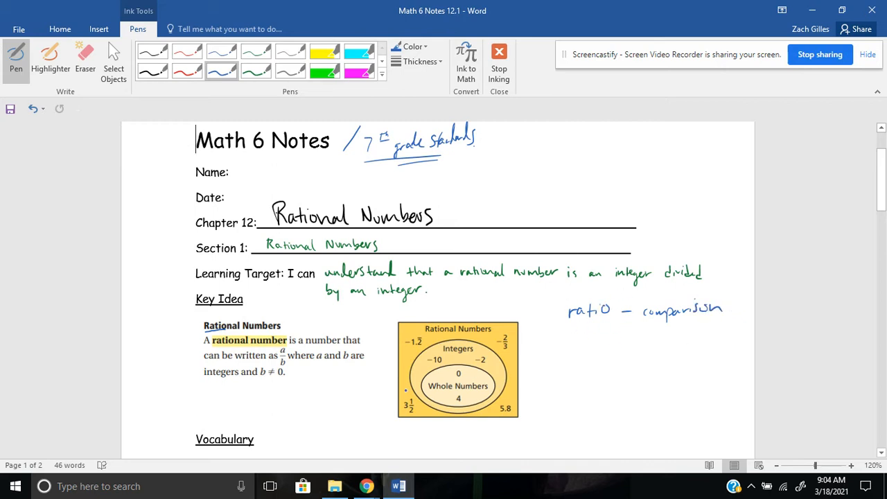
Step: Circle the 3 1/2 in the diagram and add "→ frac or dec." and "1/2 boy girls" notes under ratio
{"action": "left_click_drag", "start_coordinate": [402, 405], "coordinate": [416, 413]}
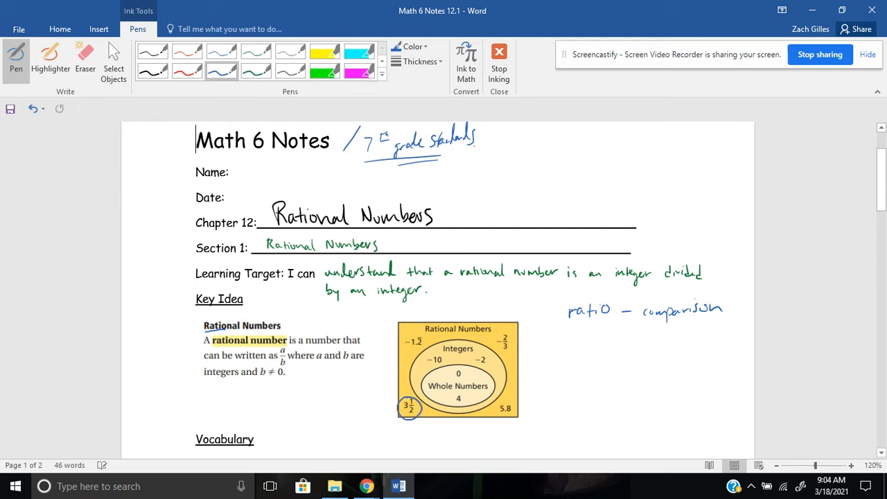
{"action": "left_click_drag", "start_coordinate": [609, 344], "coordinate": [618, 340]}
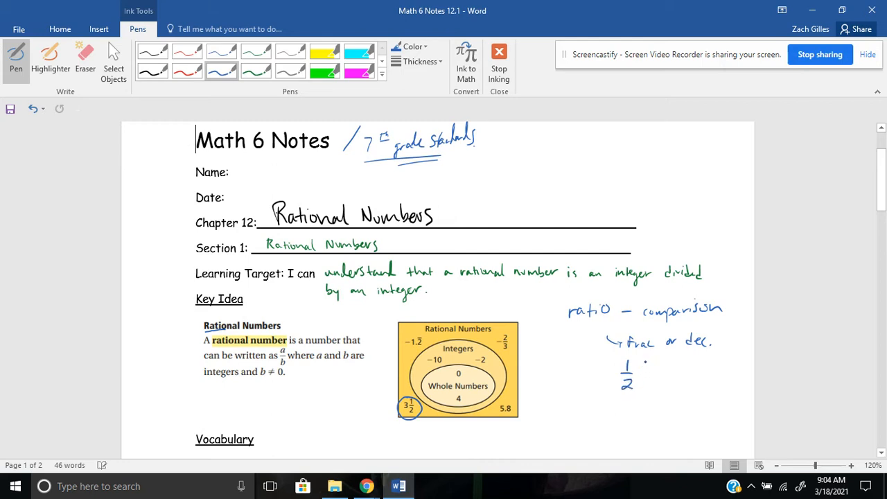
{"action": "left_click_drag", "start_coordinate": [641, 363], "coordinate": [665, 374]}
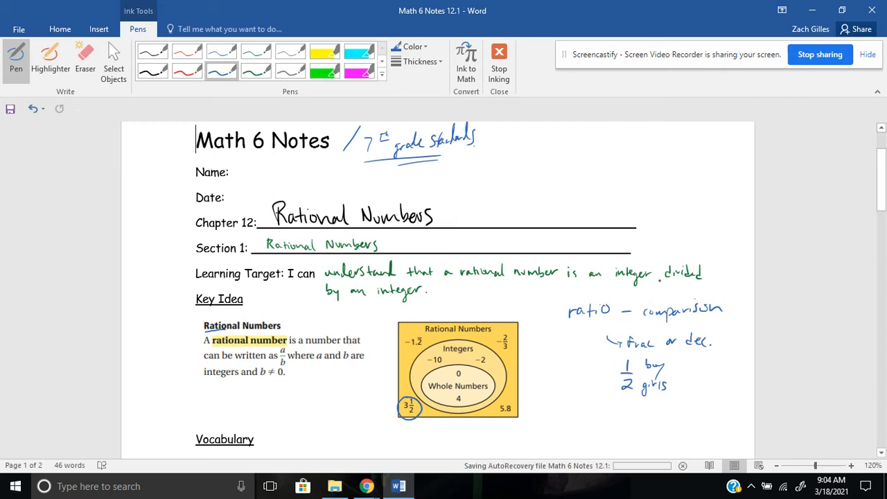
{"action": "left_click", "coordinate": [598, 410]}
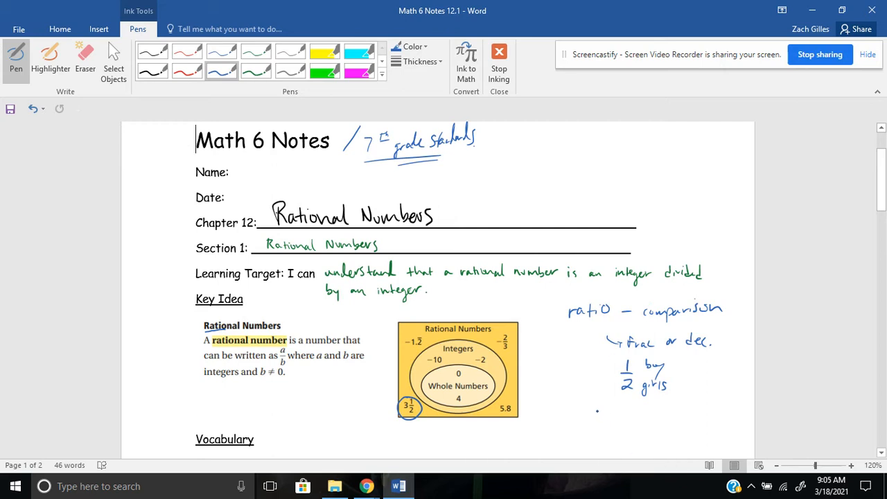
{"action": "mouse_move", "coordinate": [593, 413]}
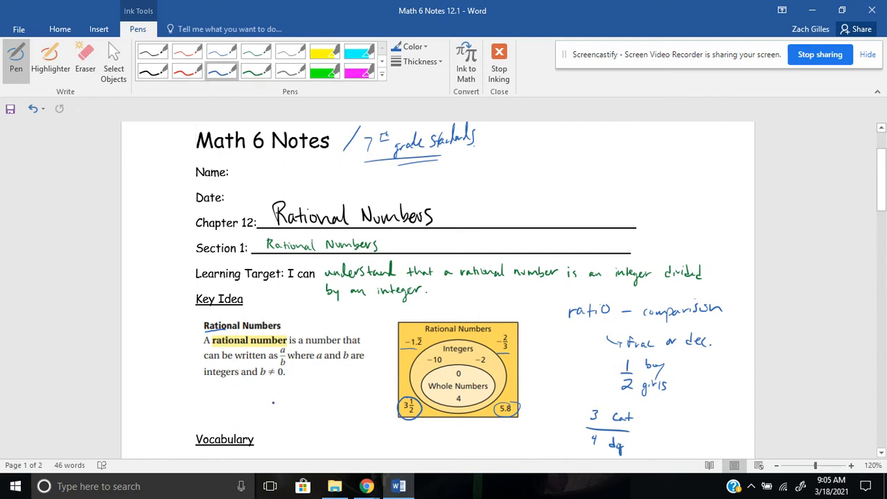
Step: Underline "terminate or repeat" in green and note "stops" with an arrow under terminate
{"action": "scroll", "scroll_direction": "down", "scroll_amount": 3}
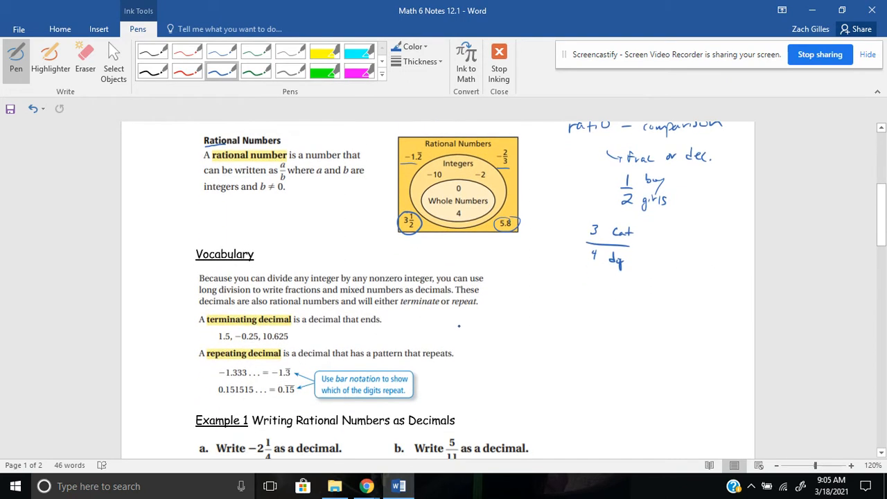
{"action": "scroll", "scroll_direction": "down", "scroll_amount": 3}
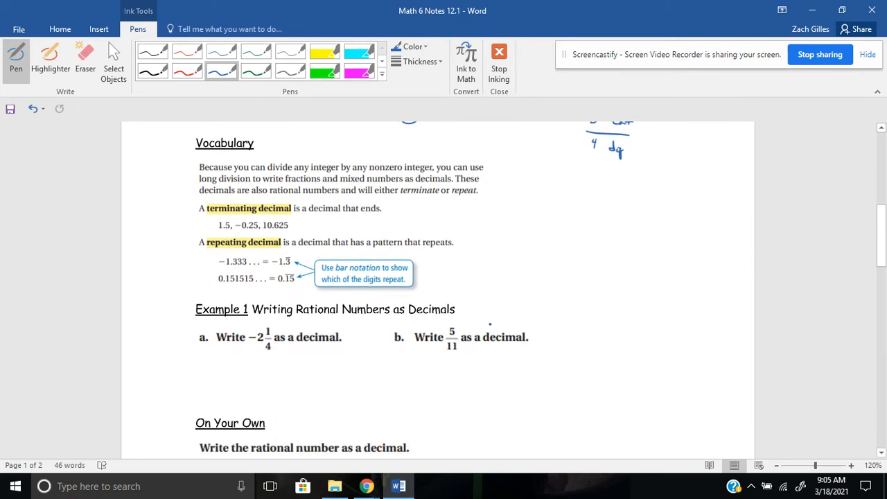
{"action": "left_click", "coordinate": [255, 70]}
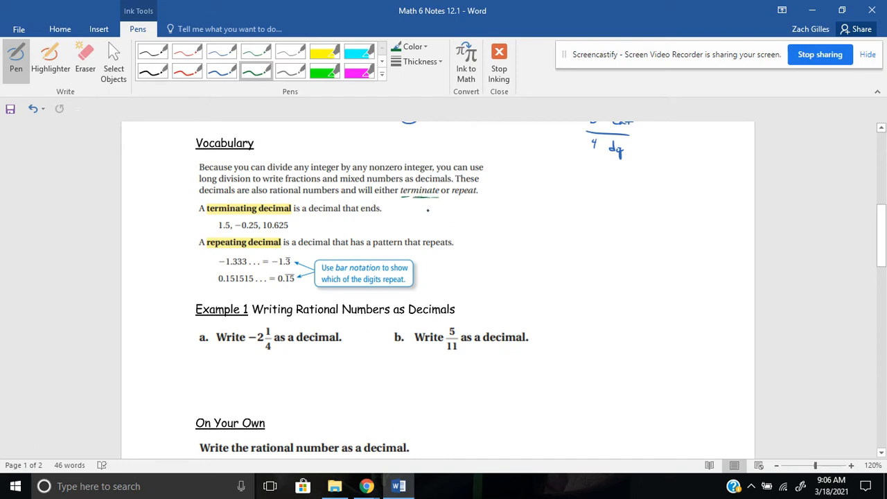
{"action": "left_click_drag", "start_coordinate": [401, 199], "coordinate": [438, 198]}
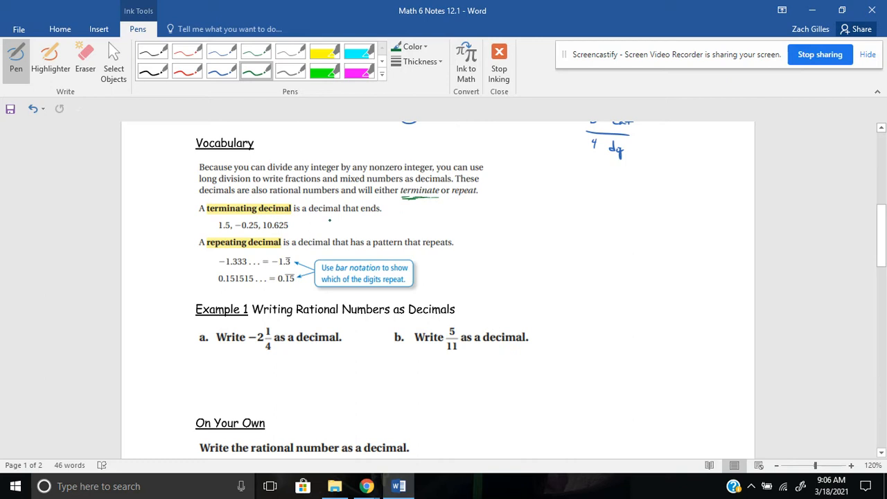
{"action": "left_click_drag", "start_coordinate": [416, 211], "coordinate": [437, 208]}
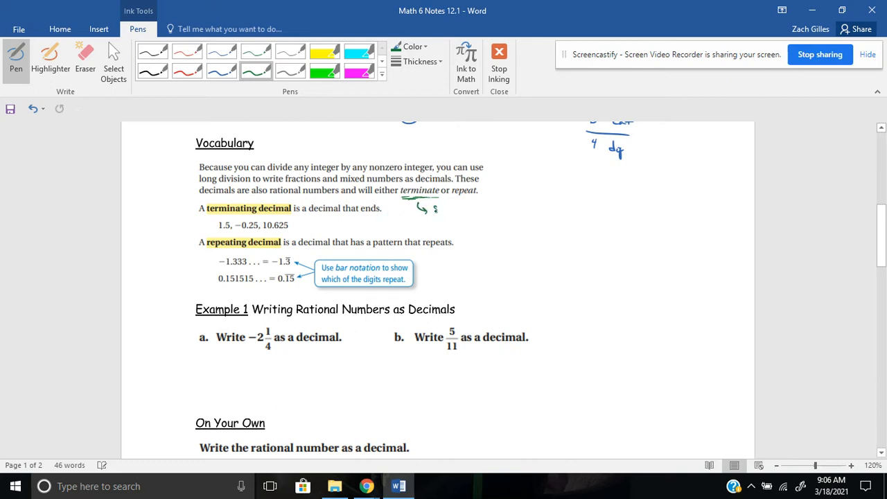
{"action": "left_click_drag", "start_coordinate": [442, 211], "coordinate": [460, 211]}
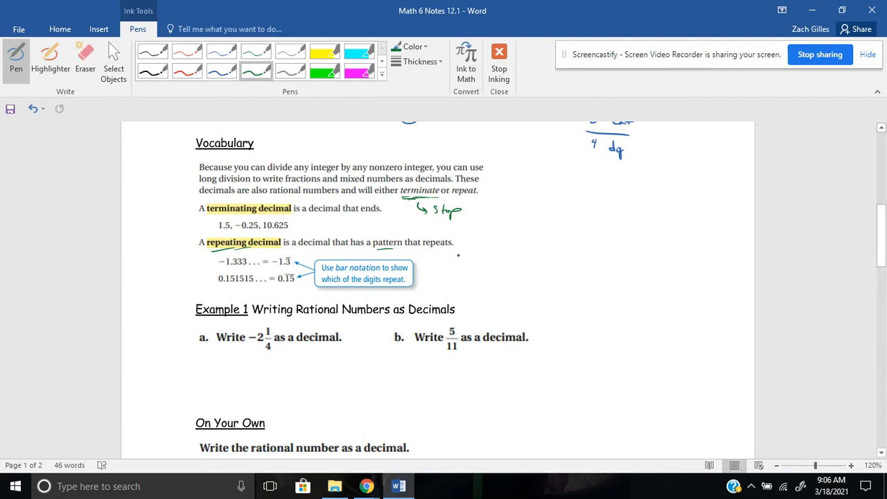
Step: Write the example 1/3 → 0.3333 = 0.3 with a repeat bar beside the repeating-decimal definition
{"action": "left_click_drag", "start_coordinate": [463, 251], "coordinate": [469, 262]}
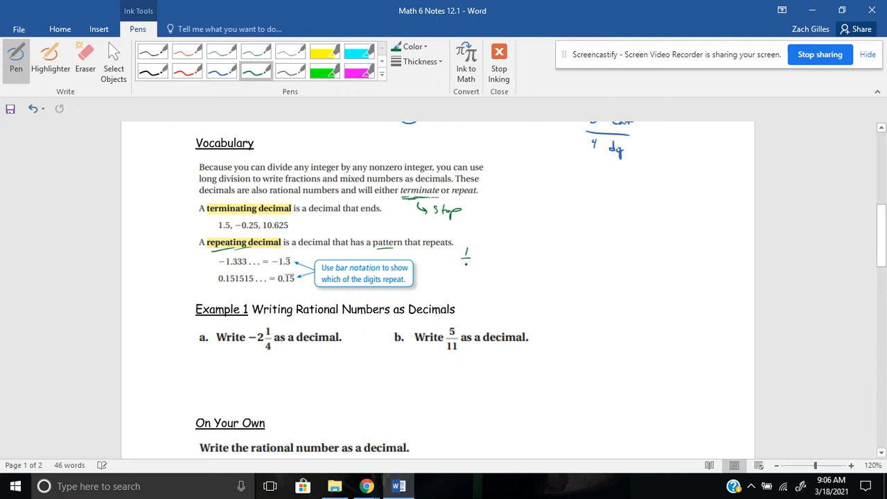
{"action": "left_click_drag", "start_coordinate": [463, 260], "coordinate": [464, 274]}
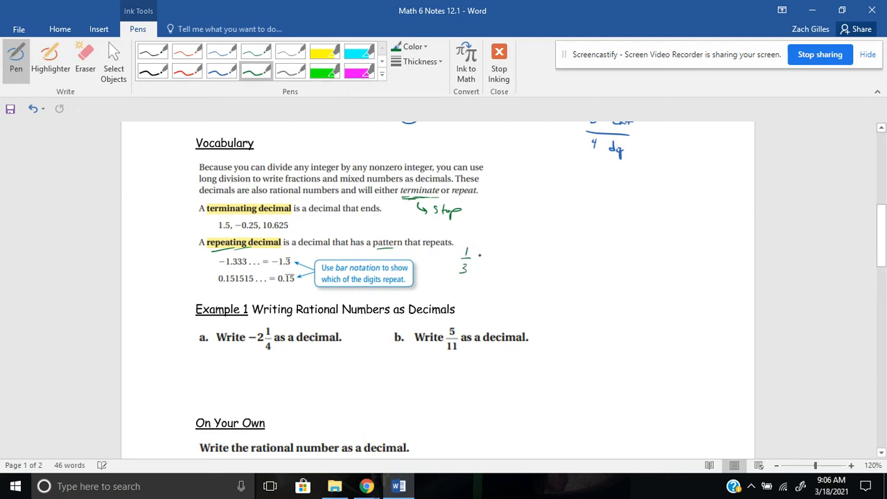
{"action": "left_click_drag", "start_coordinate": [474, 258], "coordinate": [492, 258]}
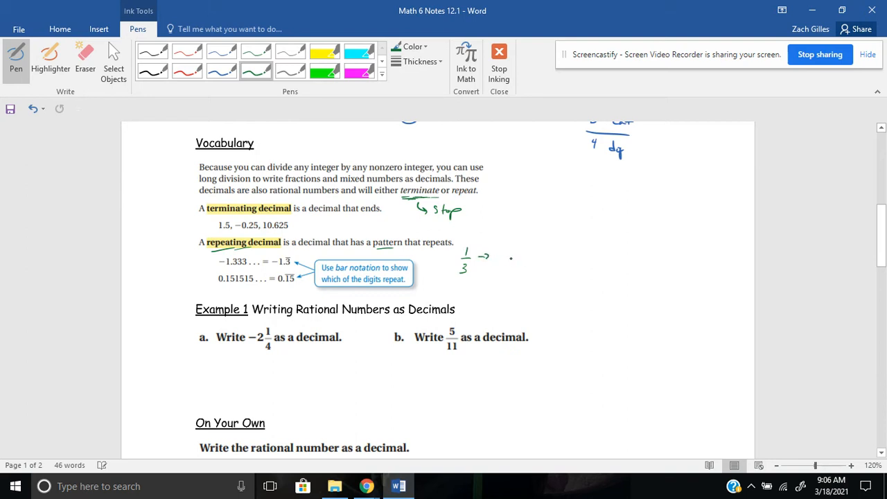
{"action": "left_click_drag", "start_coordinate": [511, 255], "coordinate": [514, 264]}
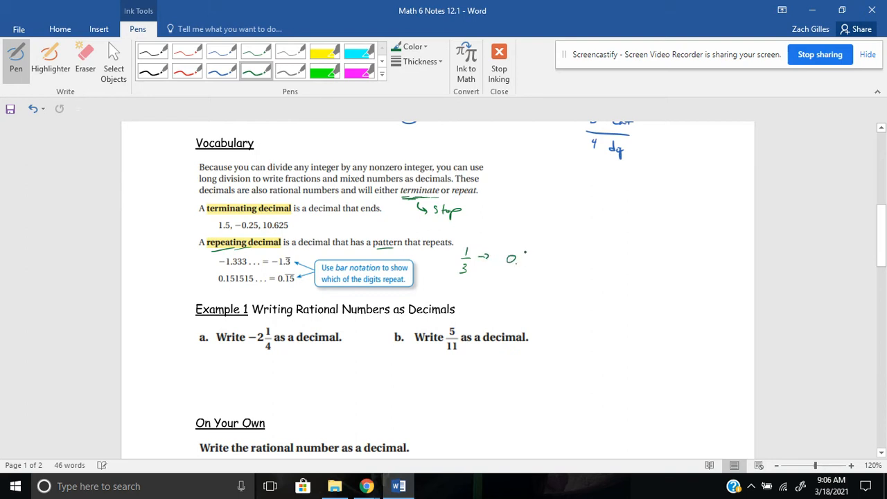
{"action": "left_click_drag", "start_coordinate": [524, 260], "coordinate": [562, 259]}
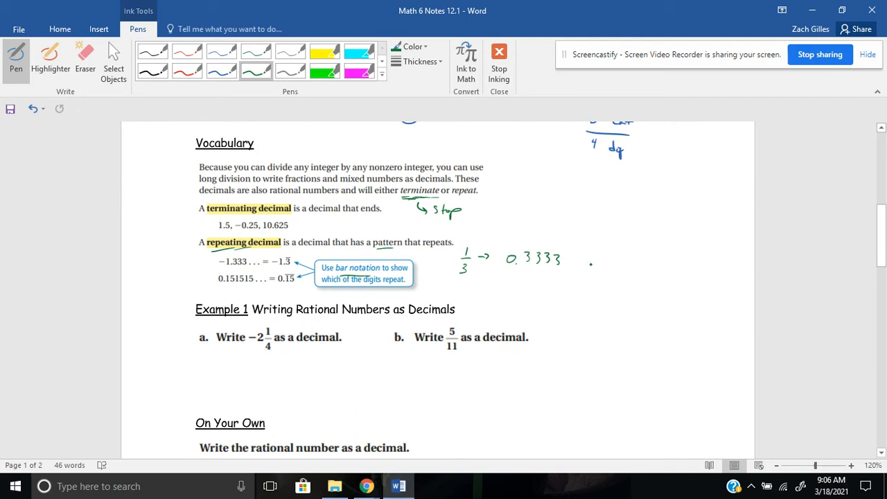
{"action": "left_click_drag", "start_coordinate": [588, 261], "coordinate": [590, 265]}
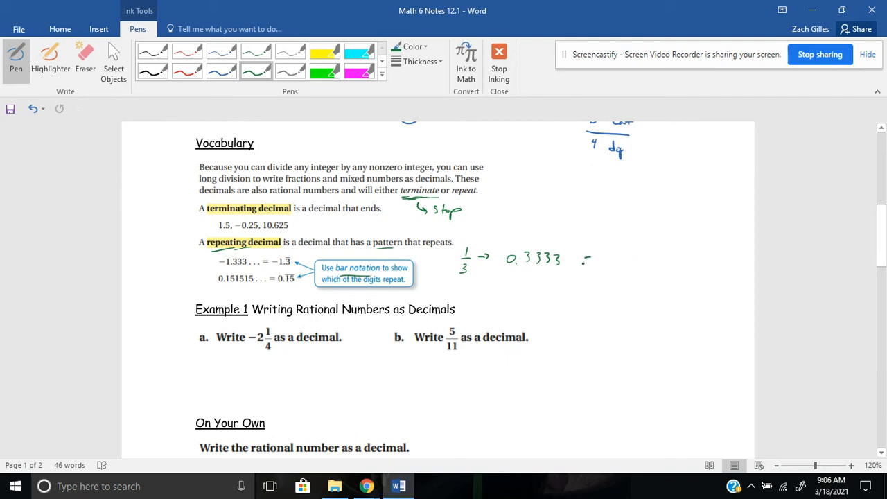
{"action": "left_click_drag", "start_coordinate": [585, 262], "coordinate": [655, 262]}
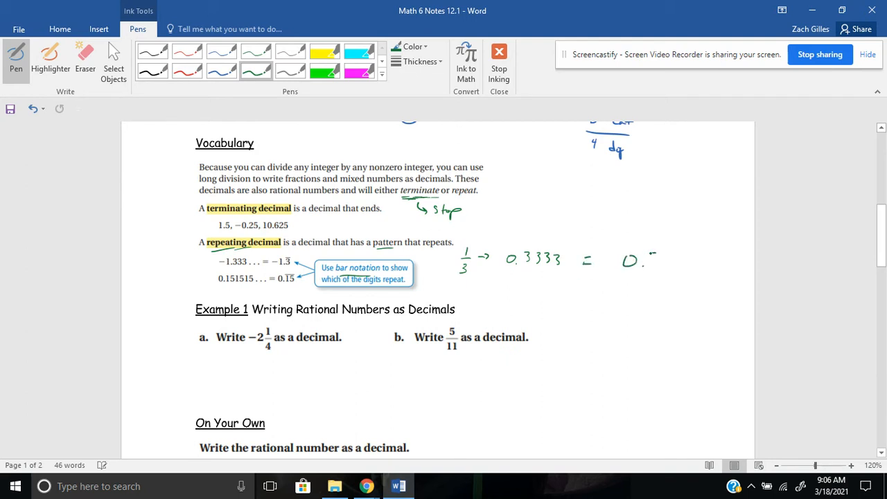
{"action": "left_click_drag", "start_coordinate": [639, 249], "coordinate": [660, 250]}
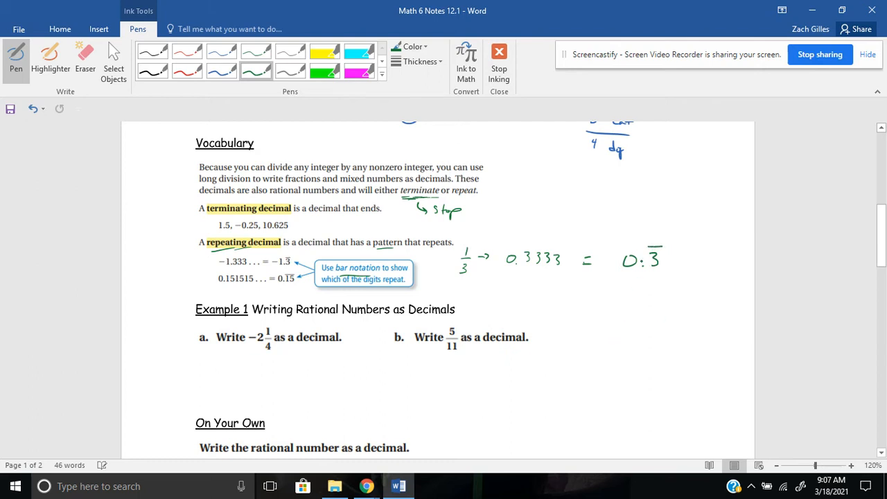
{"action": "mouse_move", "coordinate": [768, 271]}
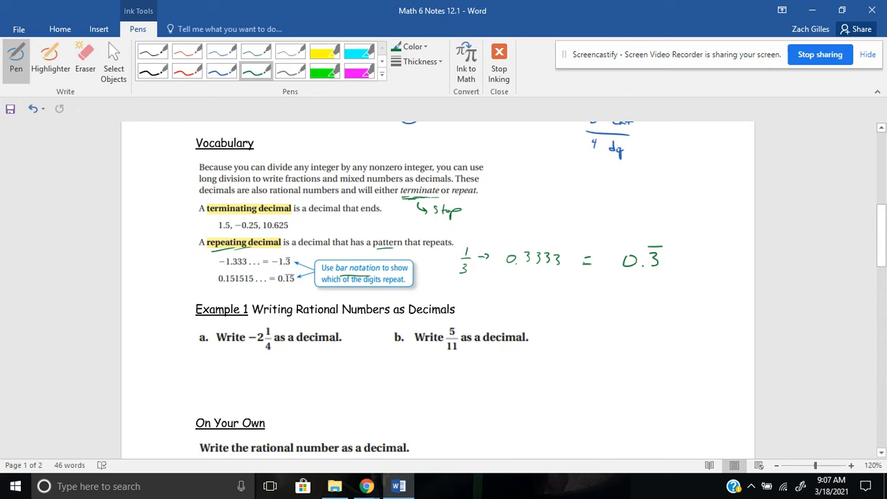
Step: At Example 1a, circle the mixed number −2¼ and start the answer −2. beneath it
{"action": "scroll", "scroll_direction": "down", "scroll_amount": 3}
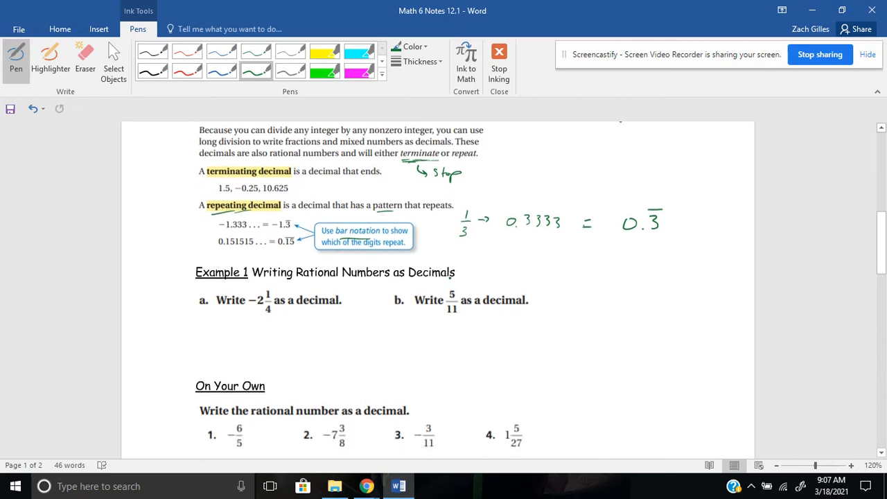
{"action": "scroll", "scroll_direction": "down", "scroll_amount": 3}
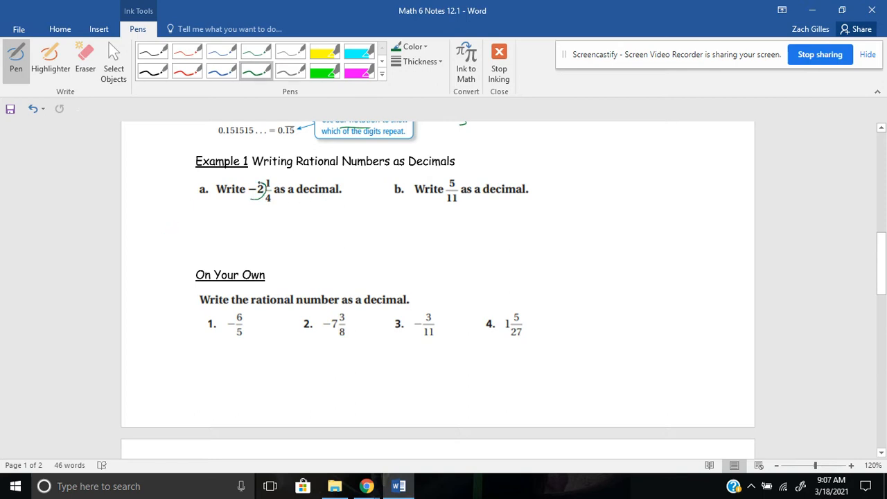
{"action": "left_click_drag", "start_coordinate": [247, 183], "coordinate": [263, 197]}
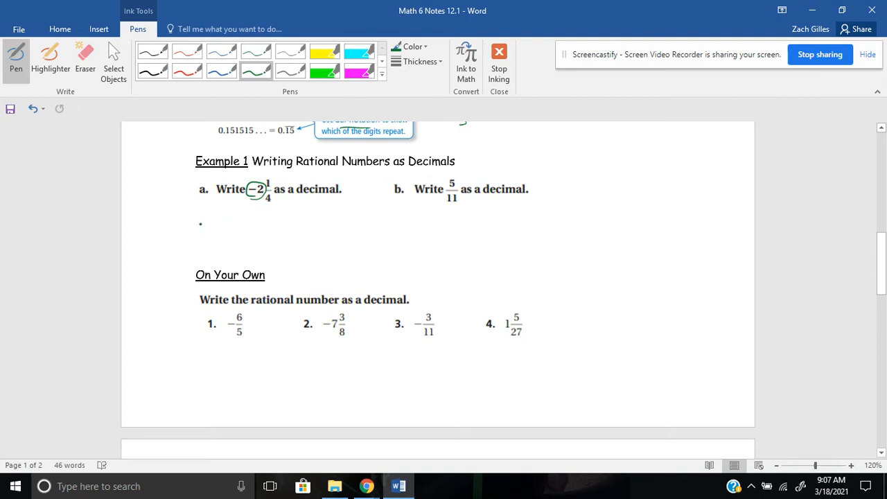
{"action": "left_click_drag", "start_coordinate": [155, 211], "coordinate": [145, 216]}
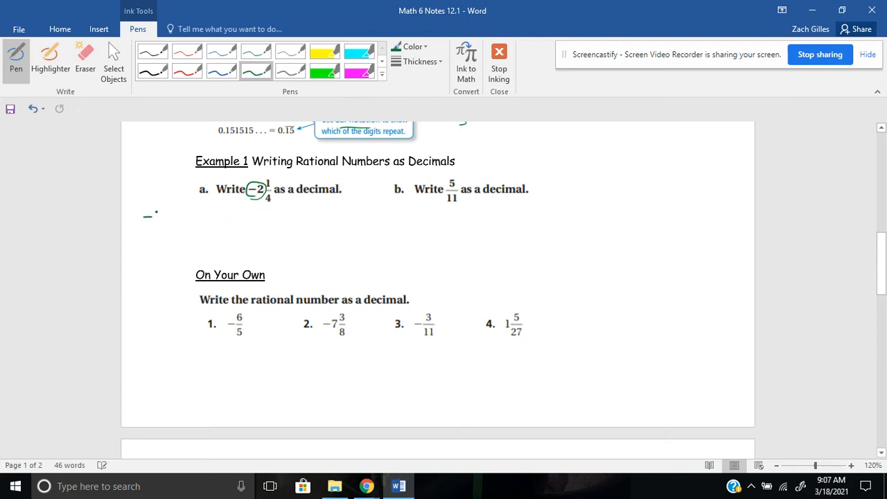
{"action": "left_click_drag", "start_coordinate": [146, 222], "coordinate": [178, 208]}
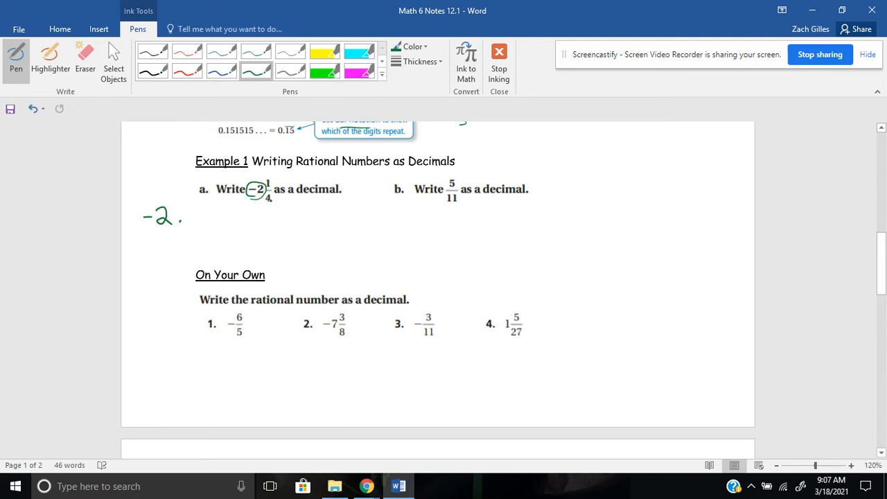
Step: Write 1/4 → with a fraction bar over a new denominator of 100 below the answer
{"action": "left_click", "coordinate": [145, 253]}
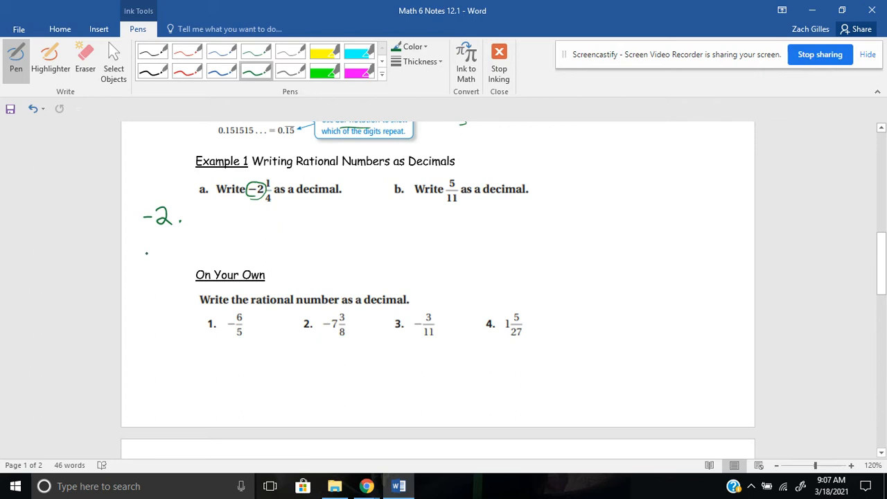
{"action": "left_click_drag", "start_coordinate": [142, 249], "coordinate": [141, 262]}
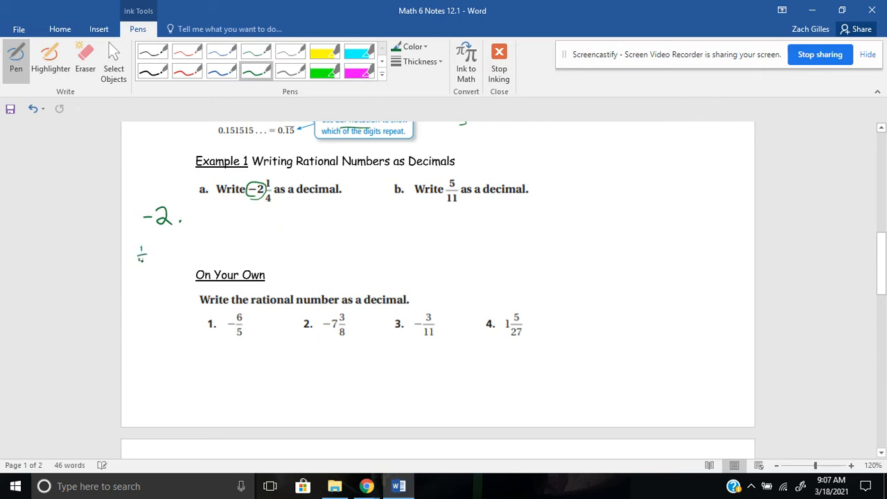
{"action": "left_click_drag", "start_coordinate": [142, 249], "coordinate": [163, 258]}
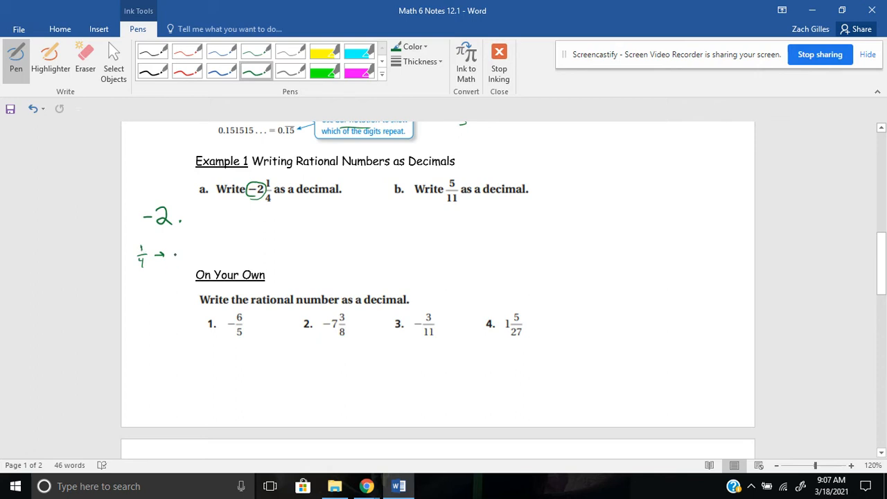
{"action": "left_click_drag", "start_coordinate": [178, 255], "coordinate": [200, 252]}
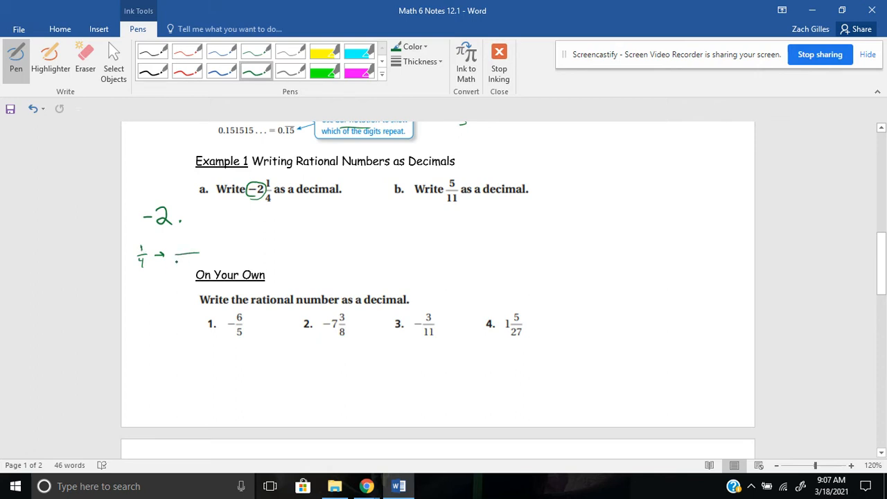
{"action": "left_click_drag", "start_coordinate": [174, 266], "coordinate": [196, 261]}
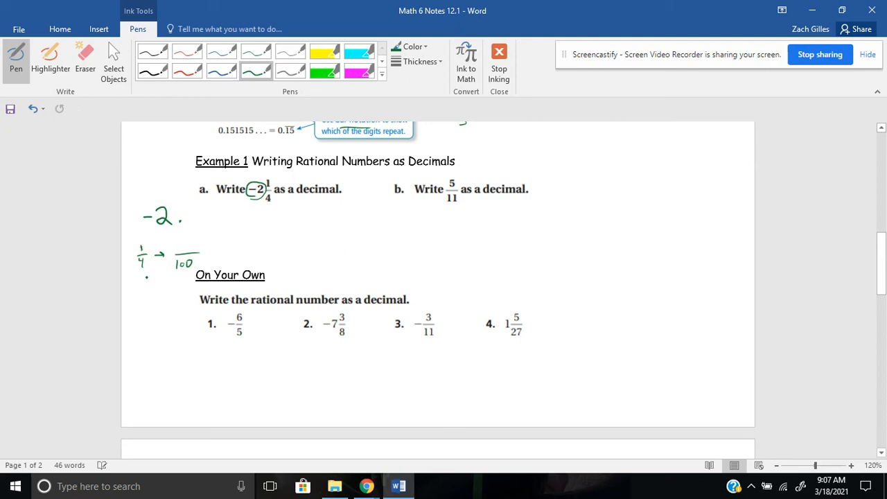
Step: Add circled ×25 arrows giving 25/100, then complete the answer as −2.25
{"action": "left_click_drag", "start_coordinate": [146, 280], "coordinate": [177, 280]}
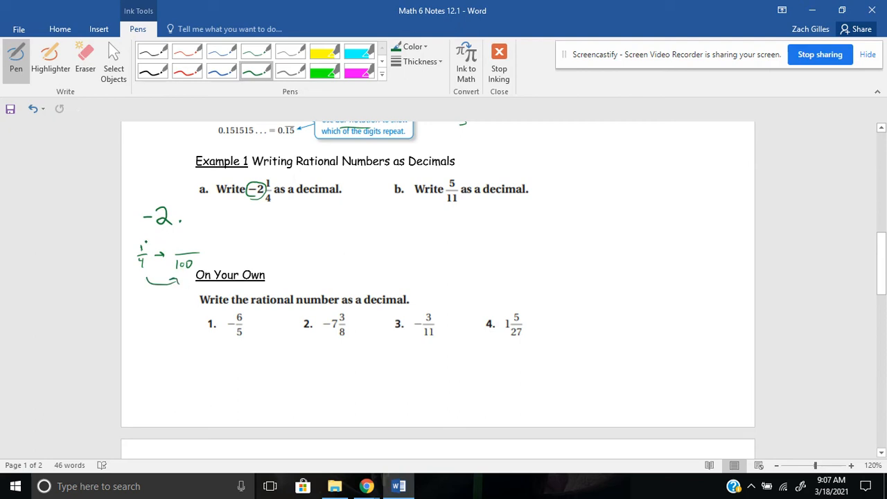
{"action": "left_click_drag", "start_coordinate": [145, 238], "coordinate": [171, 239]}
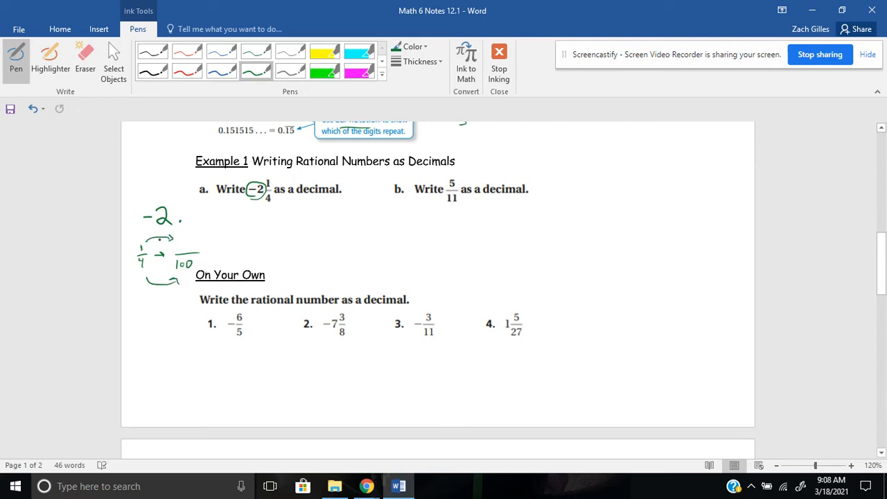
{"action": "left_click_drag", "start_coordinate": [152, 277], "coordinate": [166, 280]}
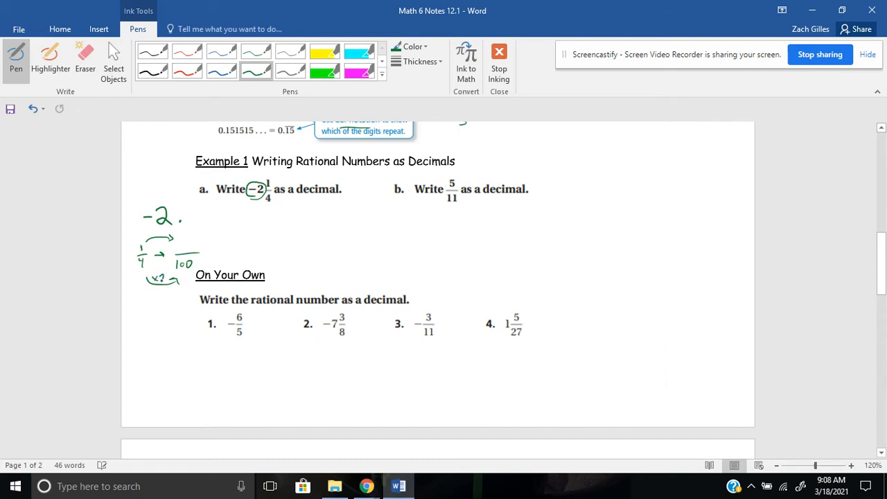
{"action": "left_click_drag", "start_coordinate": [150, 280], "coordinate": [178, 271]}
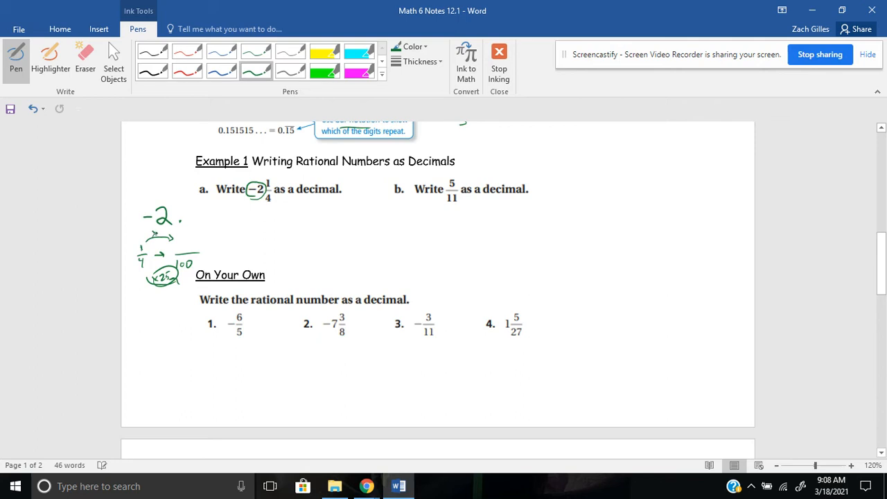
{"action": "left_click_drag", "start_coordinate": [179, 243], "coordinate": [188, 251]}
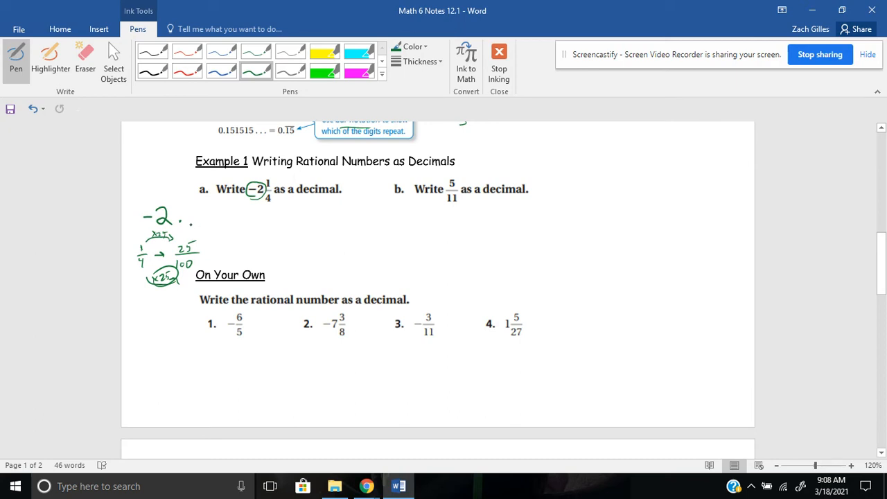
{"action": "left_click_drag", "start_coordinate": [201, 222], "coordinate": [233, 222]}
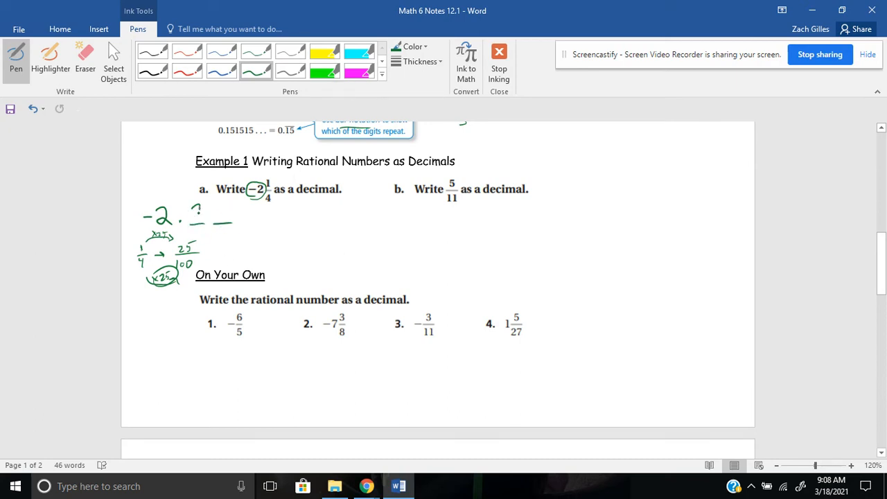
{"action": "left_click_drag", "start_coordinate": [194, 215], "coordinate": [236, 222]}
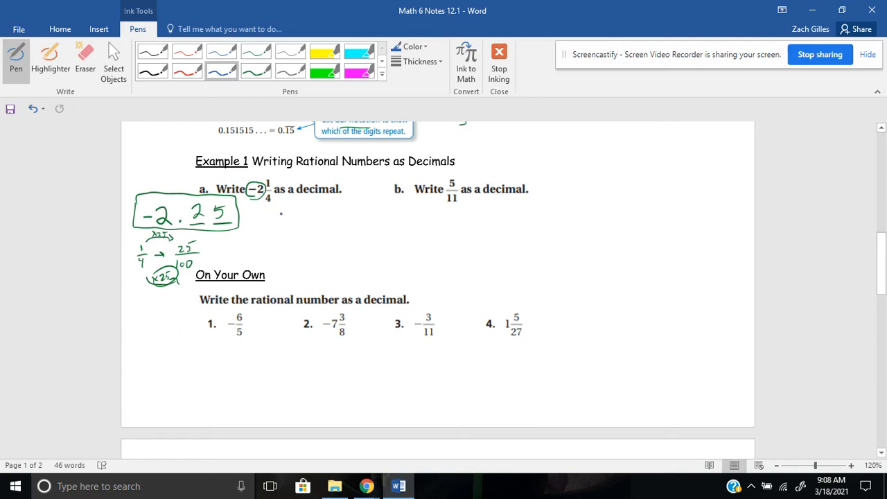
Step: Write the improper fraction −9/4 and set up the long division of 4 into 9 beside example a
{"action": "left_click_drag", "start_coordinate": [283, 210], "coordinate": [284, 225]}
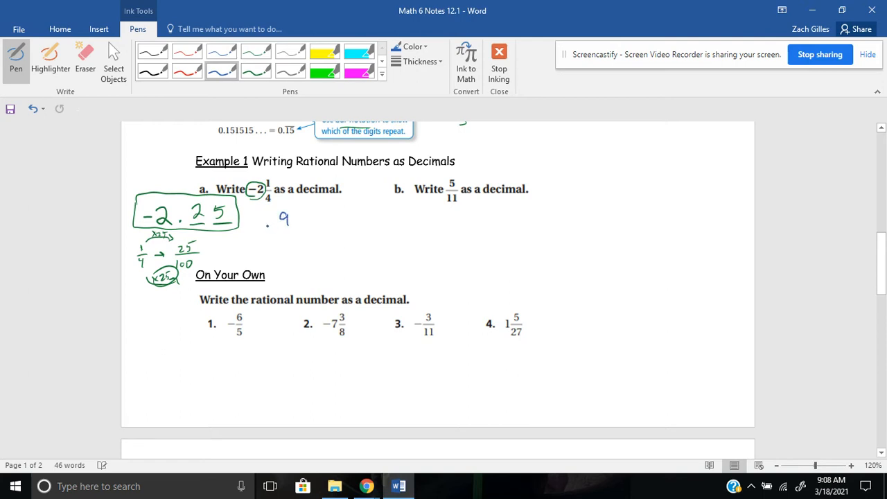
{"action": "left_click_drag", "start_coordinate": [266, 227], "coordinate": [293, 247]}
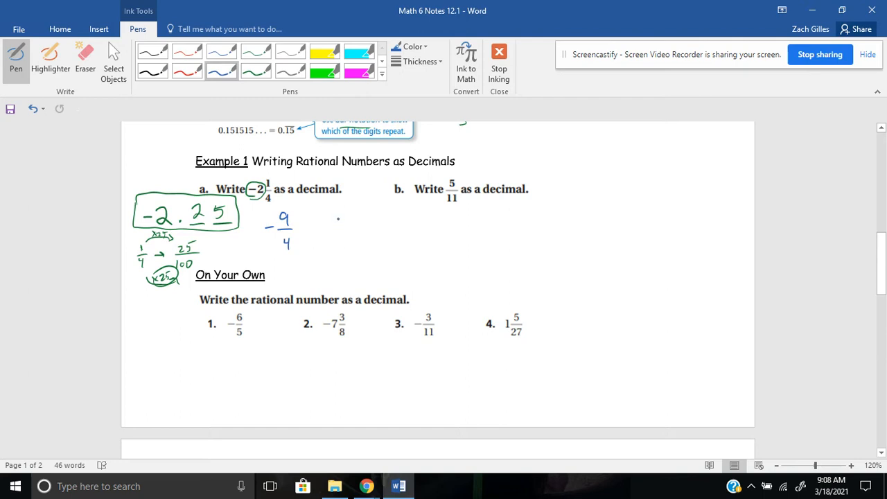
{"action": "left_click_drag", "start_coordinate": [332, 233], "coordinate": [340, 224]}
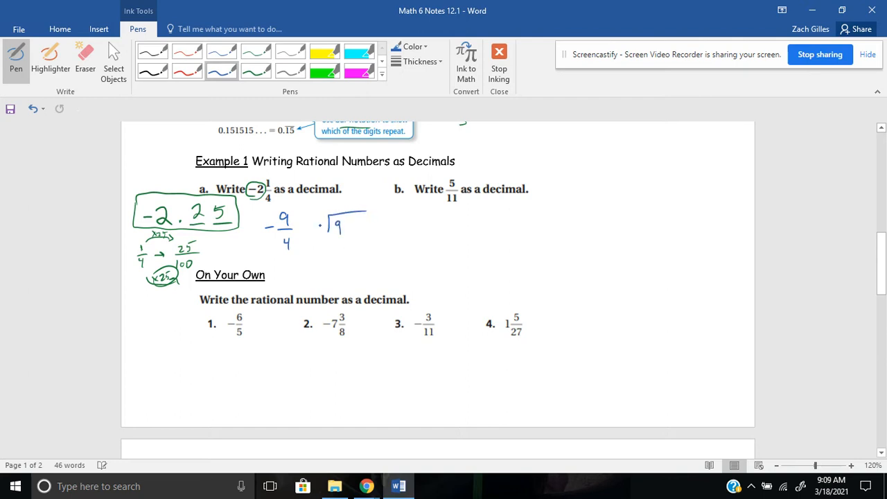
{"action": "left_click_drag", "start_coordinate": [316, 233], "coordinate": [322, 221]}
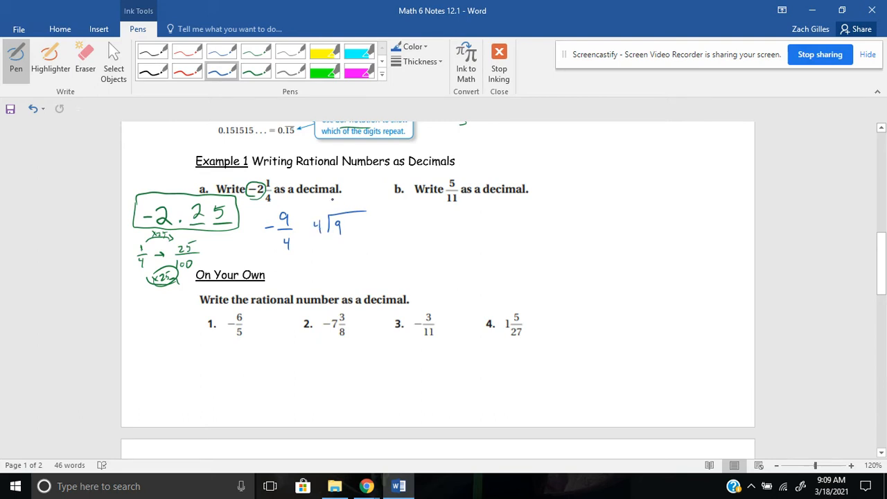
Step: Carry out 4 into 9.00 (2, −8, remainder 1, bring down 0) to confirm the boxed −2.25
{"action": "left_click_drag", "start_coordinate": [332, 208], "coordinate": [339, 206]}
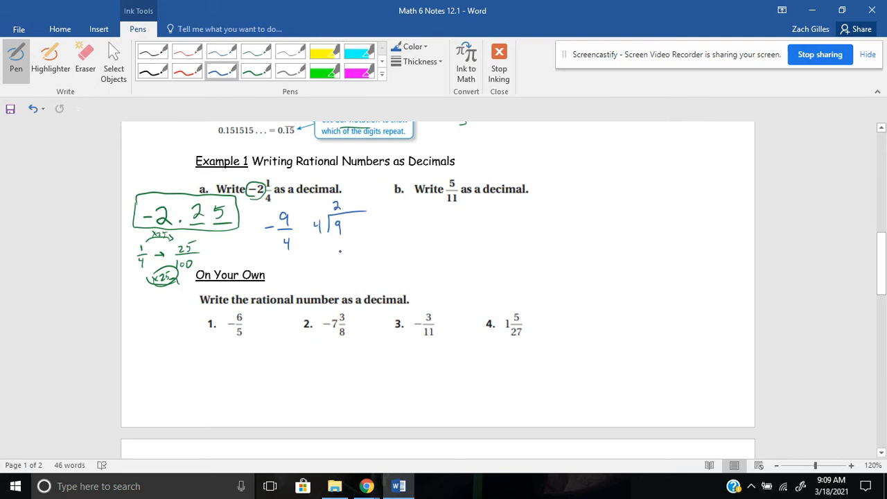
{"action": "left_click_drag", "start_coordinate": [335, 247], "coordinate": [360, 255]}
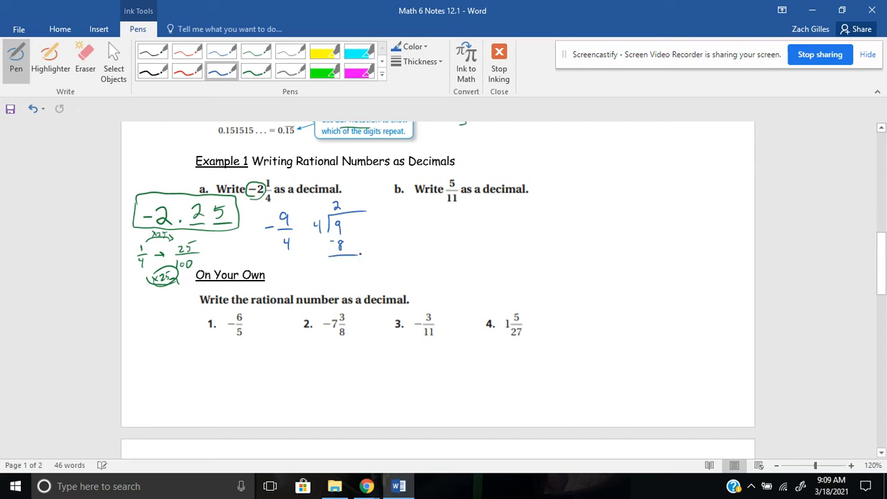
{"action": "left_click_drag", "start_coordinate": [344, 262], "coordinate": [344, 278]}
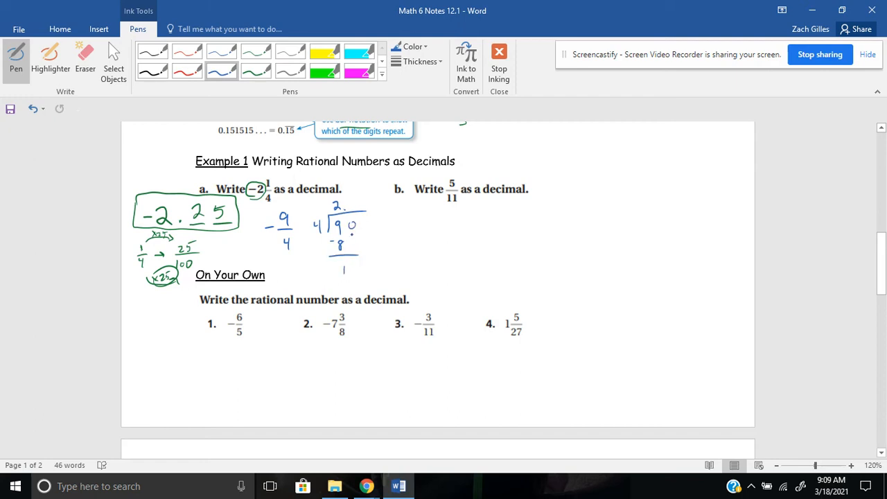
{"action": "left_click_drag", "start_coordinate": [347, 236], "coordinate": [354, 252]}
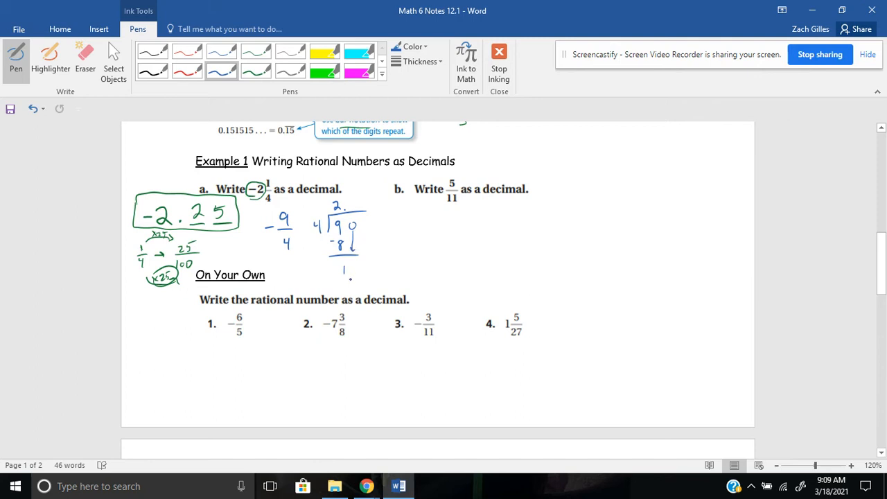
{"action": "left_click_drag", "start_coordinate": [344, 269], "coordinate": [357, 272]}
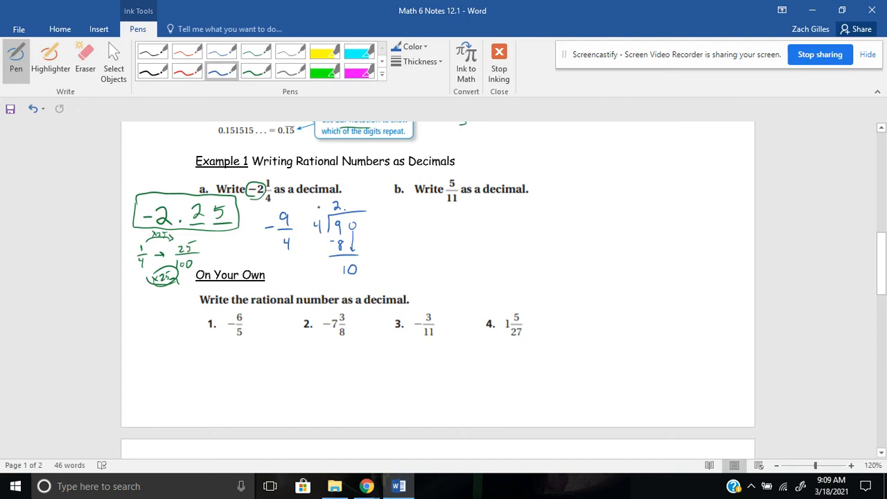
{"action": "left_click_drag", "start_coordinate": [346, 208], "coordinate": [361, 208]}
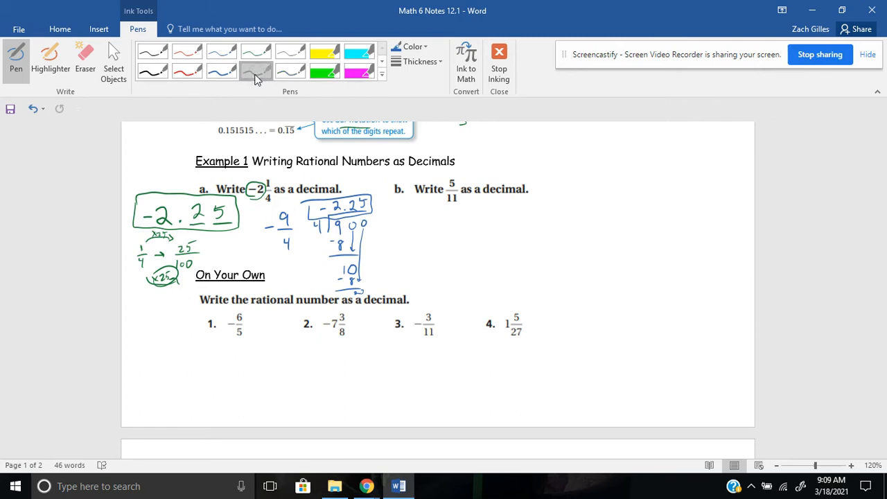
Step: With the green pen, set up example b as 11 dividing into 5 with a division bracket
{"action": "left_click", "coordinate": [255, 72]}
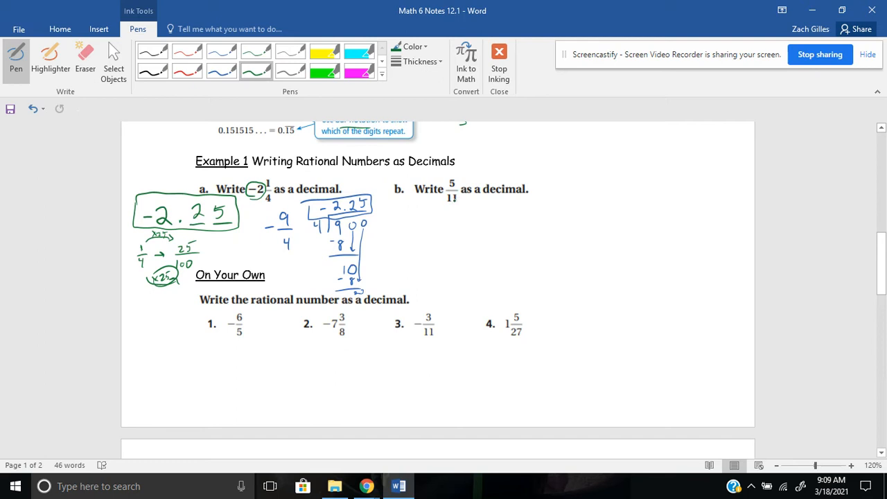
{"action": "left_click", "coordinate": [513, 211]}
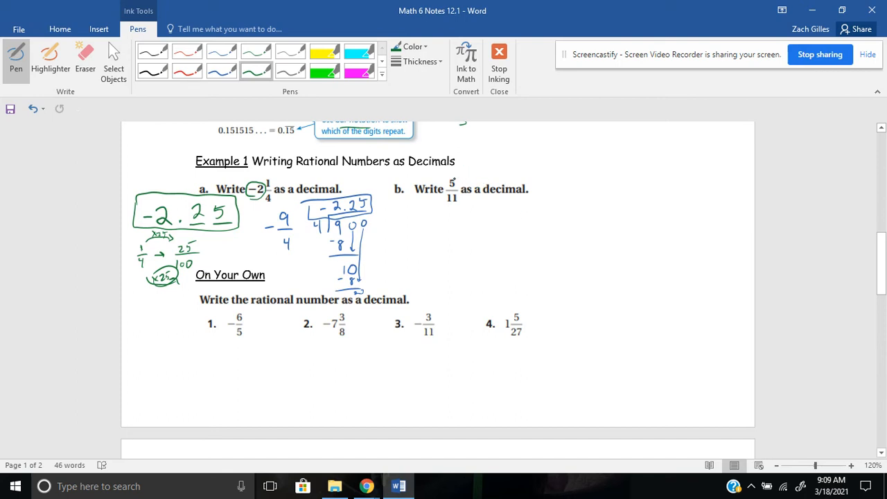
{"action": "left_click_drag", "start_coordinate": [544, 242], "coordinate": [552, 230]}
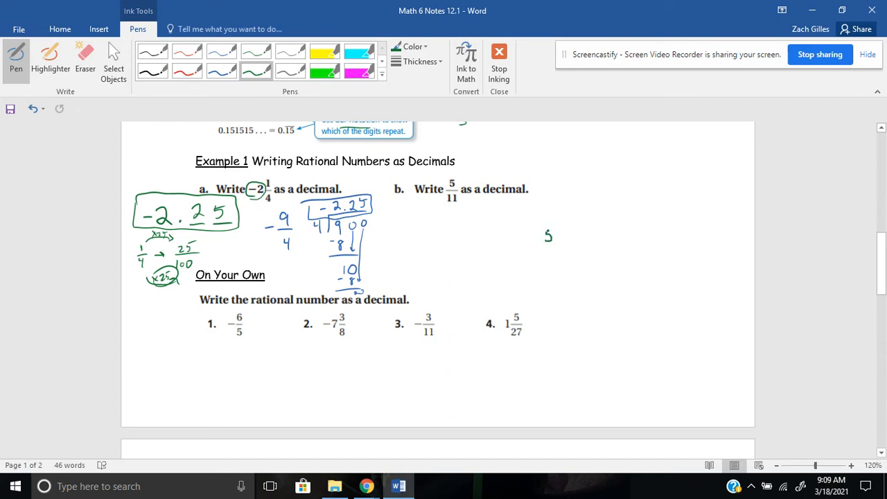
{"action": "left_click_drag", "start_coordinate": [533, 247], "coordinate": [566, 224]}
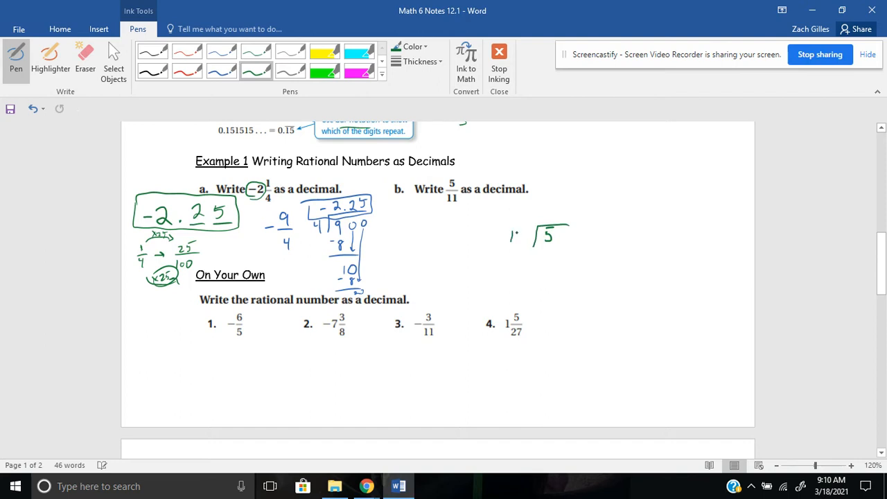
{"action": "left_click_drag", "start_coordinate": [506, 235], "coordinate": [520, 235]}
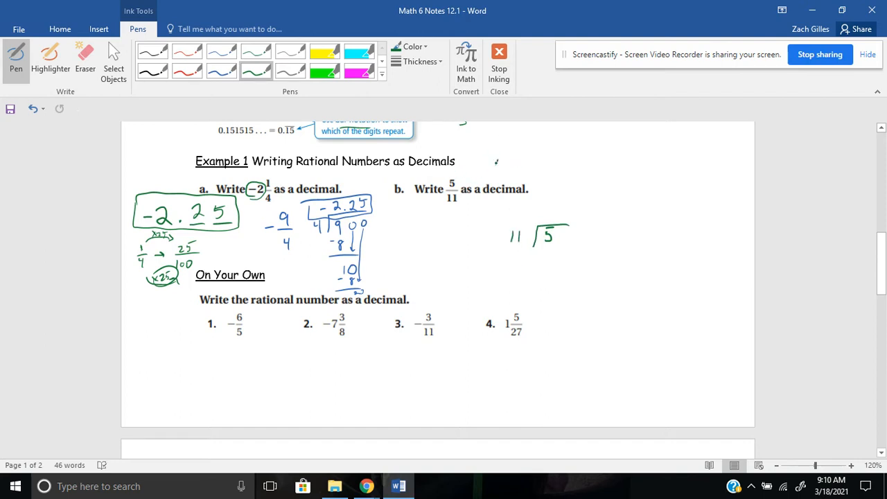
Step: Add a starred side note showing 5 into 11 labelled incorrect and 11/5, both crossed out
{"action": "left_click_drag", "start_coordinate": [492, 166], "coordinate": [510, 154]}
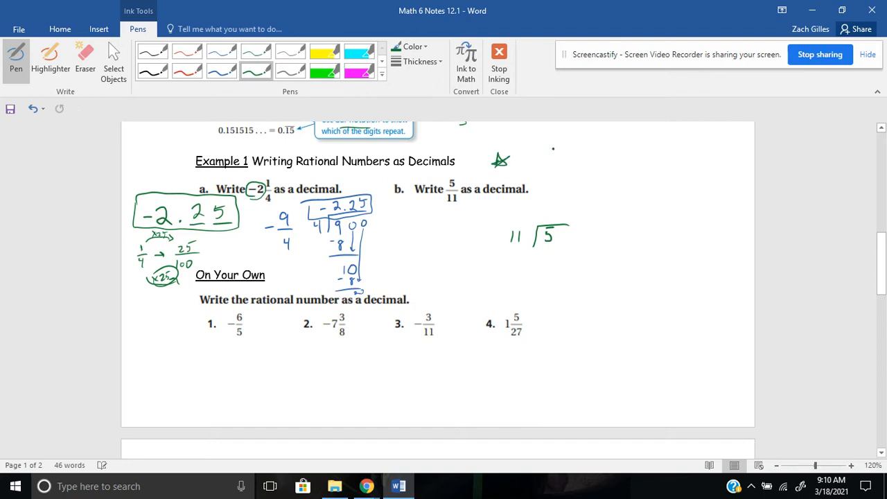
{"action": "left_click_drag", "start_coordinate": [533, 155], "coordinate": [563, 146]}
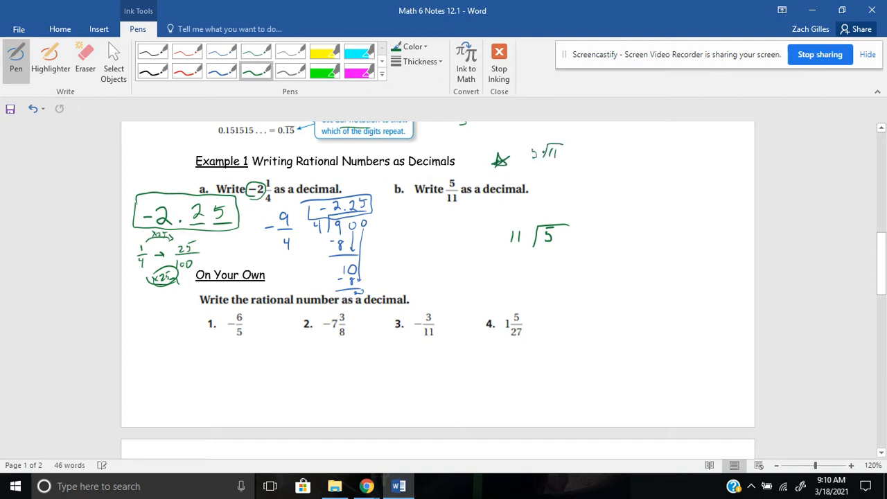
{"action": "left_click_drag", "start_coordinate": [575, 149], "coordinate": [608, 155]}
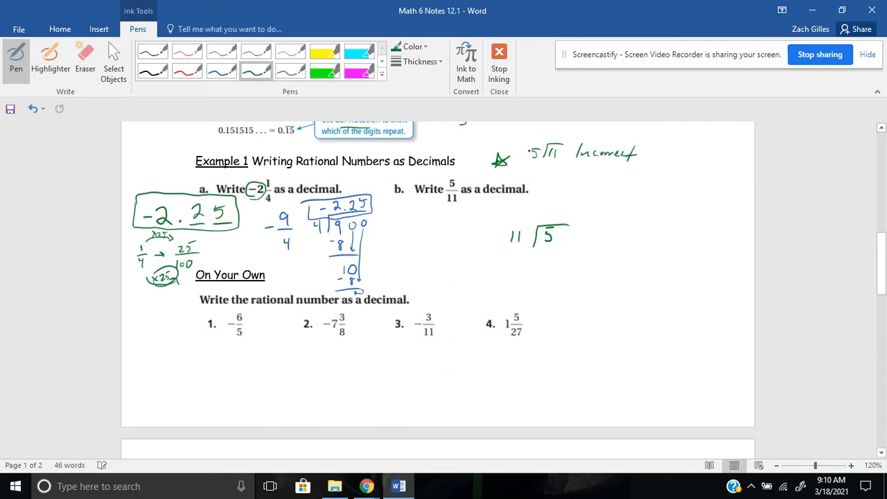
{"action": "left_click_drag", "start_coordinate": [525, 137], "coordinate": [558, 165]}
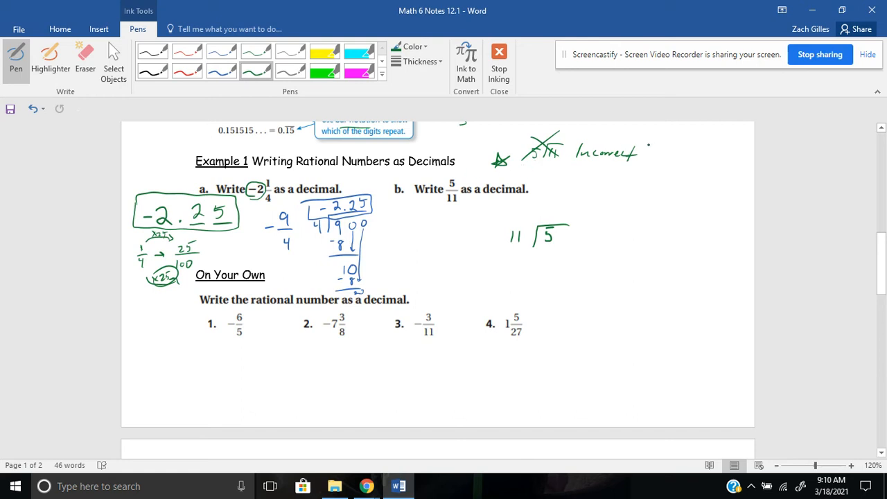
{"action": "left_click_drag", "start_coordinate": [663, 139], "coordinate": [668, 156]}
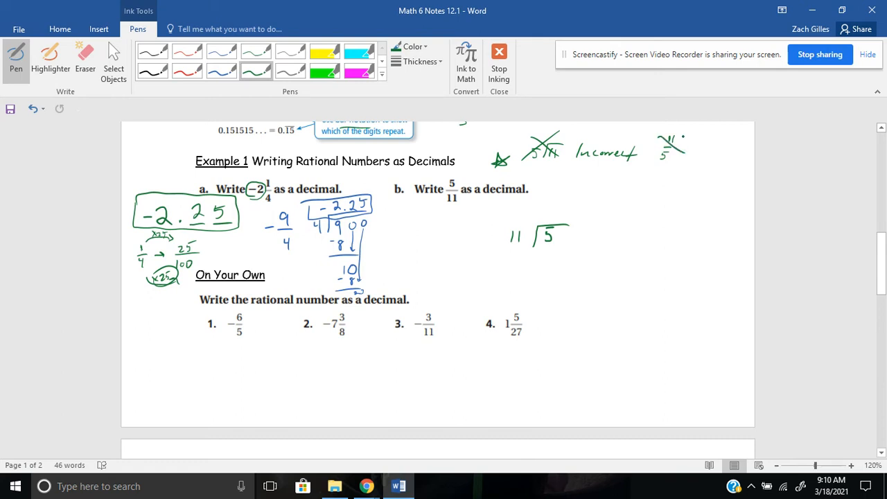
{"action": "left_click_drag", "start_coordinate": [659, 139], "coordinate": [686, 153]}
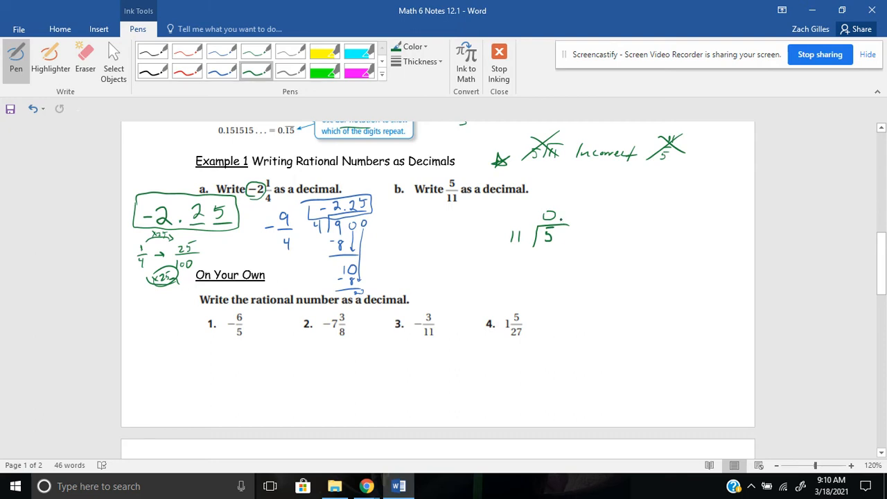
Step: Start 11 into 5.0: decimal point, 4 in the quotient, subtract 44 leaving 6, bring down a zero
{"action": "left_click", "coordinate": [566, 236]}
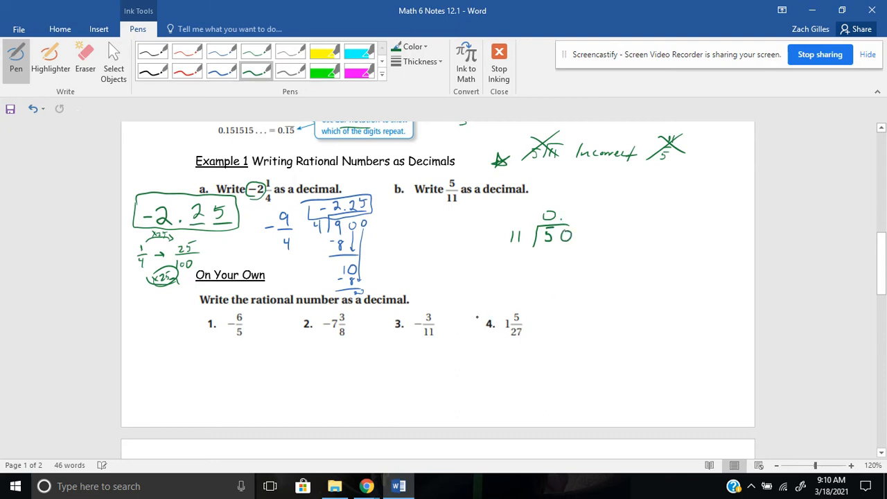
{"action": "left_click", "coordinate": [566, 213]}
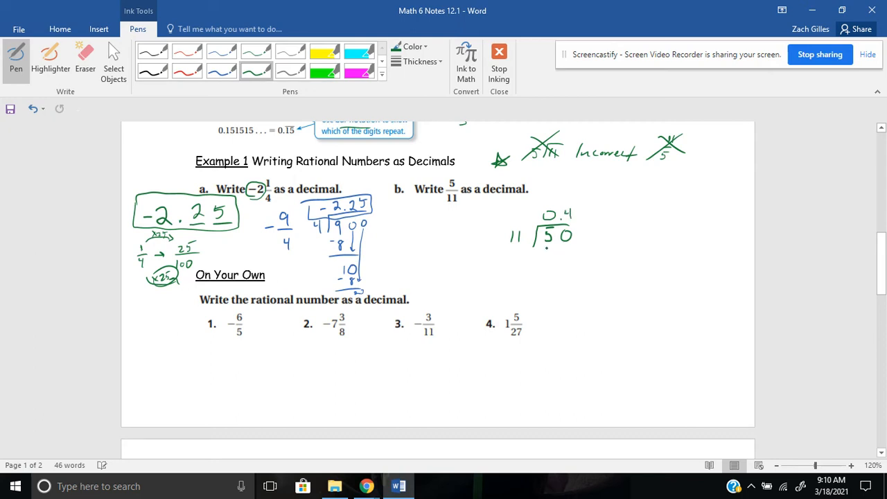
{"action": "left_click_drag", "start_coordinate": [538, 253], "coordinate": [566, 253]}
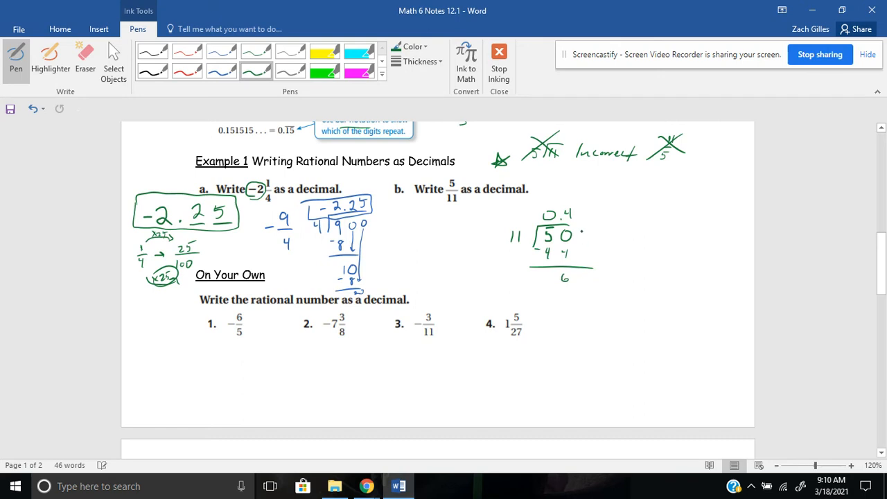
{"action": "left_click_drag", "start_coordinate": [579, 235], "coordinate": [576, 277]}
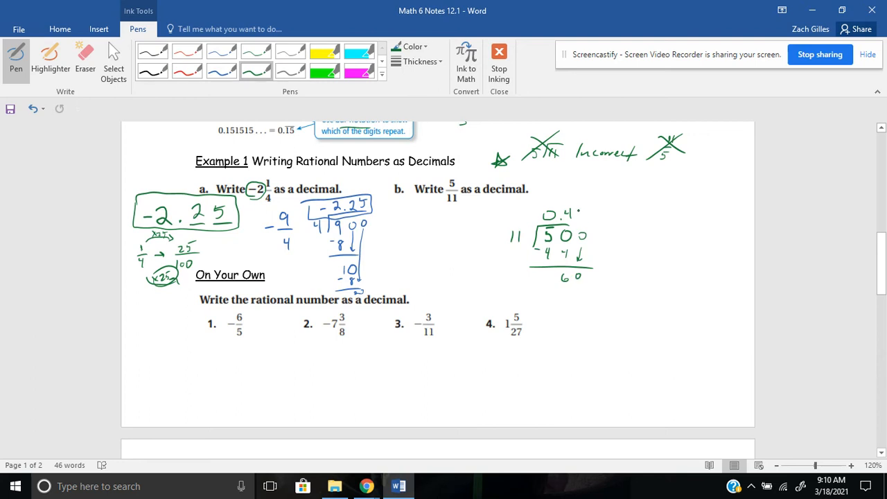
{"action": "left_click_drag", "start_coordinate": [577, 215], "coordinate": [586, 219]}
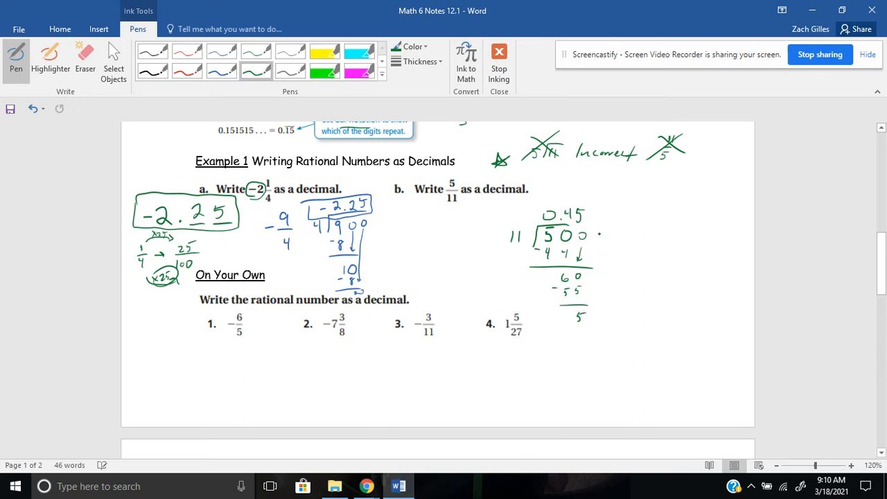
Step: Continue the division to 0.4545 showing the repeat and write the boxed answer 0.45 with a bar
{"action": "left_click_drag", "start_coordinate": [597, 236], "coordinate": [590, 319]}
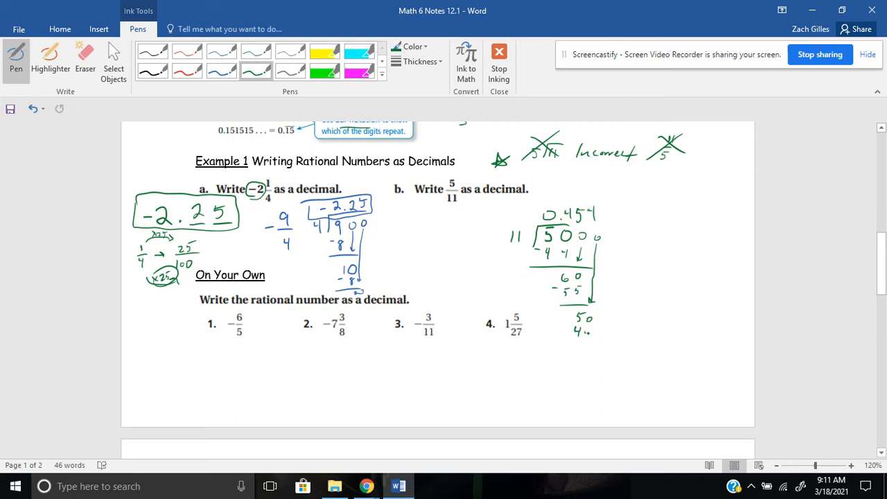
{"action": "left_click_drag", "start_coordinate": [568, 326], "coordinate": [593, 361]}
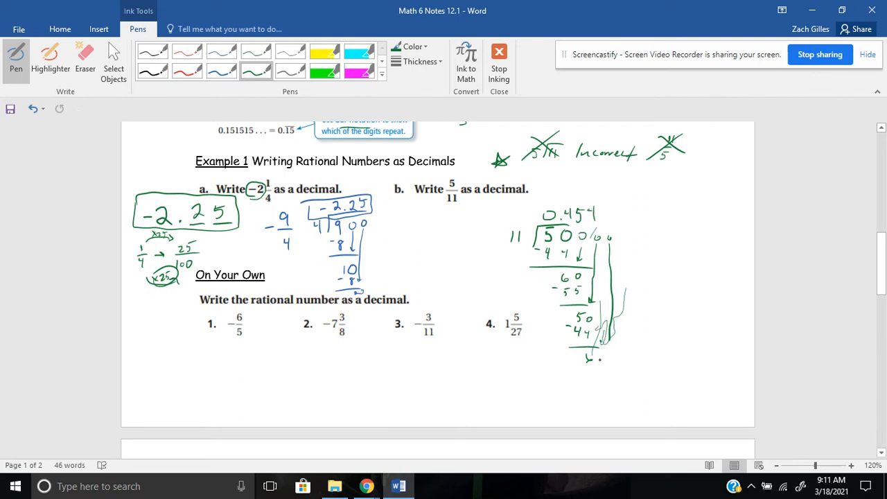
{"action": "left_click_drag", "start_coordinate": [593, 354], "coordinate": [607, 359]}
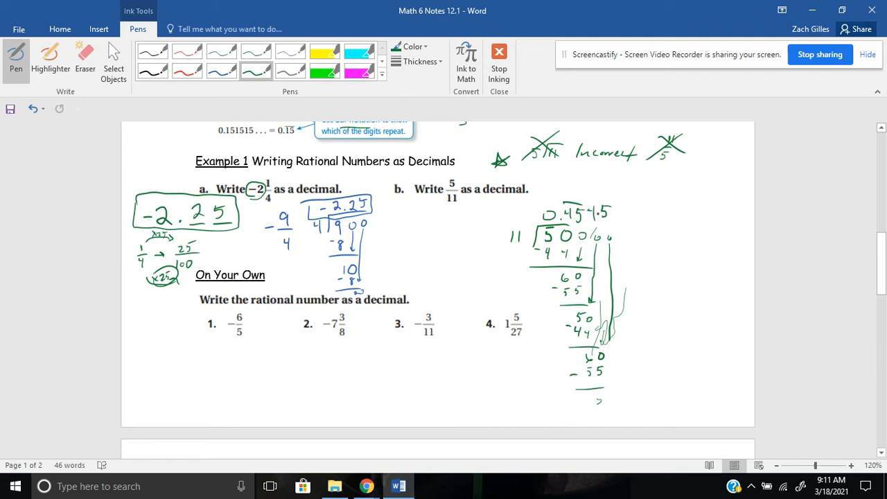
{"action": "left_click_drag", "start_coordinate": [665, 225], "coordinate": [686, 224]}
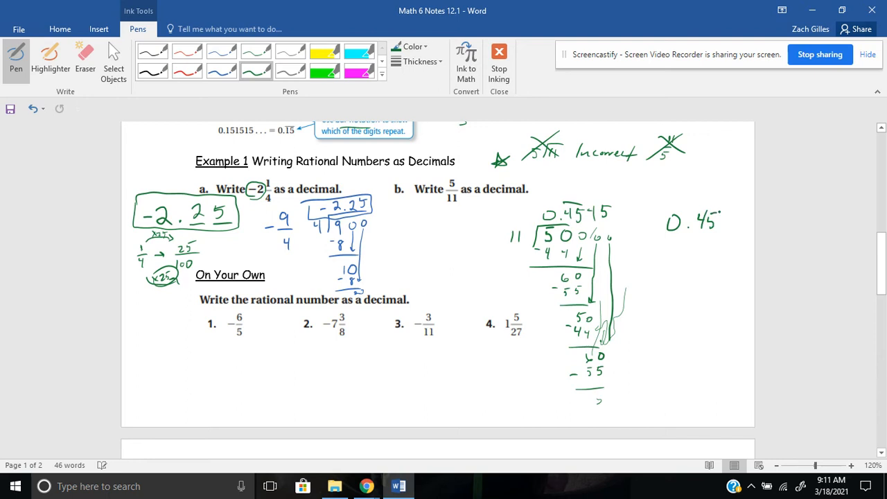
{"action": "left_click_drag", "start_coordinate": [651, 197], "coordinate": [742, 247]}
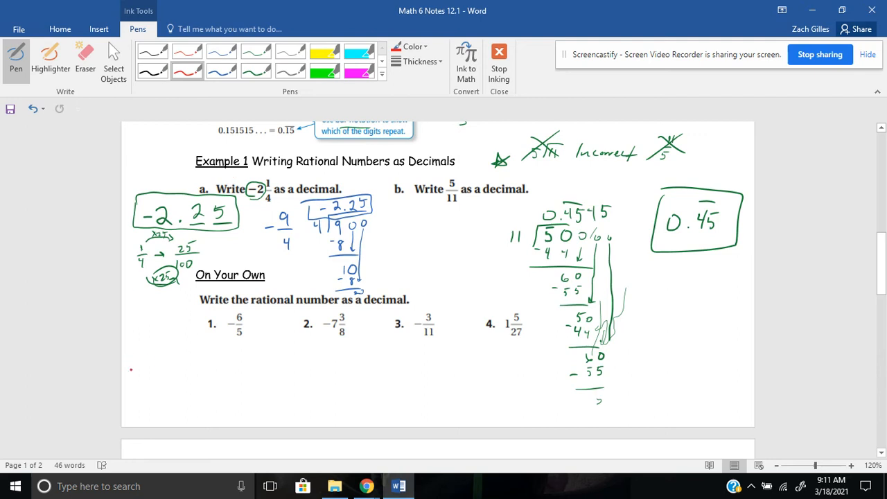
Step: Write the red answers −1.2, −7.375 and repeating −0.27 under On Your Own problems 1–3
{"action": "left_click_drag", "start_coordinate": [155, 377], "coordinate": [173, 377]}
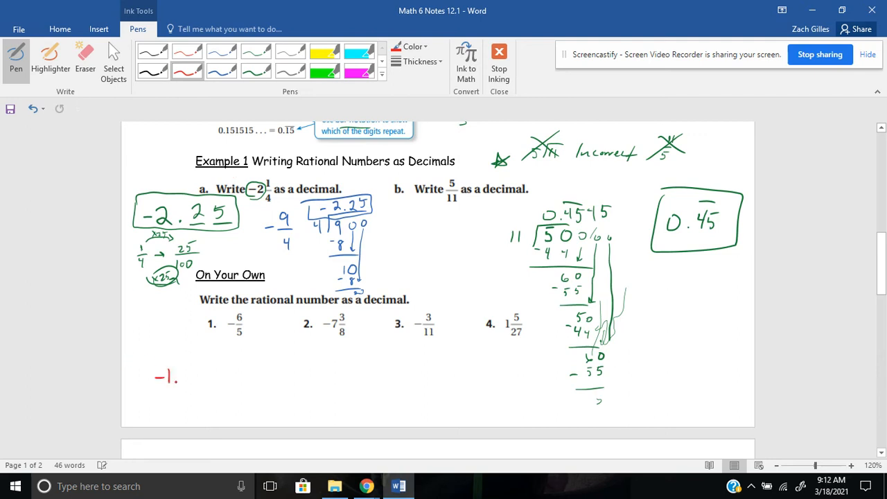
{"action": "left_click_drag", "start_coordinate": [181, 378], "coordinate": [191, 374]}
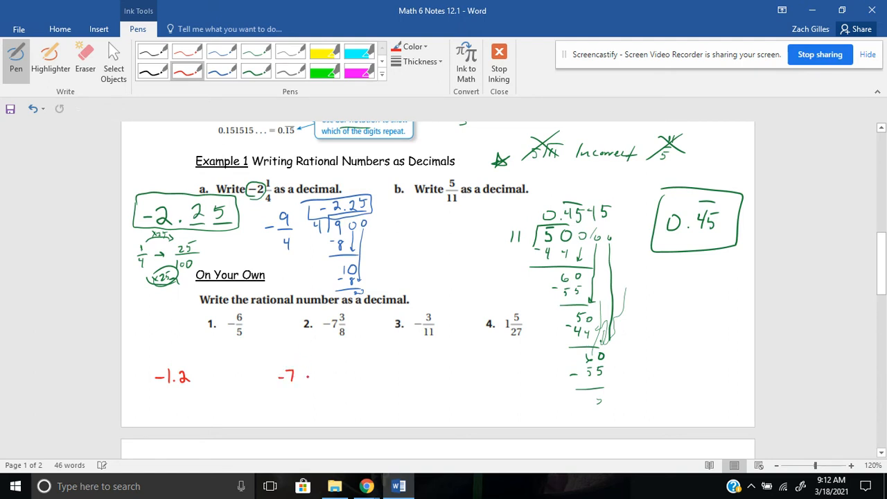
{"action": "left_click", "coordinate": [298, 374]}
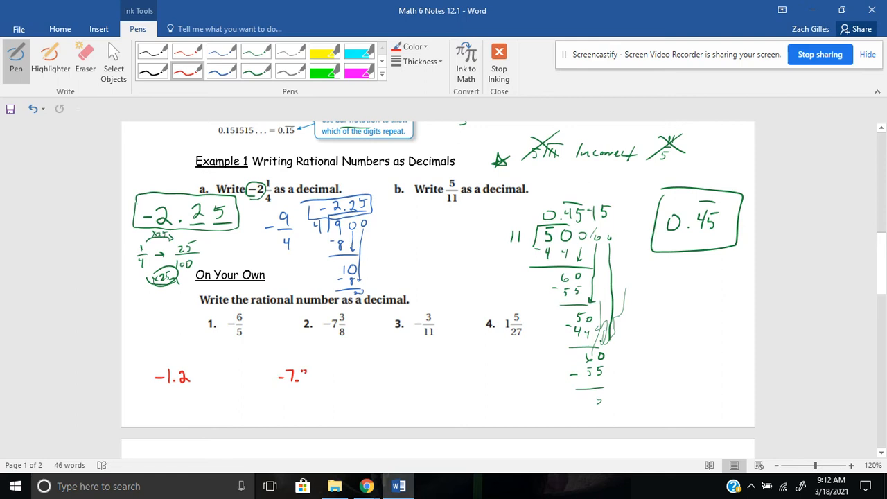
{"action": "left_click_drag", "start_coordinate": [294, 377], "coordinate": [321, 377]}
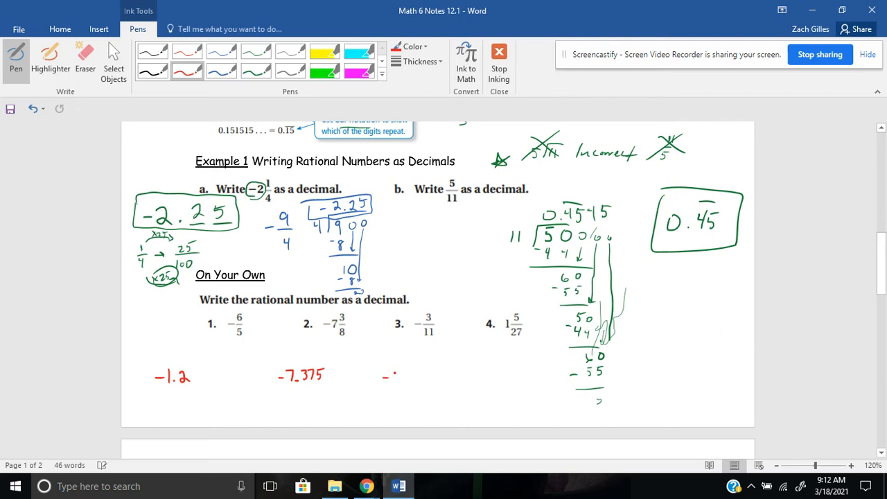
{"action": "left_click_drag", "start_coordinate": [386, 377], "coordinate": [427, 377]}
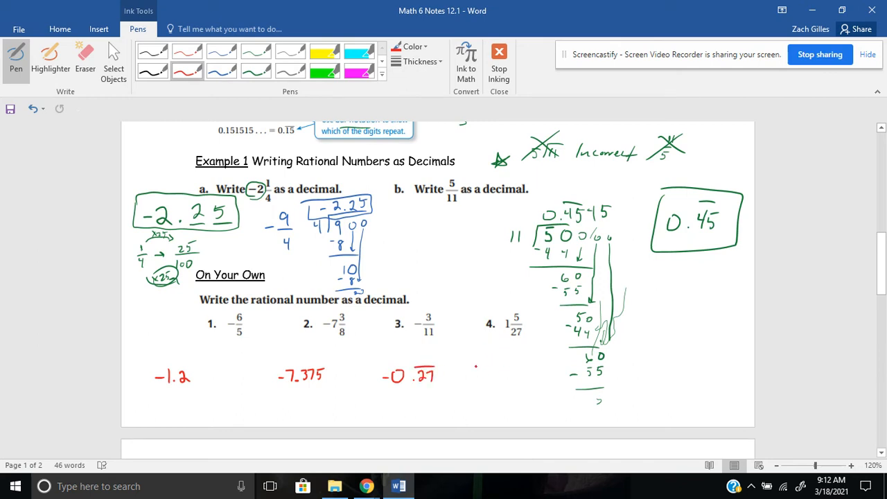
Step: Write 1.185 with a repeat bar under problem 4 and scroll down toward Example 2
{"action": "left_click_drag", "start_coordinate": [474, 377], "coordinate": [497, 367]}
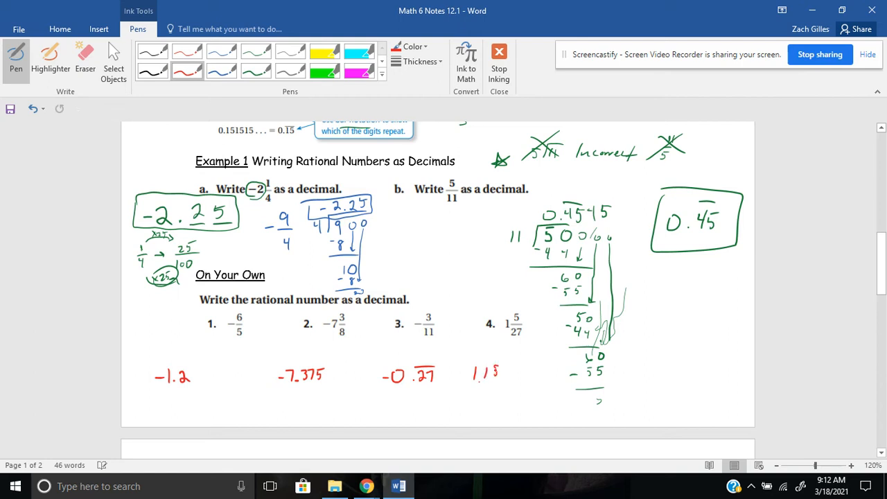
{"action": "left_click_drag", "start_coordinate": [485, 377], "coordinate": [513, 363]}
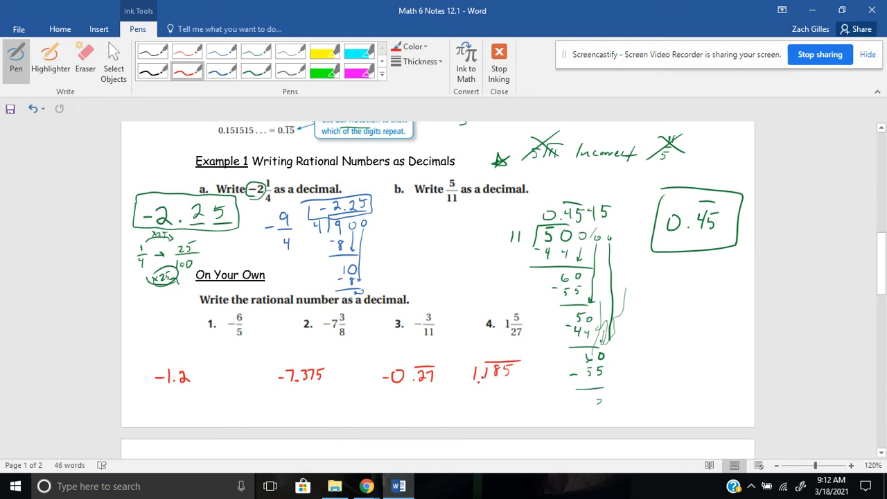
{"action": "left_click", "coordinate": [458, 379]}
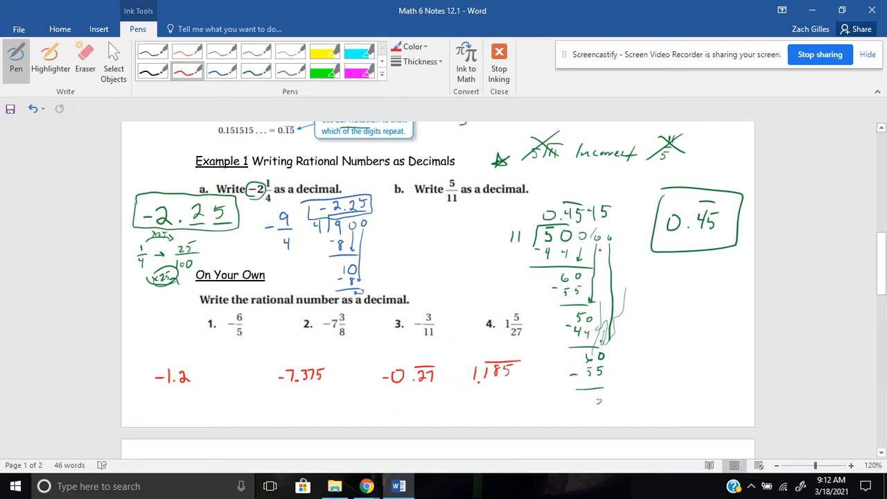
{"action": "scroll", "scroll_direction": "down", "scroll_amount": 3}
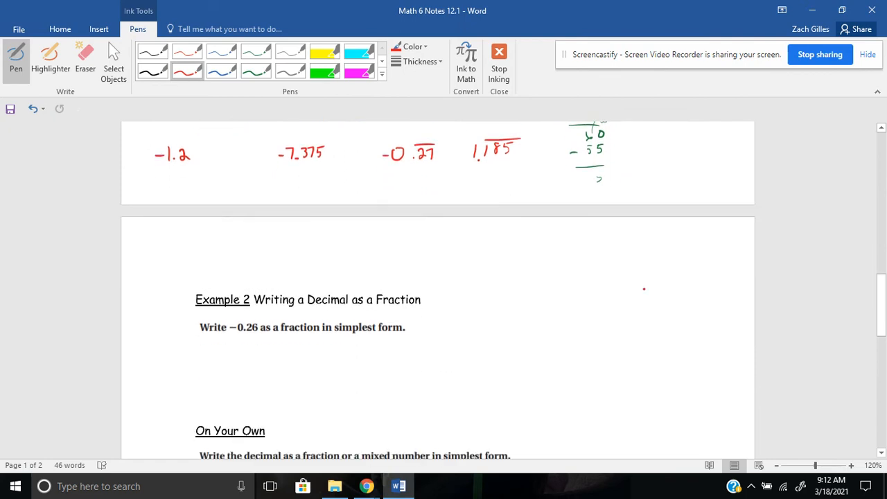
Step: At Example 2, write the fraction 26/100 in red ink under −0.26
{"action": "scroll", "scroll_direction": "down", "scroll_amount": 3}
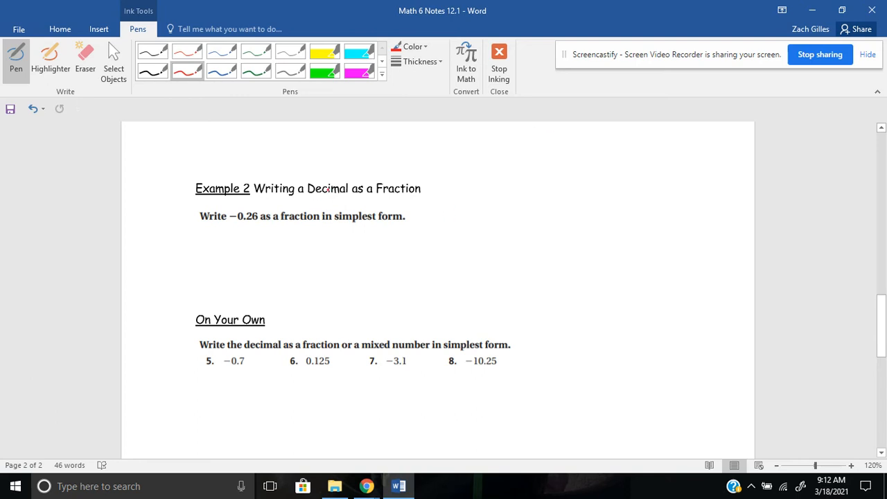
{"action": "left_click", "coordinate": [366, 251]}
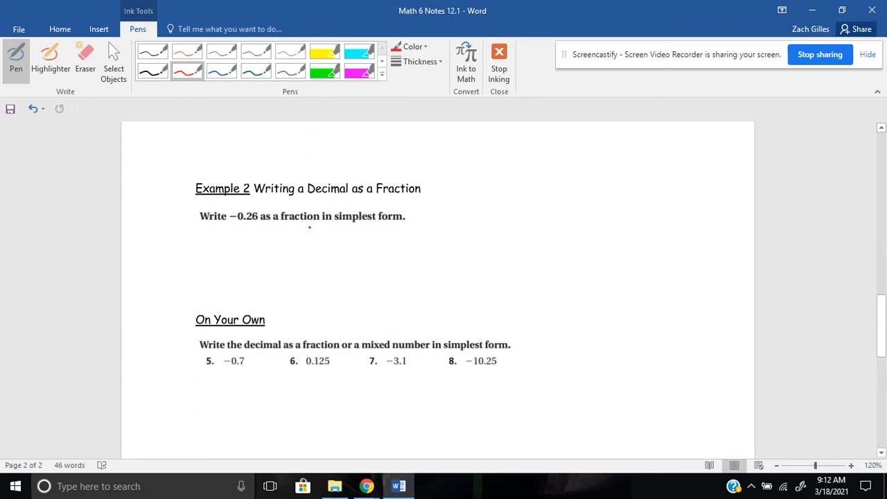
{"action": "left_click_drag", "start_coordinate": [215, 259], "coordinate": [228, 260]}
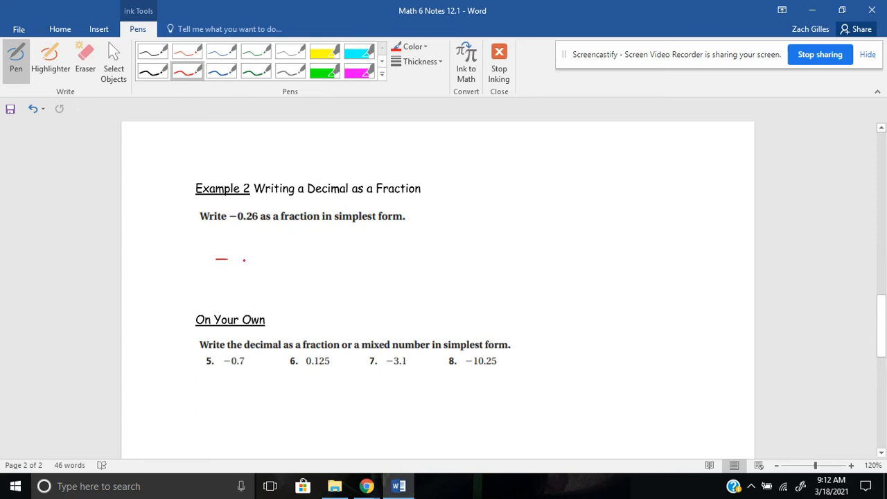
{"action": "left_click_drag", "start_coordinate": [242, 261], "coordinate": [286, 259]}
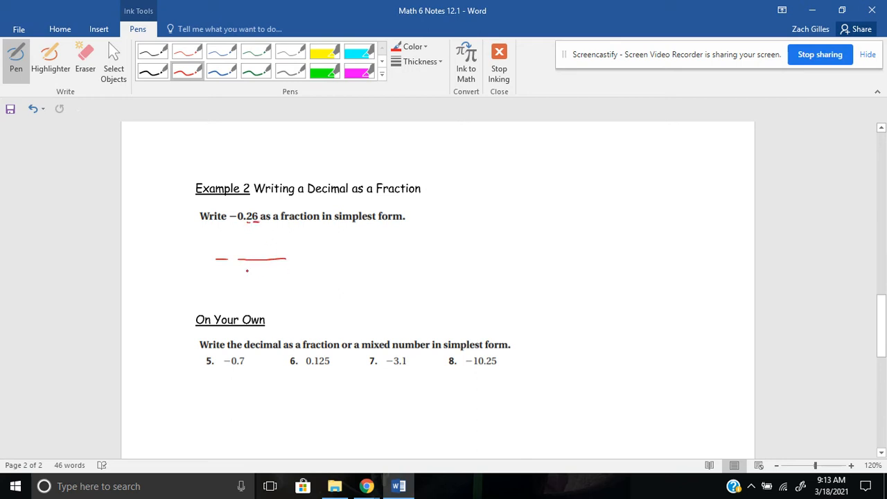
{"action": "left_click_drag", "start_coordinate": [244, 280], "coordinate": [280, 277]}
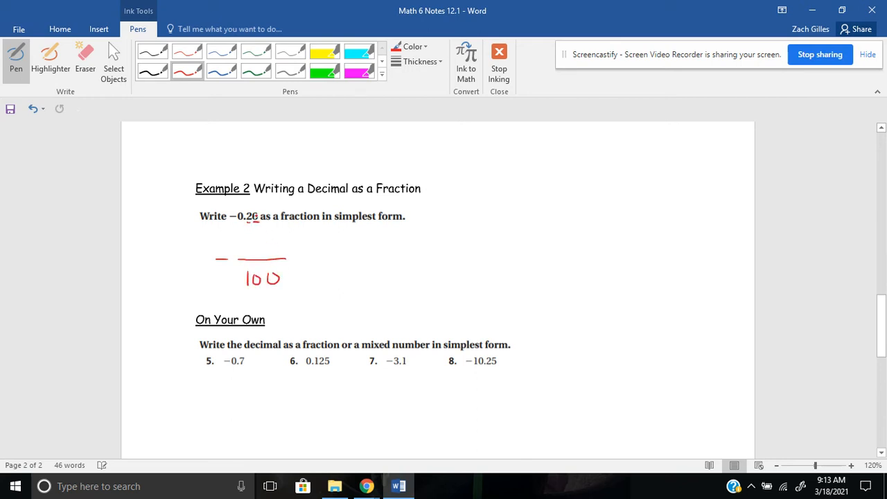
{"action": "left_click_drag", "start_coordinate": [252, 253], "coordinate": [262, 243]}
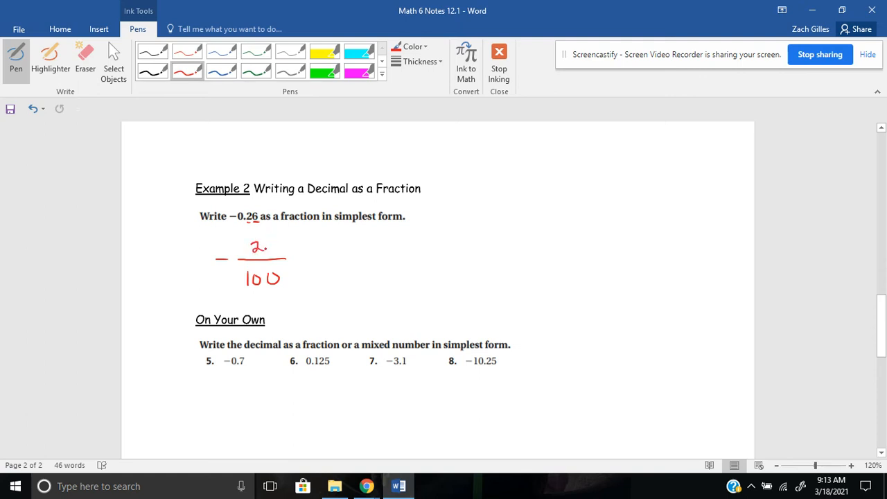
{"action": "left_click_drag", "start_coordinate": [269, 247], "coordinate": [276, 255]}
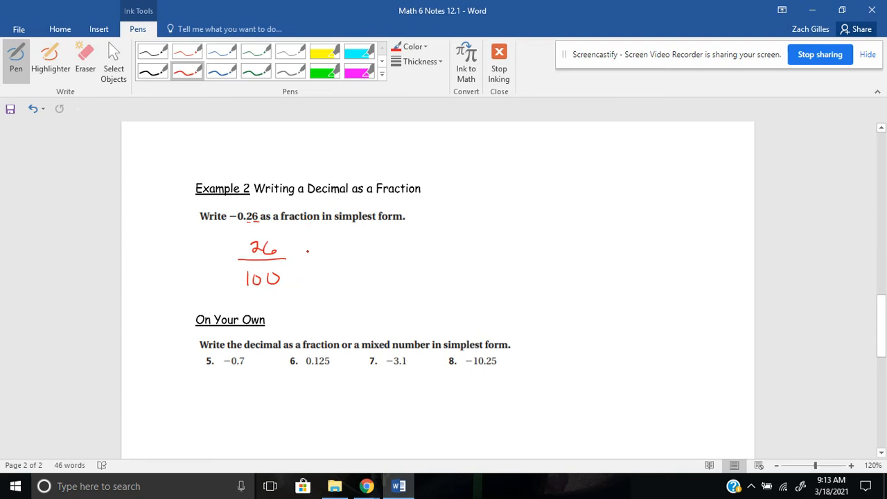
Step: Add the negative sign, the word simplify and ÷2 arrows above and below it
{"action": "left_click_drag", "start_coordinate": [313, 260], "coordinate": [341, 252]}
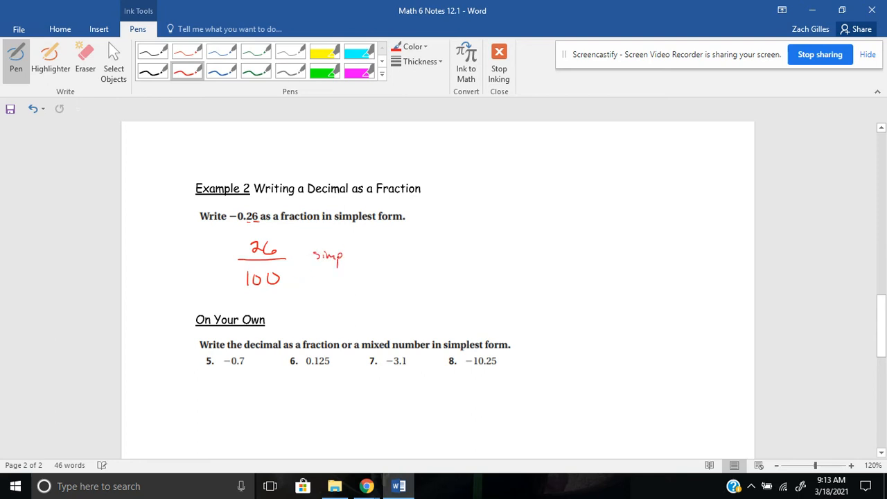
{"action": "left_click_drag", "start_coordinate": [341, 255], "coordinate": [360, 266]}
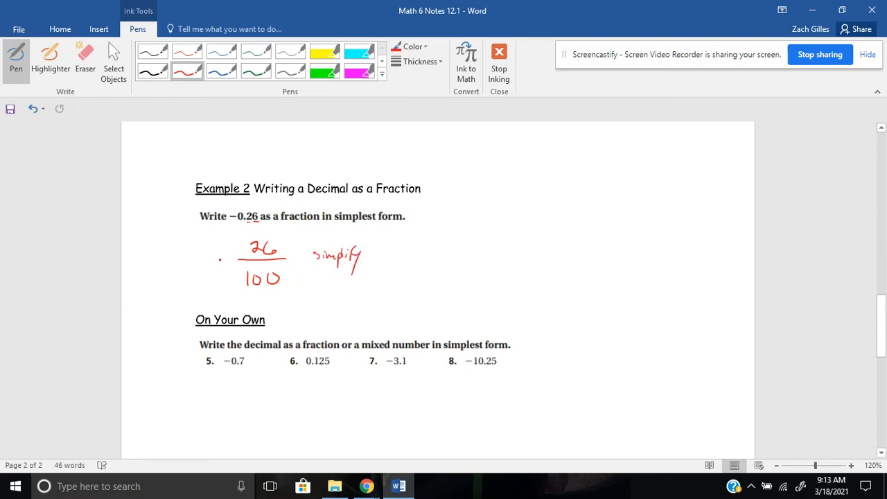
{"action": "left_click_drag", "start_coordinate": [222, 263], "coordinate": [229, 261]}
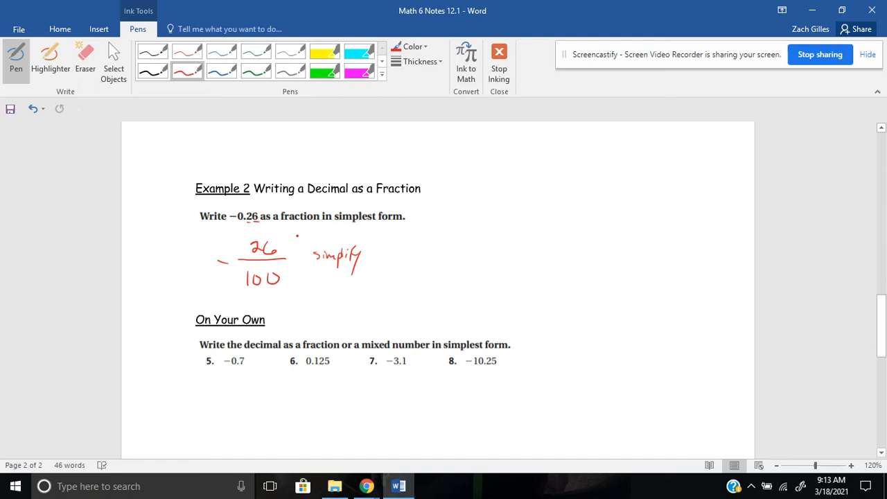
{"action": "left_click_drag", "start_coordinate": [298, 238], "coordinate": [340, 229]}
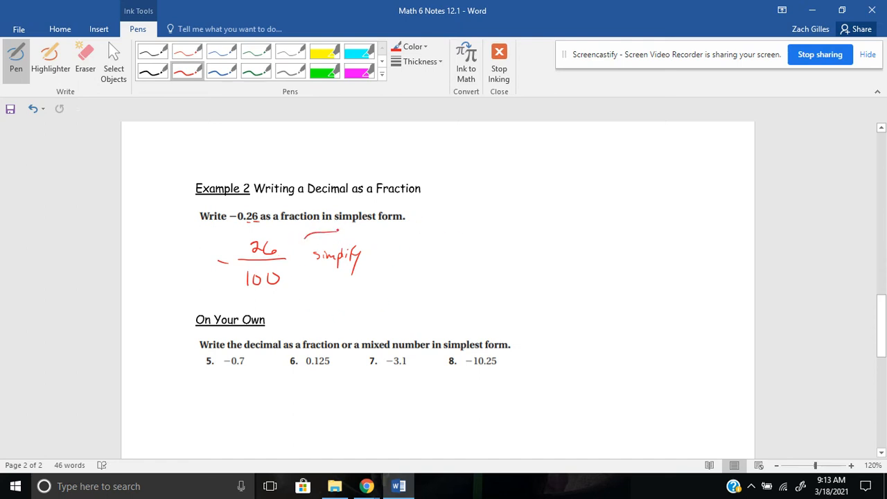
{"action": "left_click_drag", "start_coordinate": [304, 305], "coordinate": [349, 294]}
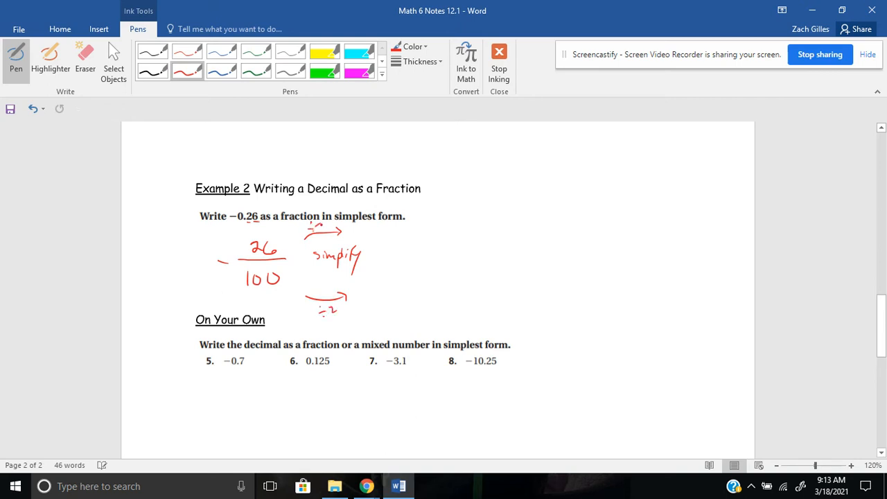
Step: Write the simplified result −13/50 and box it as the final answer
{"action": "left_click_drag", "start_coordinate": [400, 239], "coordinate": [419, 264]}
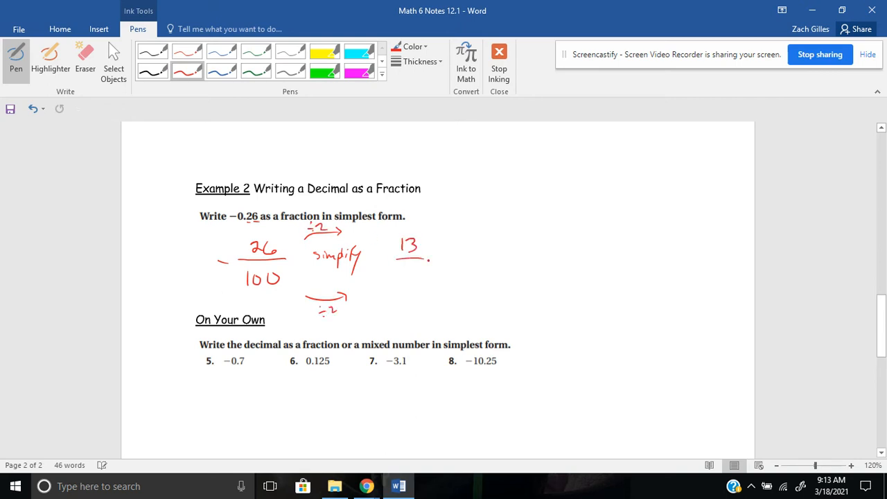
{"action": "left_click_drag", "start_coordinate": [399, 287], "coordinate": [427, 287]}
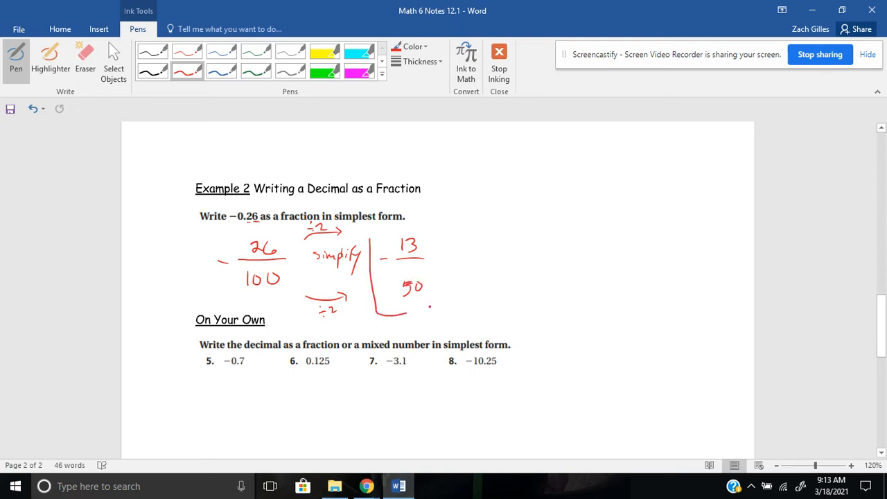
{"action": "left_click_drag", "start_coordinate": [360, 233], "coordinate": [446, 305]}
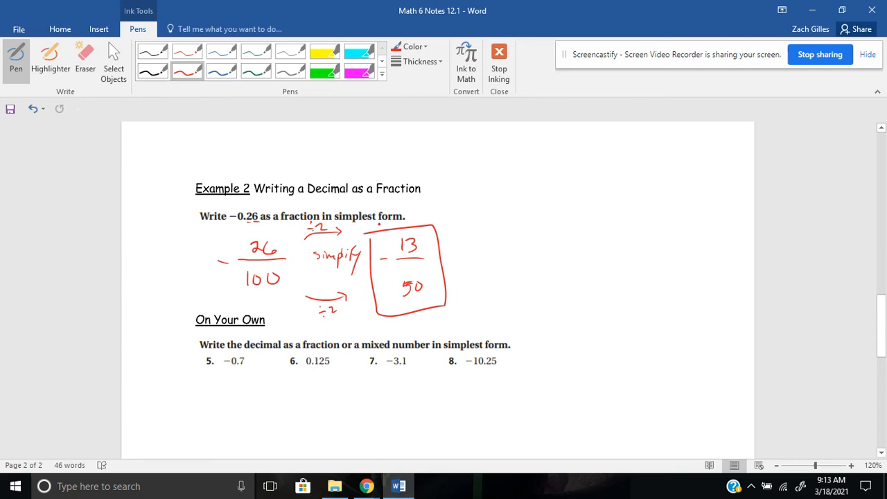
{"action": "scroll", "scroll_direction": "down", "scroll_amount": 3}
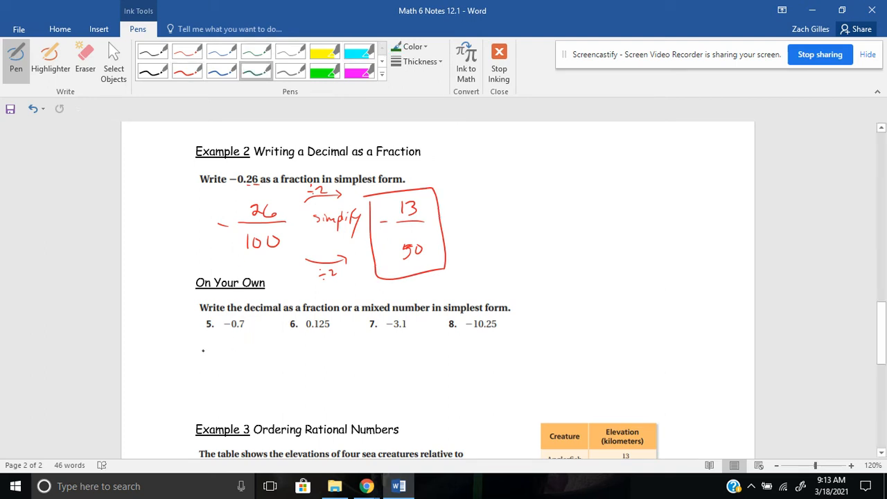
Step: Write the green answers −7/10, 1/8, −3 1/10 and −10 1/4 under problems 5–8
{"action": "left_click_drag", "start_coordinate": [201, 358], "coordinate": [224, 381]}
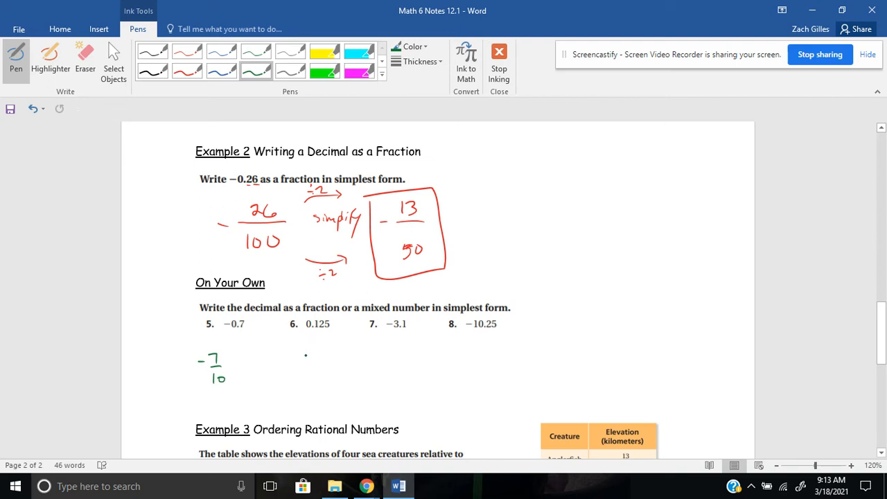
{"action": "left_click_drag", "start_coordinate": [308, 349], "coordinate": [312, 375]}
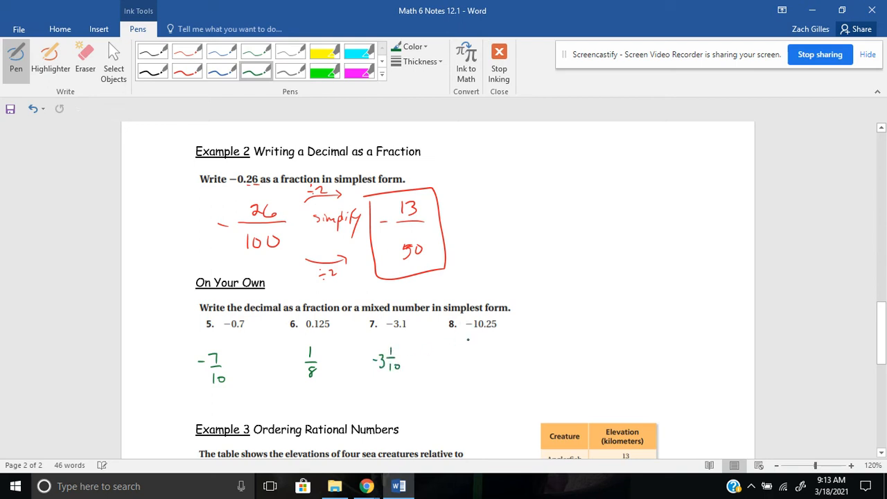
{"action": "left_click_drag", "start_coordinate": [451, 360], "coordinate": [465, 360]}
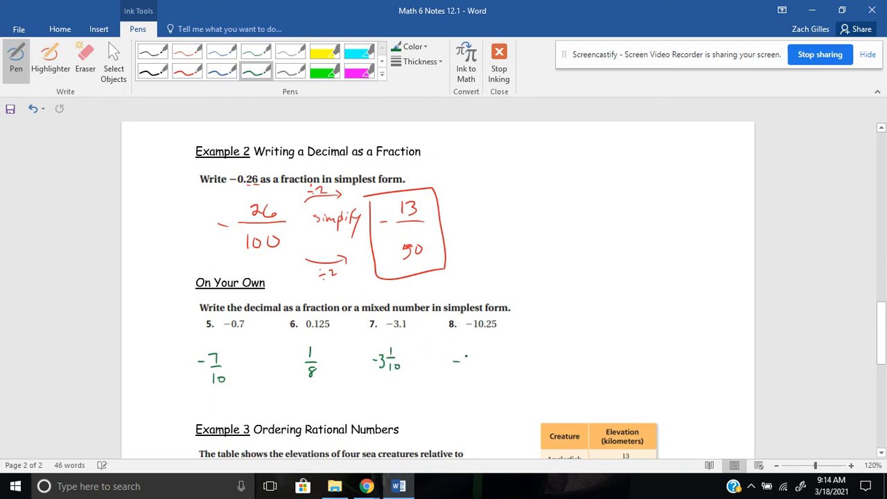
{"action": "left_click_drag", "start_coordinate": [458, 359], "coordinate": [493, 359]}
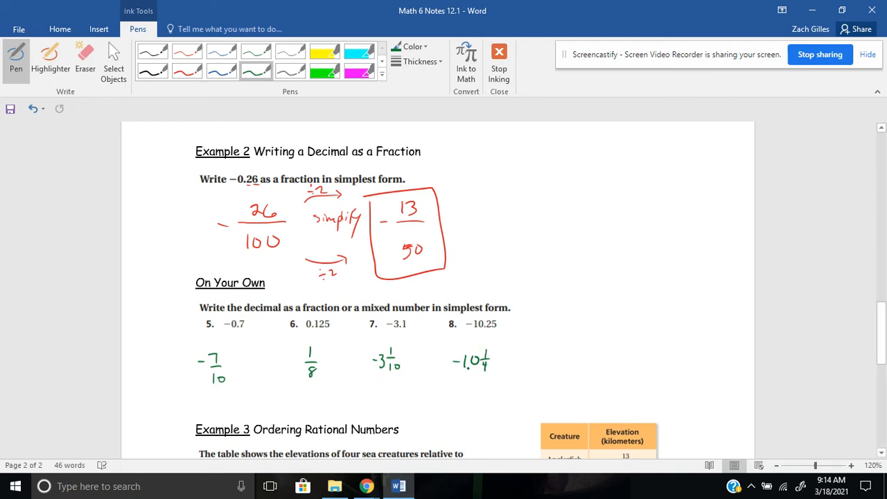
{"action": "scroll", "scroll_direction": "down", "scroll_amount": 3}
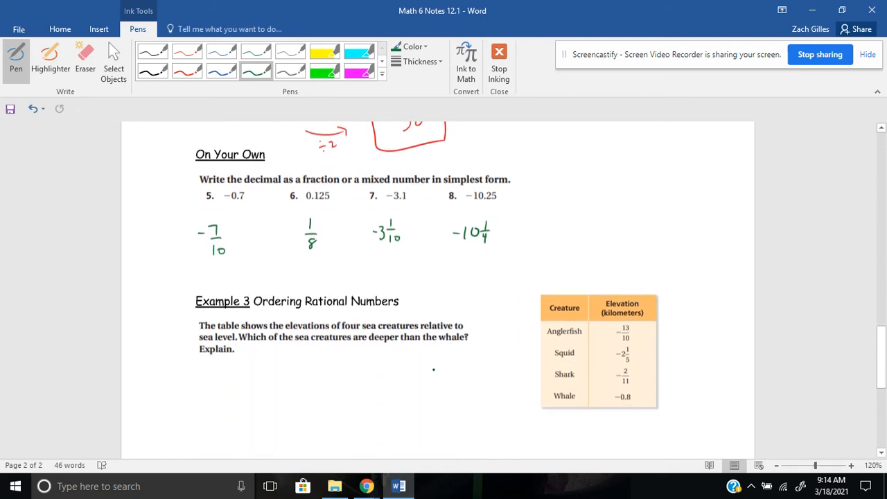
{"action": "scroll", "scroll_direction": "down", "scroll_amount": 3}
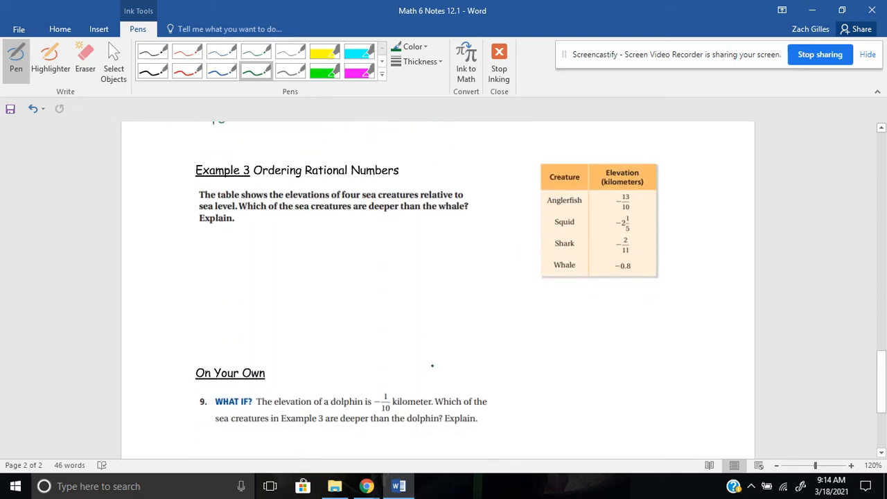
{"action": "scroll", "scroll_direction": "down", "scroll_amount": 3}
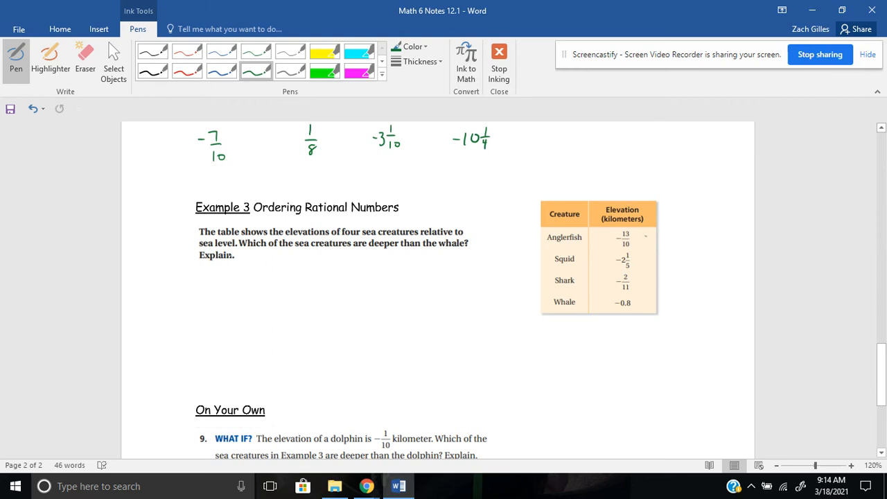
Step: Ink the anglerfish conversion -13/10 = -1 3/10 = -1.3 and mark its table row with -1.3
{"action": "left_click", "coordinate": [188, 283]}
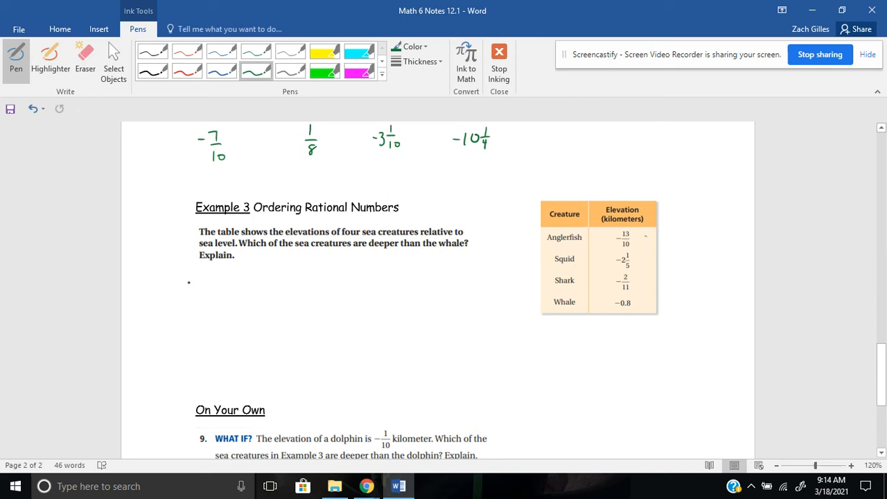
{"action": "left_click_drag", "start_coordinate": [188, 278], "coordinate": [214, 305]}
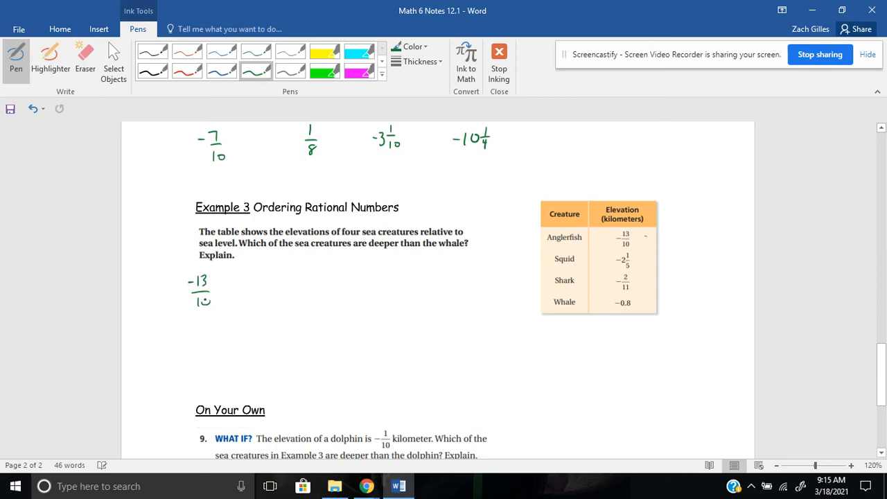
{"action": "left_click_drag", "start_coordinate": [220, 290], "coordinate": [228, 291]}
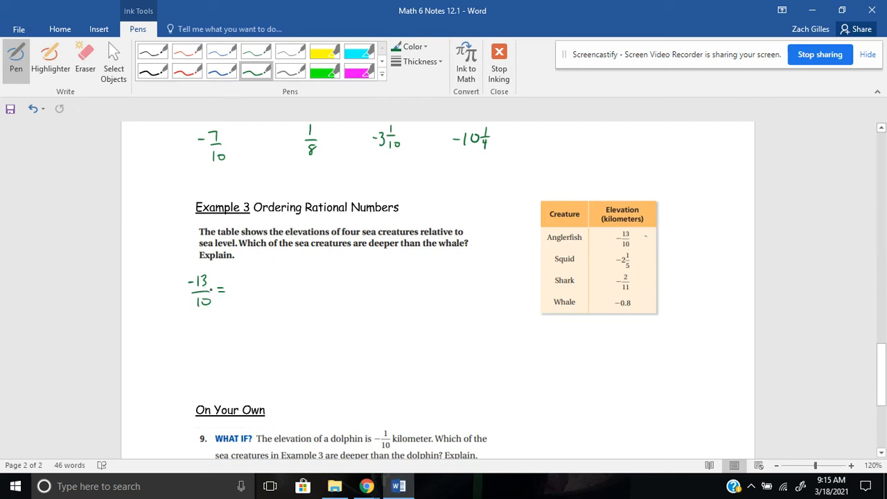
{"action": "left_click_drag", "start_coordinate": [244, 280], "coordinate": [244, 302]}
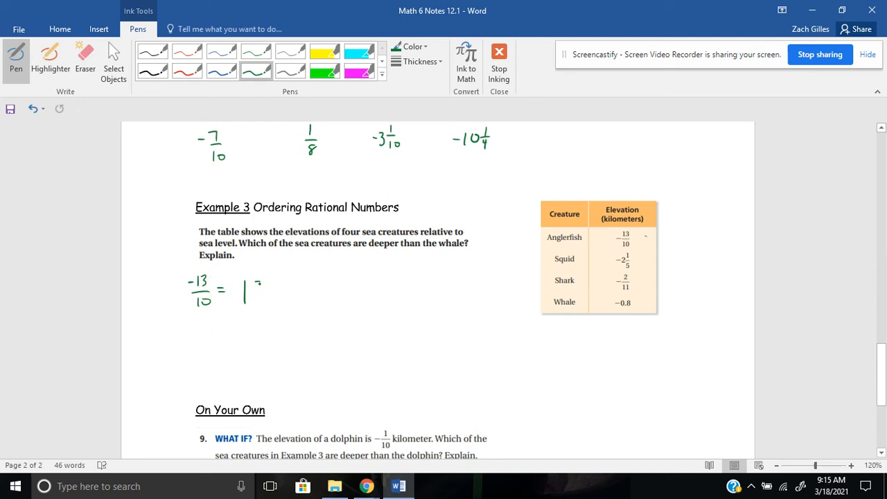
{"action": "left_click_drag", "start_coordinate": [252, 284], "coordinate": [260, 294]}
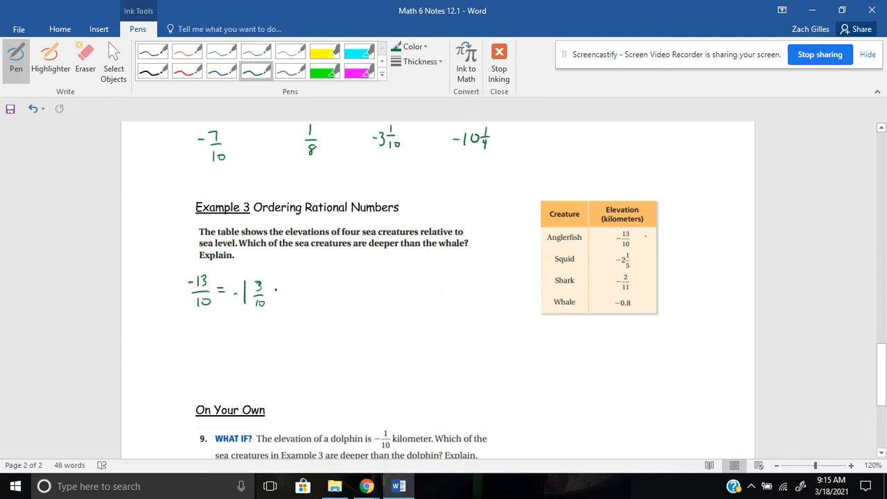
{"action": "left_click_drag", "start_coordinate": [270, 291], "coordinate": [285, 291]}
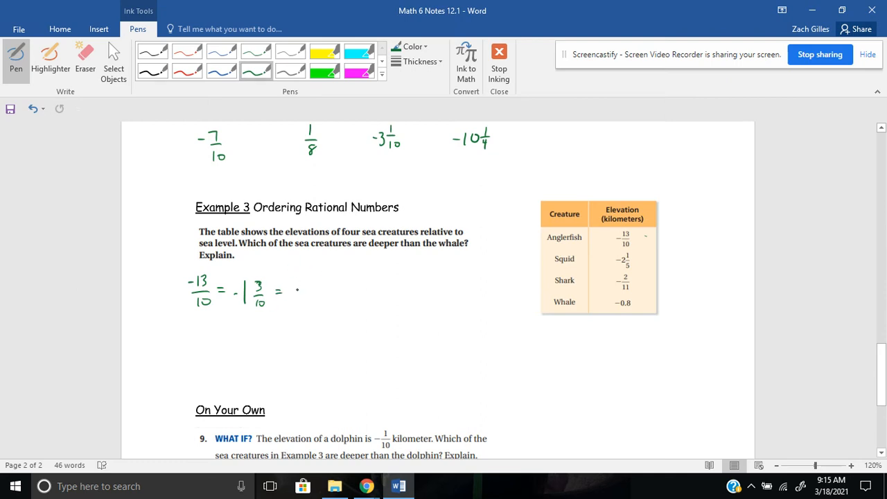
{"action": "left_click_drag", "start_coordinate": [298, 291], "coordinate": [321, 294]}
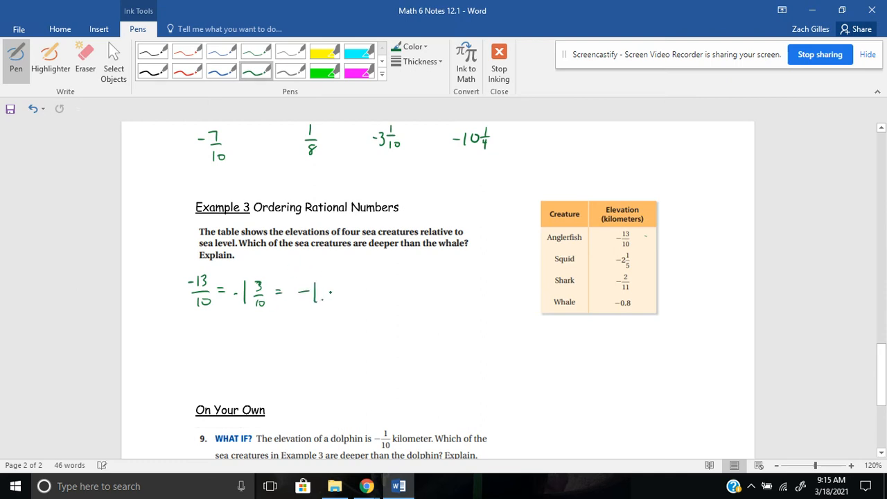
{"action": "left_click_drag", "start_coordinate": [324, 287], "coordinate": [332, 298]}
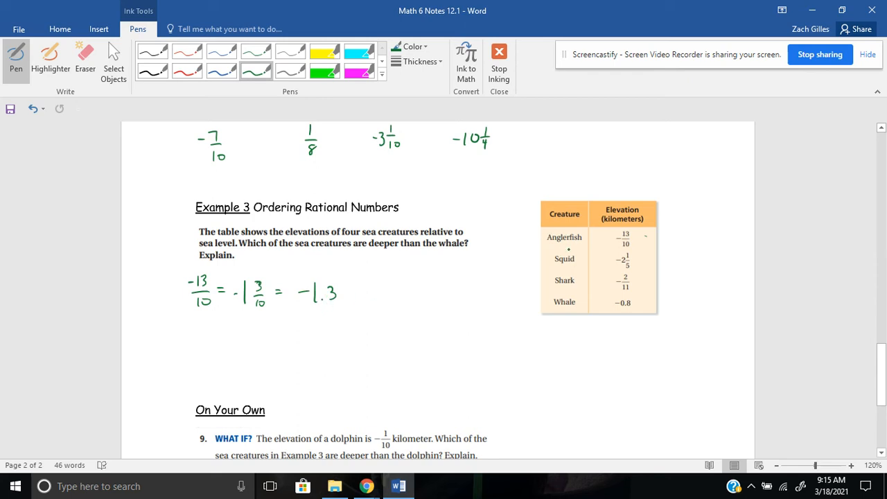
{"action": "left_click_drag", "start_coordinate": [637, 239], "coordinate": [662, 239]}
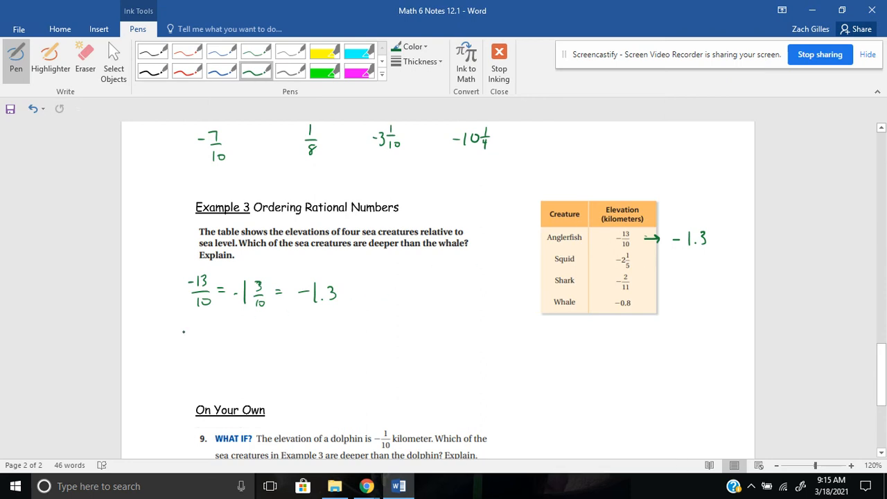
Step: Ink the squid conversion -2 1/5 = -2 2/10 = -2.2 and arrow its table row to -2.2
{"action": "left_click_drag", "start_coordinate": [181, 339], "coordinate": [193, 340]}
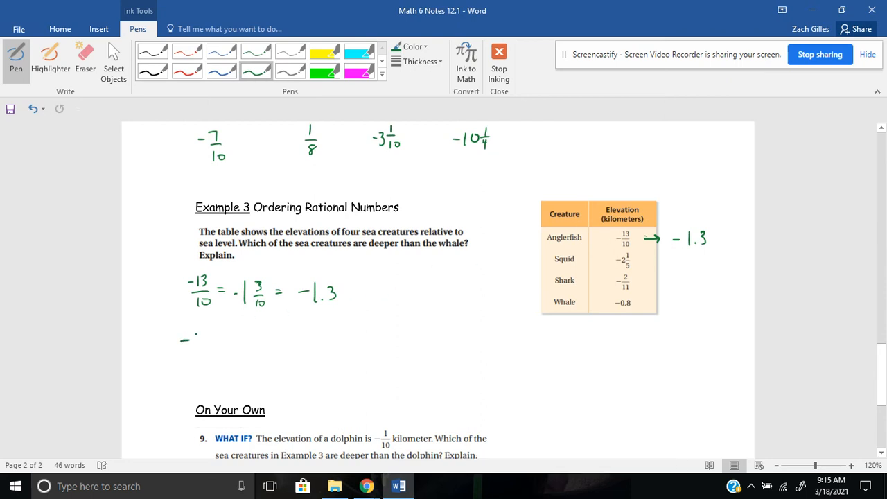
{"action": "left_click_drag", "start_coordinate": [183, 340], "coordinate": [238, 346]}
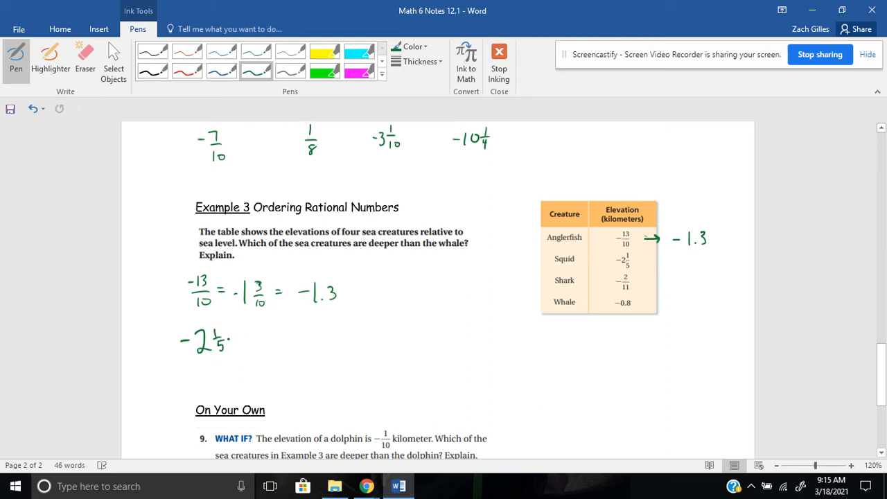
{"action": "left_click_drag", "start_coordinate": [233, 339], "coordinate": [241, 338]}
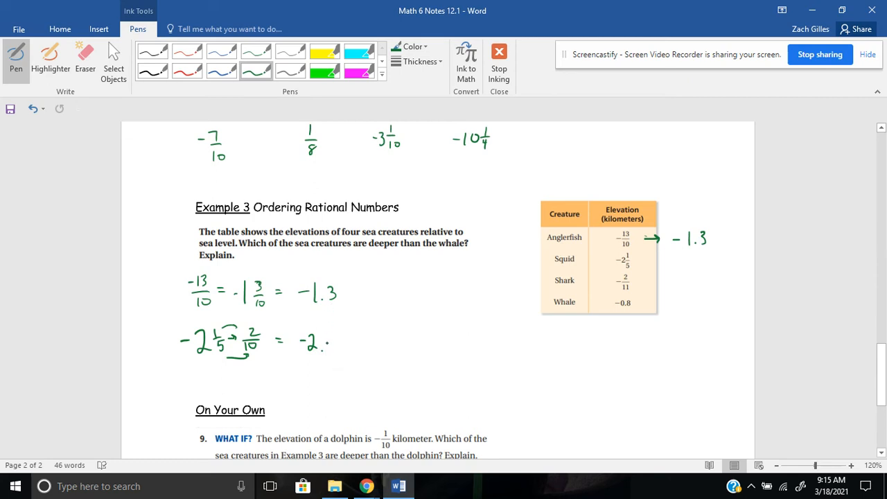
{"action": "left_click_drag", "start_coordinate": [326, 340], "coordinate": [334, 349]}
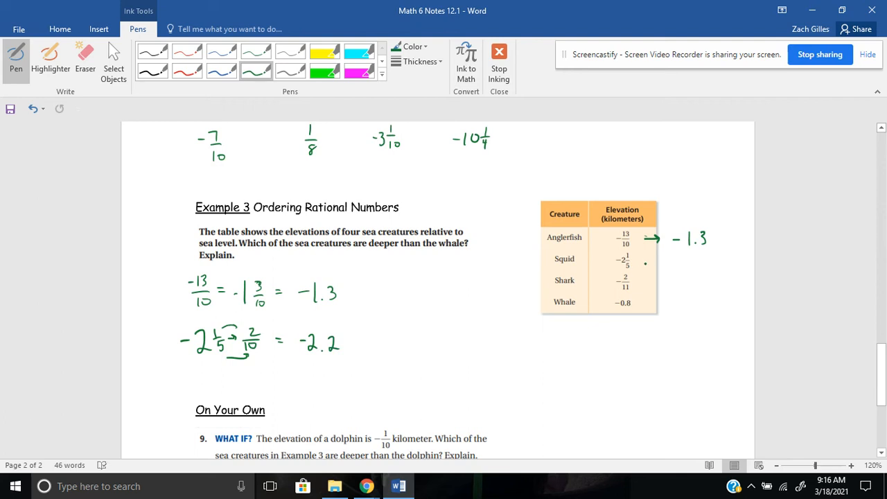
{"action": "left_click_drag", "start_coordinate": [641, 262], "coordinate": [682, 262]}
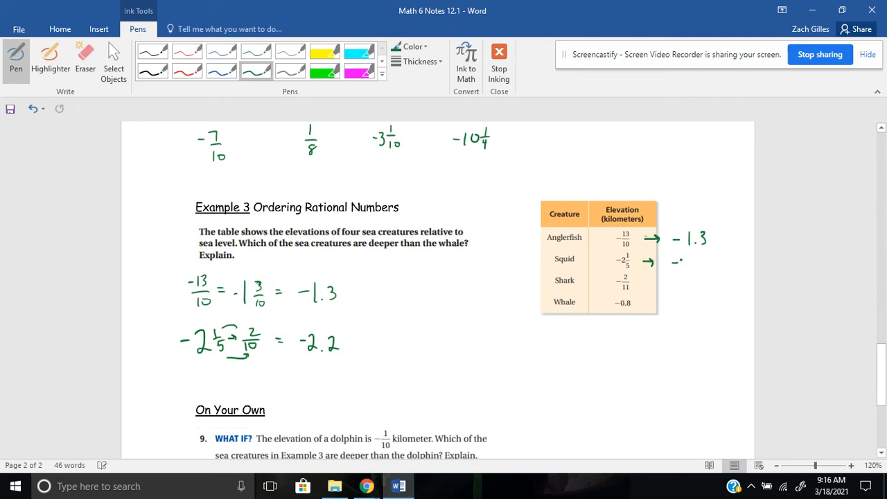
{"action": "left_click_drag", "start_coordinate": [678, 266], "coordinate": [708, 266]}
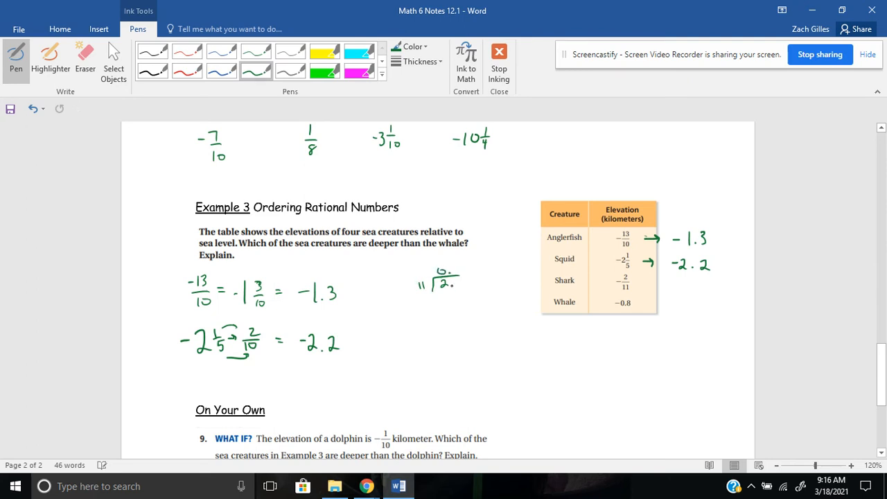
Step: Work the long division of 2 by 11 for the shark, giving -0.18
{"action": "left_click", "coordinate": [451, 284]}
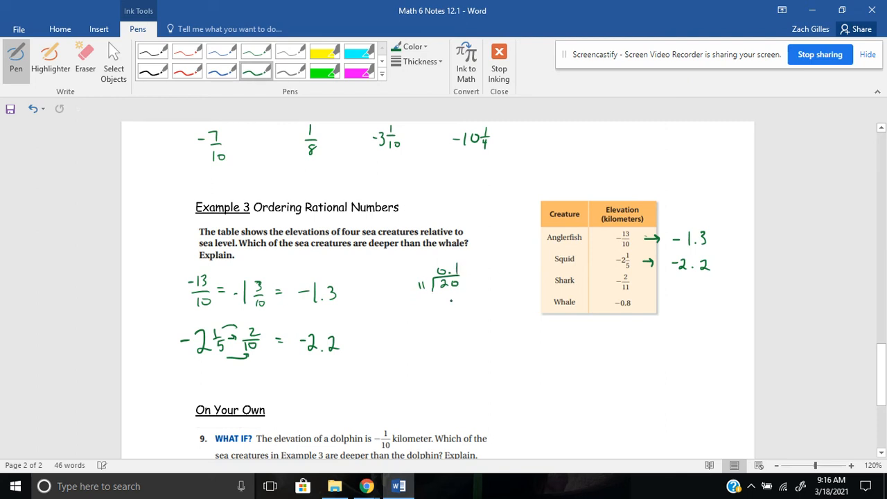
{"action": "left_click_drag", "start_coordinate": [432, 294], "coordinate": [450, 298]}
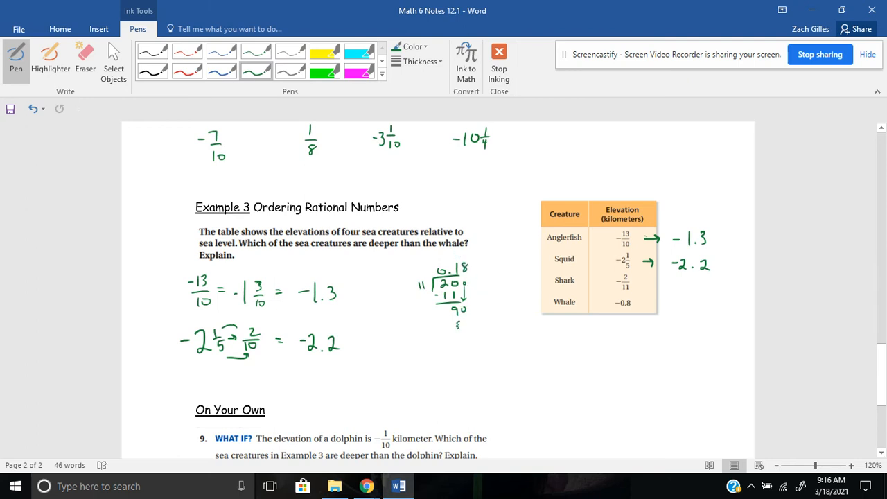
{"action": "left_click_drag", "start_coordinate": [450, 322], "coordinate": [474, 339]}
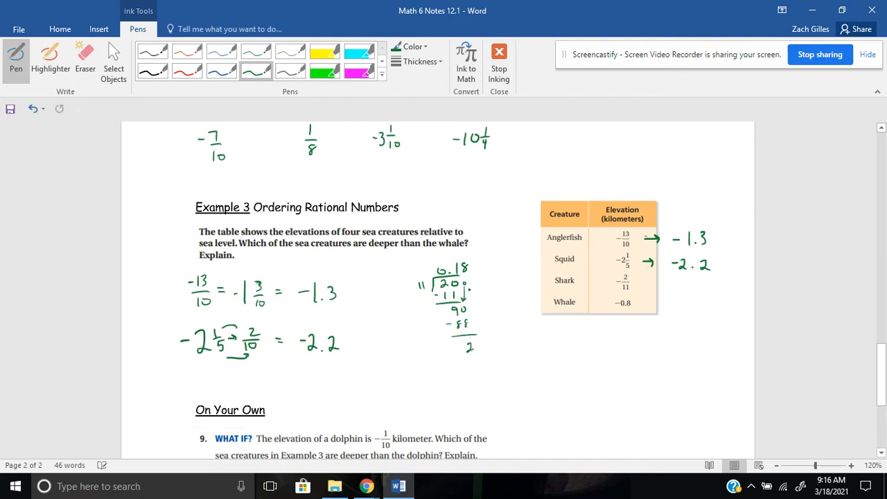
{"action": "left_click_drag", "start_coordinate": [474, 285], "coordinate": [477, 326]}
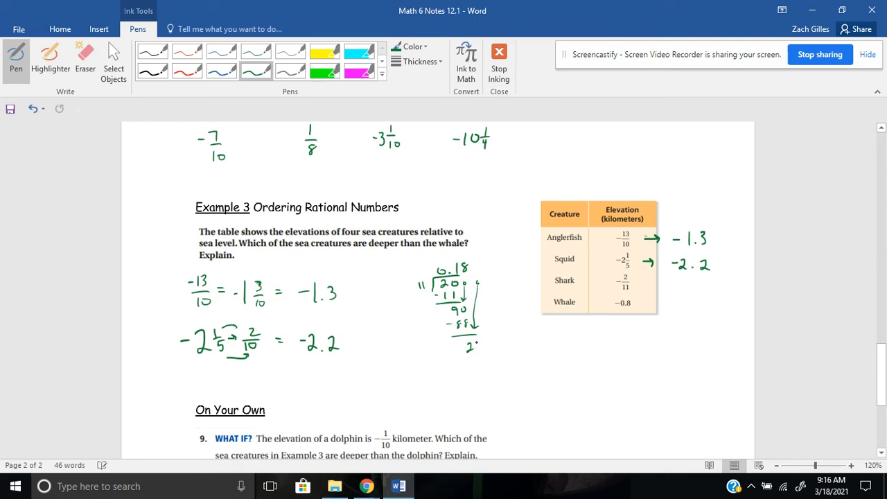
{"action": "left_click", "coordinate": [477, 344]}
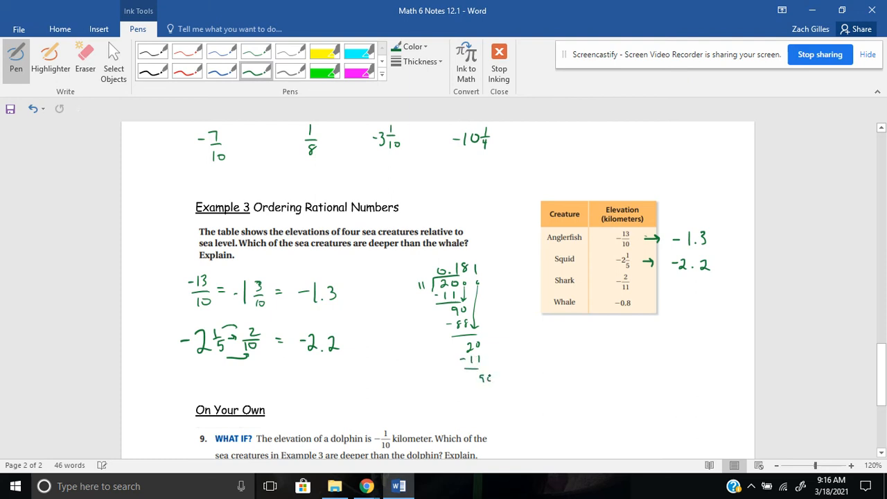
{"action": "left_click", "coordinate": [478, 266]}
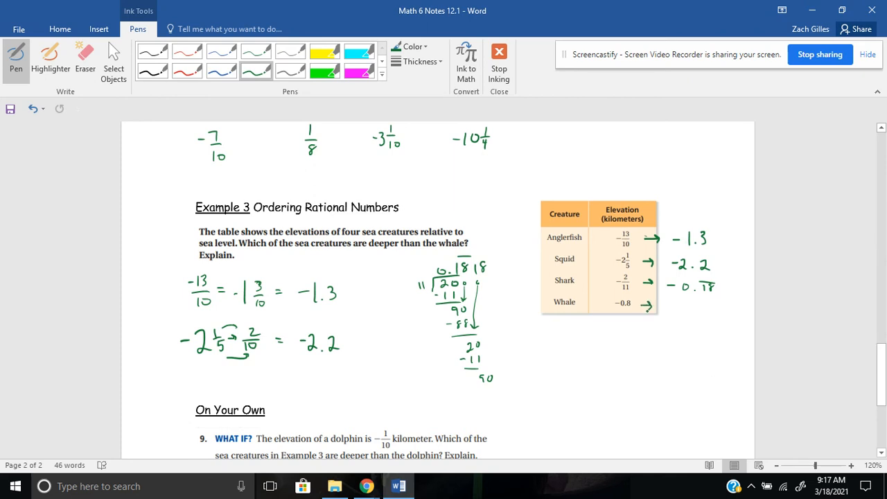
Step: Label the whale row with its decimal -0.8
{"action": "left_click_drag", "start_coordinate": [665, 307], "coordinate": [686, 305]}
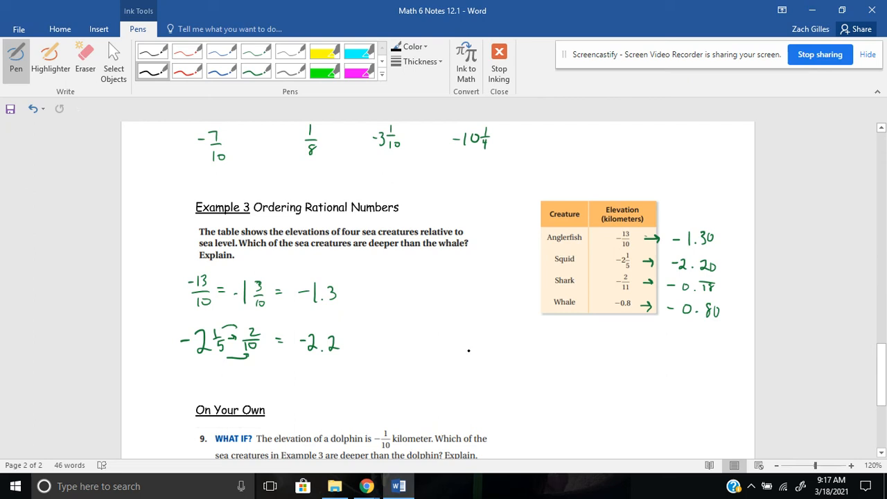
{"action": "mouse_move", "coordinate": [463, 294]}
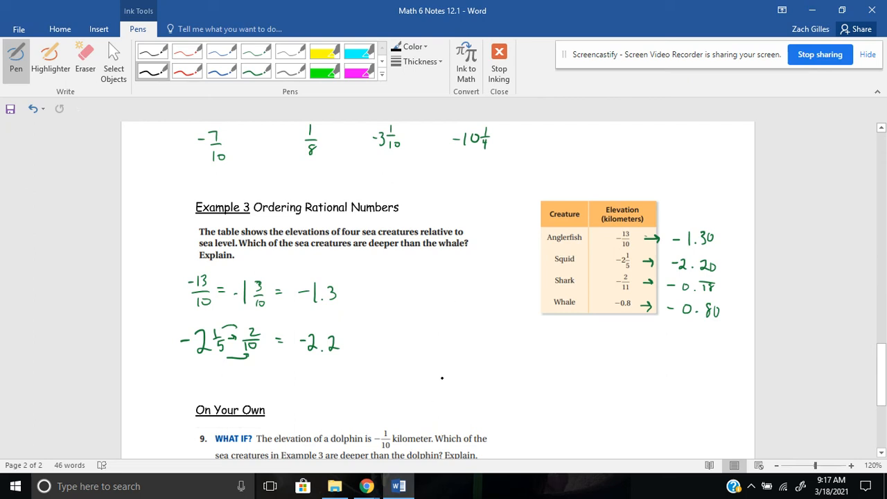
Step: Draw the number line with arrowhead and tick marks under the worked conversions
{"action": "left_click_drag", "start_coordinate": [381, 371], "coordinate": [374, 388]}
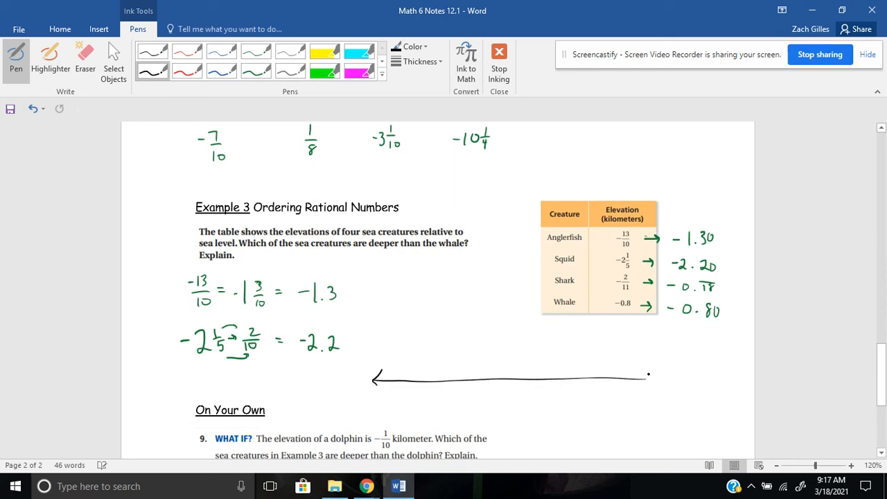
{"action": "left_click_drag", "start_coordinate": [635, 385], "coordinate": [649, 377]}
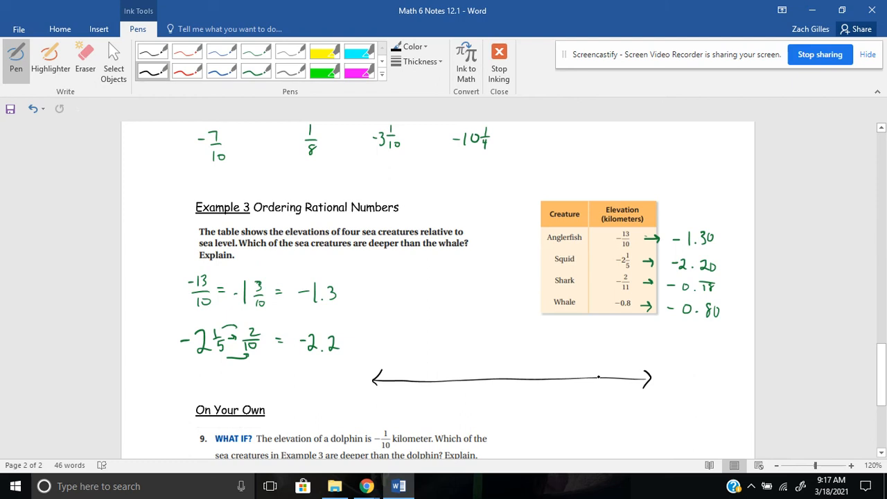
{"action": "left_click_drag", "start_coordinate": [596, 385], "coordinate": [597, 395]}
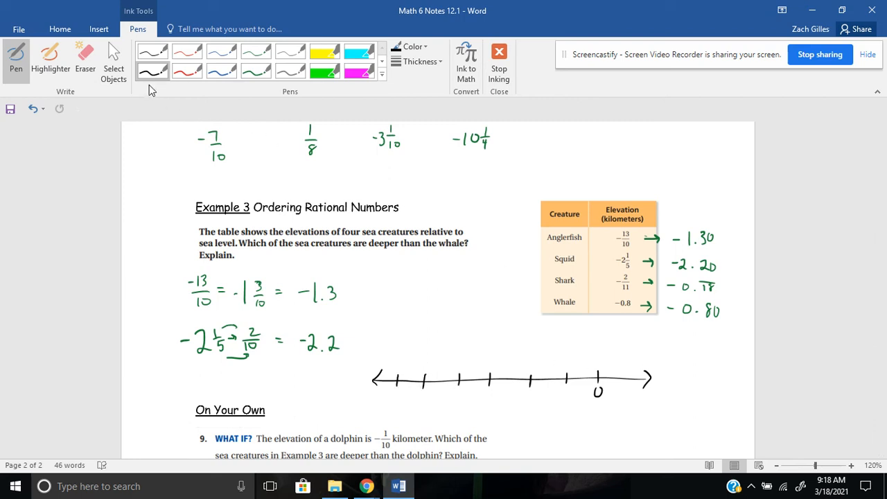
{"action": "left_click", "coordinate": [86, 58]}
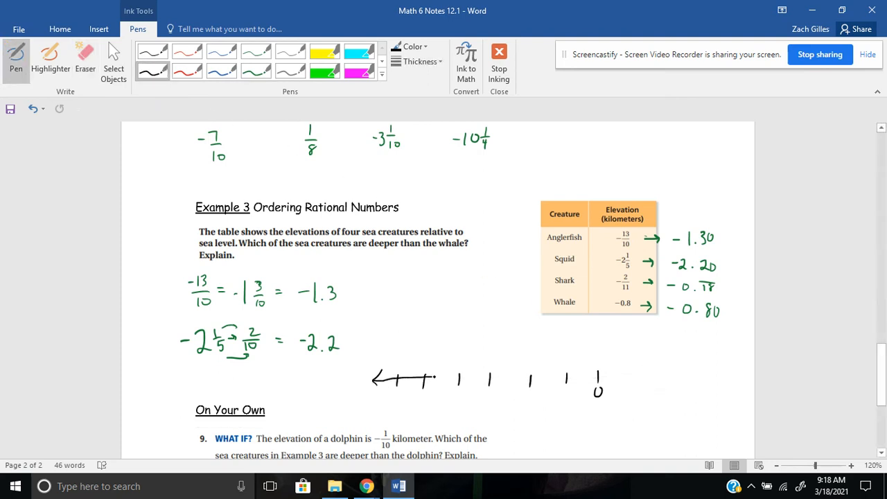
{"action": "left_click_drag", "start_coordinate": [433, 377], "coordinate": [645, 377]}
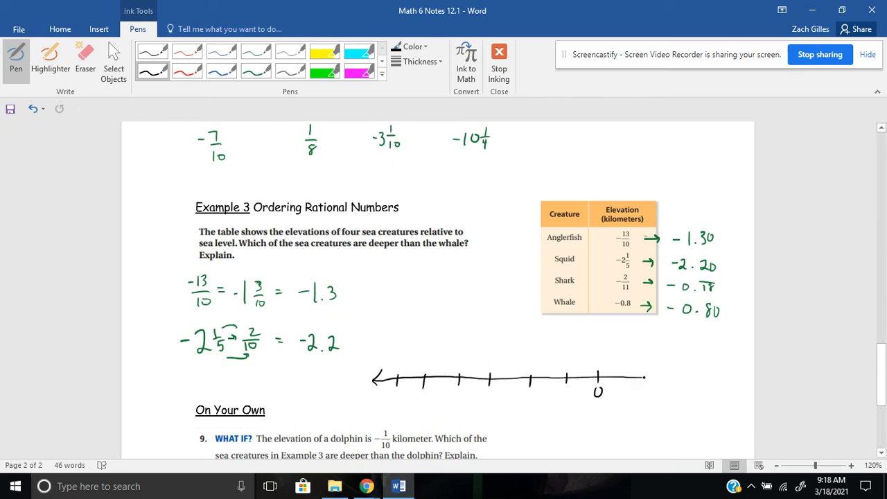
{"action": "left_click_drag", "start_coordinate": [644, 377], "coordinate": [714, 377]}
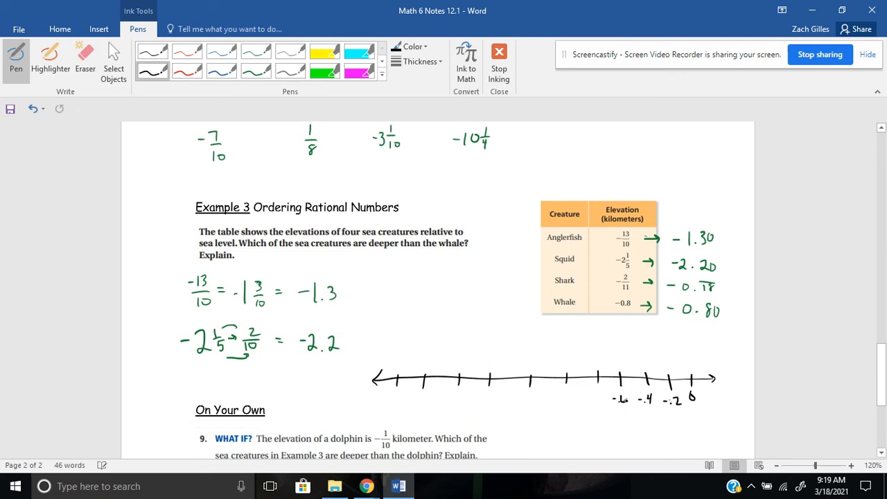
Step: Label the ticks leftward from 0 by -.2 steps, ending with -2.4 at the far left
{"action": "left_click", "coordinate": [593, 400]}
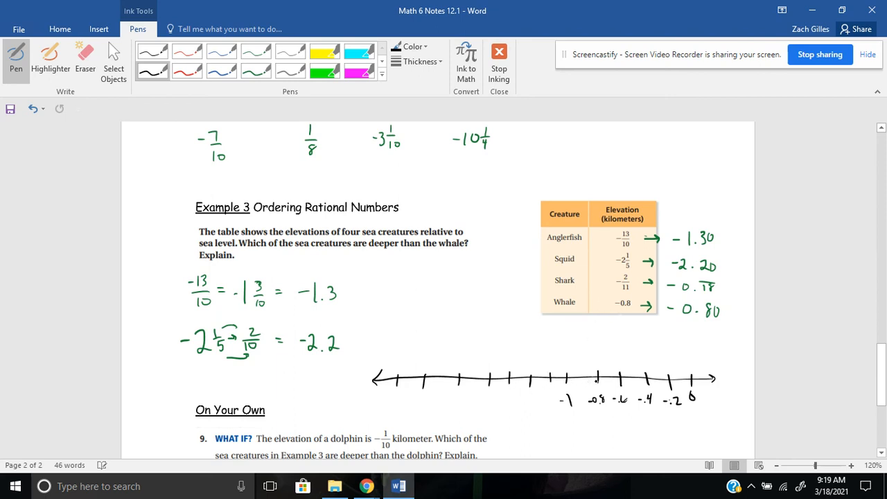
{"action": "left_click", "coordinate": [526, 397]}
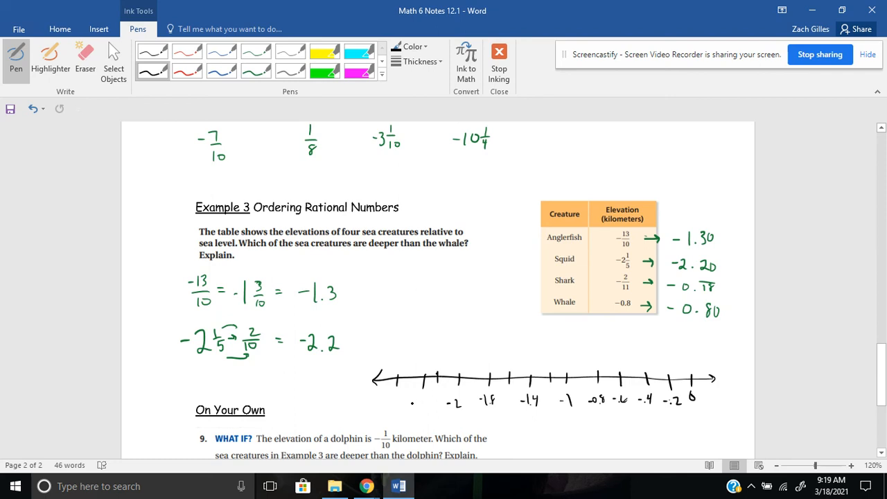
{"action": "left_click", "coordinate": [419, 402]}
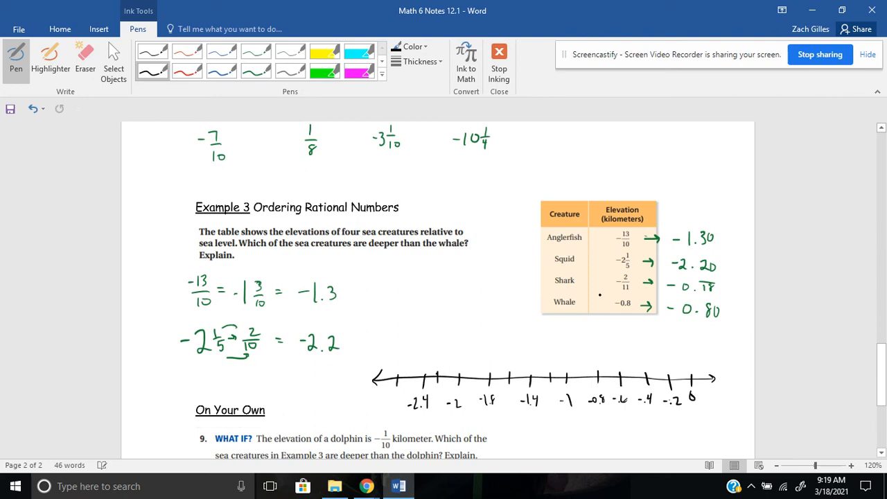
{"action": "mouse_move", "coordinate": [480, 310]}
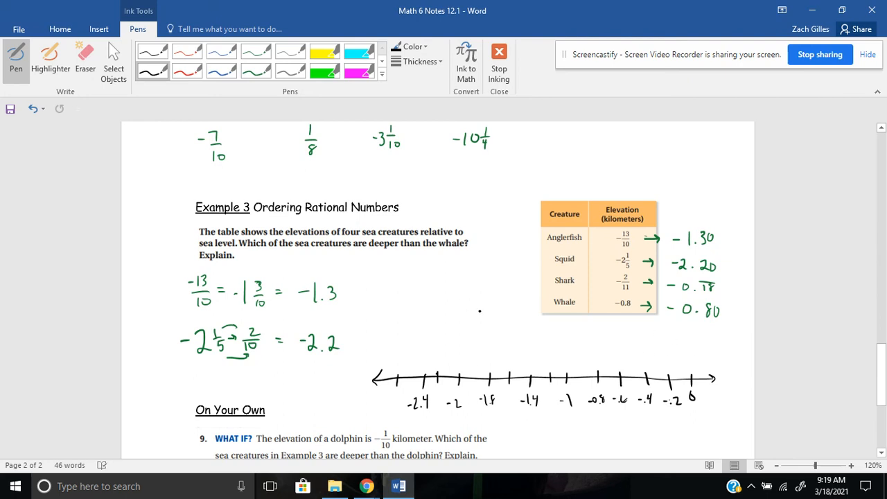
Step: Plot and label Anglerfish near -1.3 and squid at -2.2 on the number line
{"action": "left_click_drag", "start_coordinate": [478, 308], "coordinate": [492, 312]}
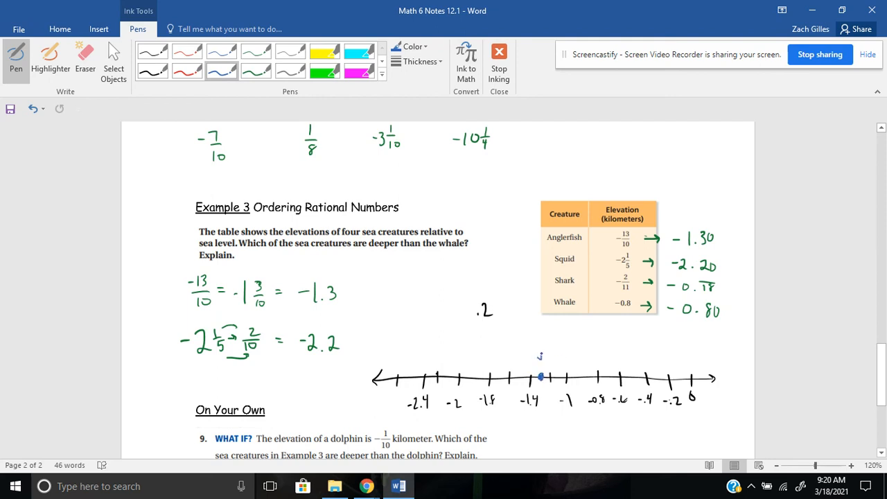
{"action": "left_click_drag", "start_coordinate": [527, 344], "coordinate": [548, 347]}
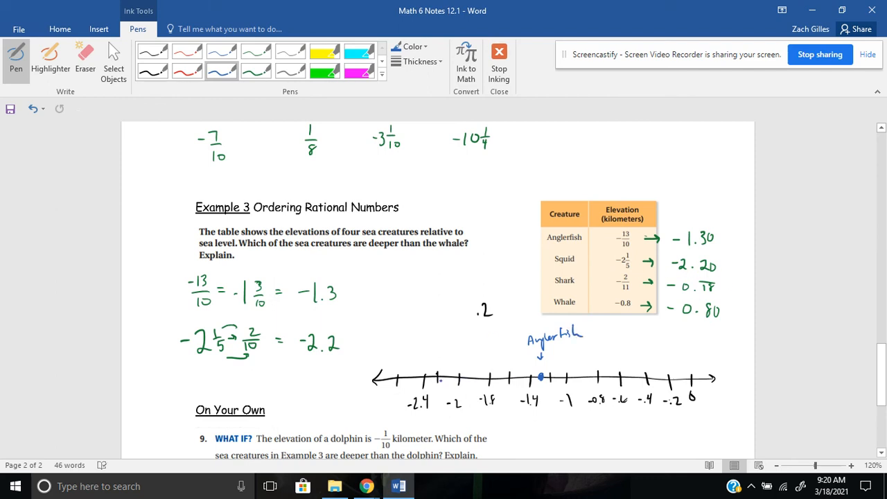
{"action": "left_click", "coordinate": [439, 374]}
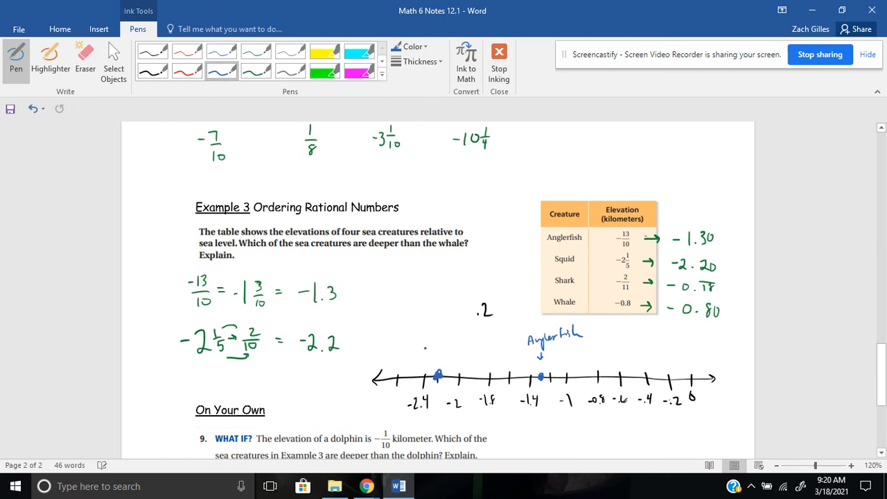
{"action": "left_click_drag", "start_coordinate": [419, 346], "coordinate": [458, 349]}
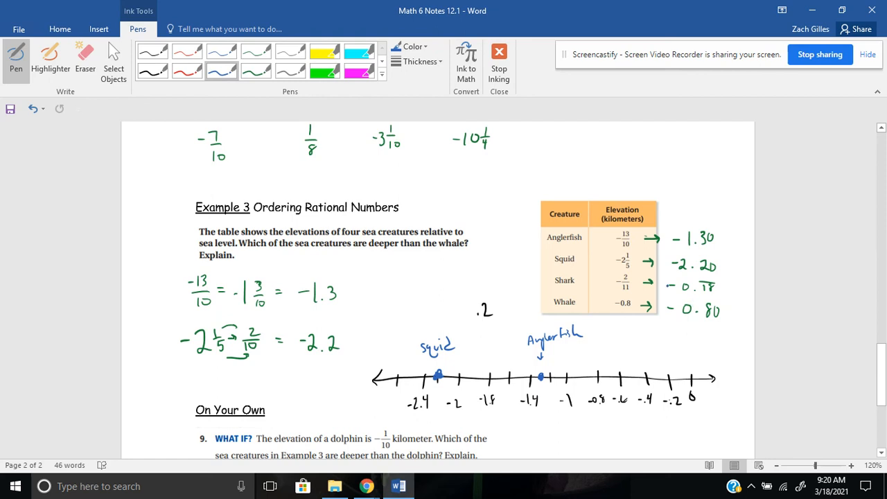
Step: Plot and label the shark just left of 0 and the whale near -0.8
{"action": "left_click", "coordinate": [706, 328]}
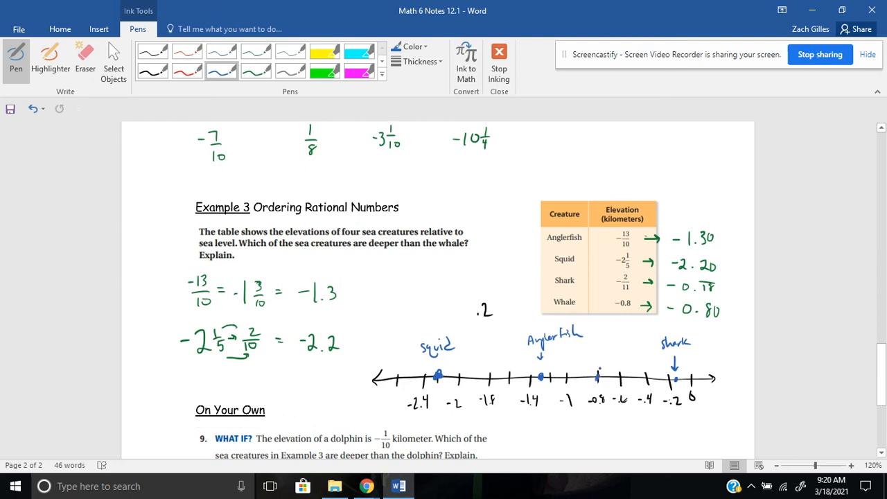
{"action": "left_click_drag", "start_coordinate": [583, 333], "coordinate": [596, 337]}
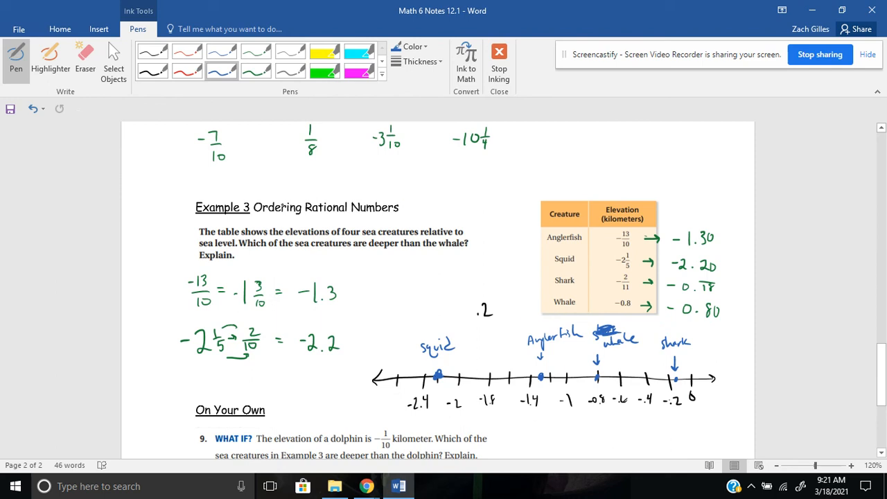
Step: Write 'Less than' after Explain and circle the squid and Anglerfish labels
{"action": "left_click_drag", "start_coordinate": [247, 255], "coordinate": [266, 255]}
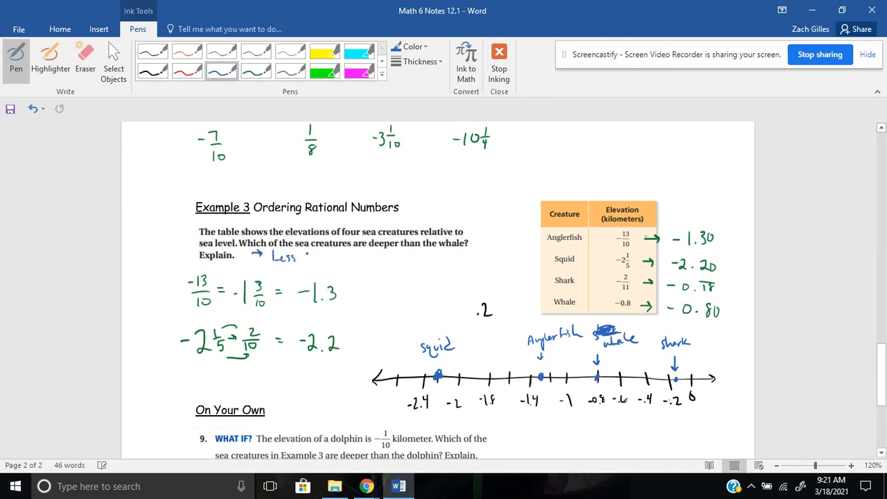
{"action": "left_click_drag", "start_coordinate": [298, 257], "coordinate": [340, 261]}
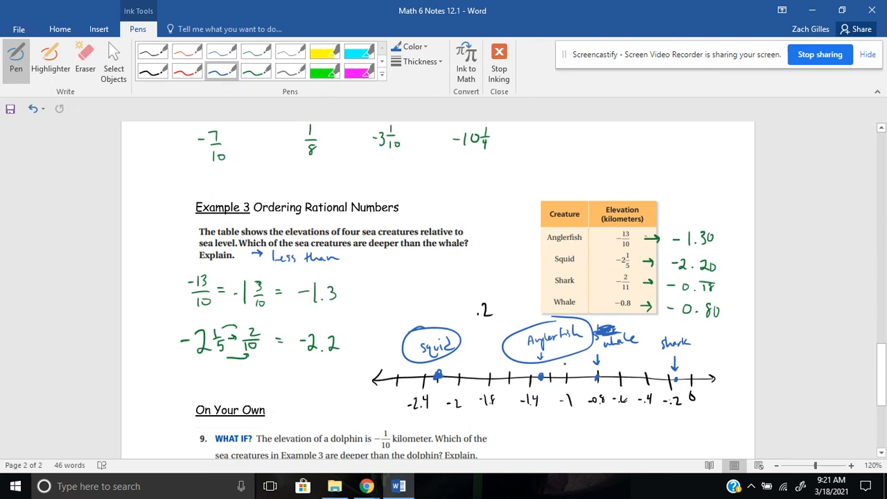
{"action": "left_click", "coordinate": [372, 352]}
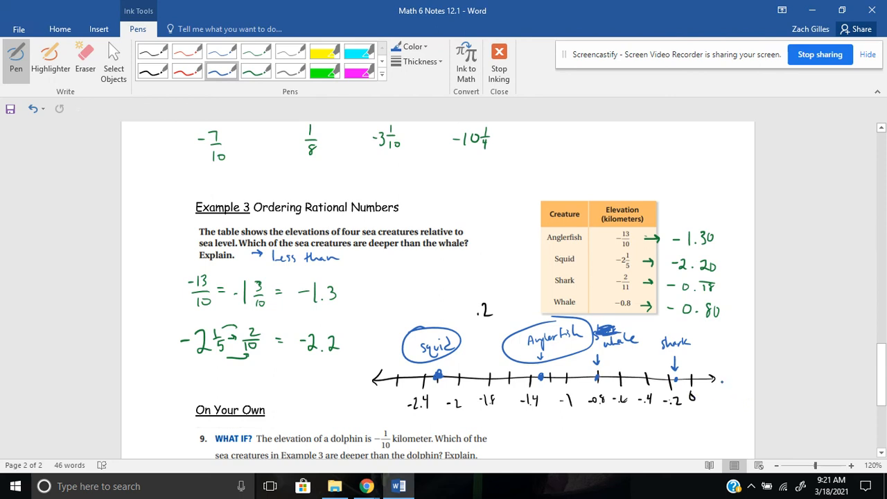
Step: For question 9, ink -0.1, label Dolphin on the number line and write 'All of them'
{"action": "scroll", "scroll_direction": "down", "scroll_amount": 3}
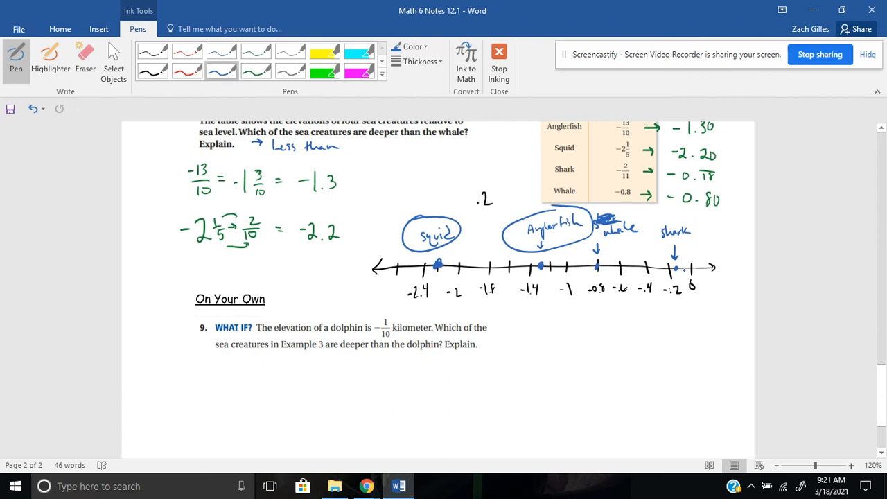
{"action": "left_click_drag", "start_coordinate": [530, 328], "coordinate": [552, 328]}
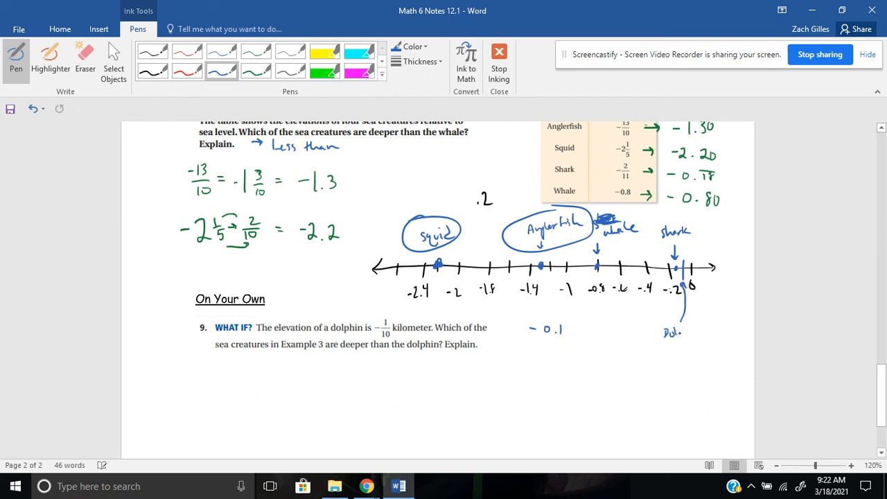
{"action": "left_click_drag", "start_coordinate": [680, 330], "coordinate": [714, 330]}
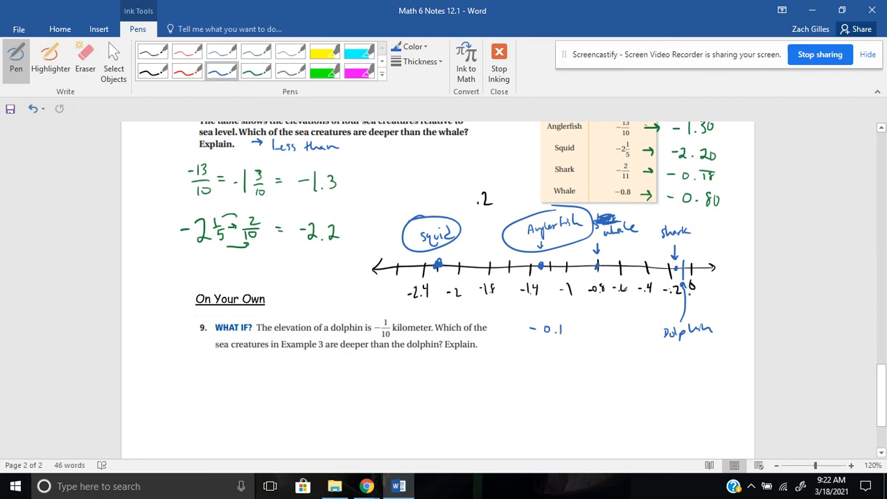
{"action": "left_click_drag", "start_coordinate": [239, 361], "coordinate": [246, 371]}
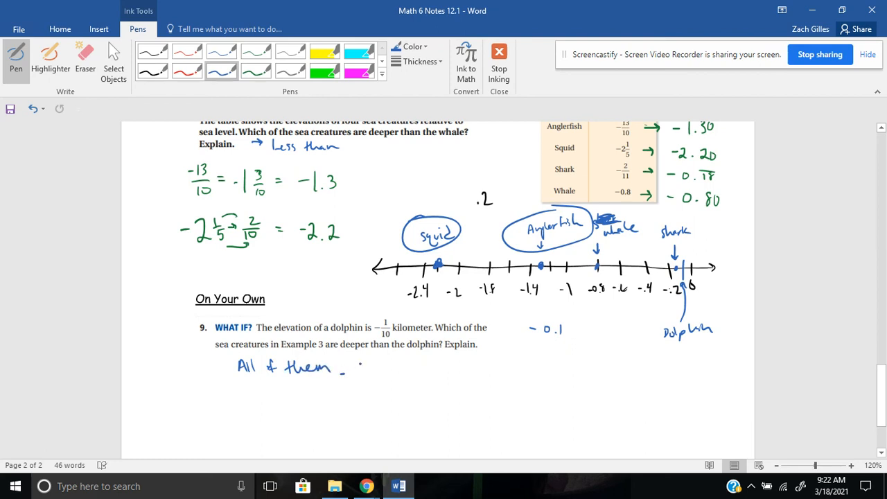
{"action": "mouse_move", "coordinate": [536, 110]}
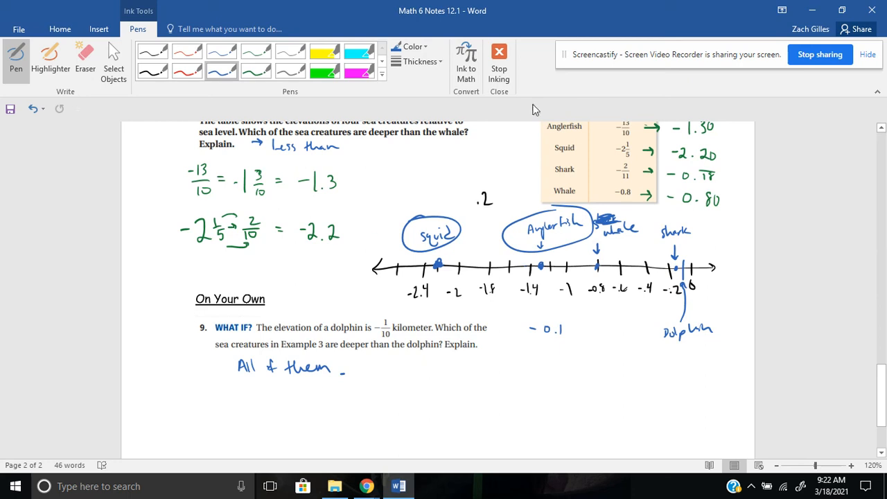
{"action": "mouse_move", "coordinate": [879, 345]}
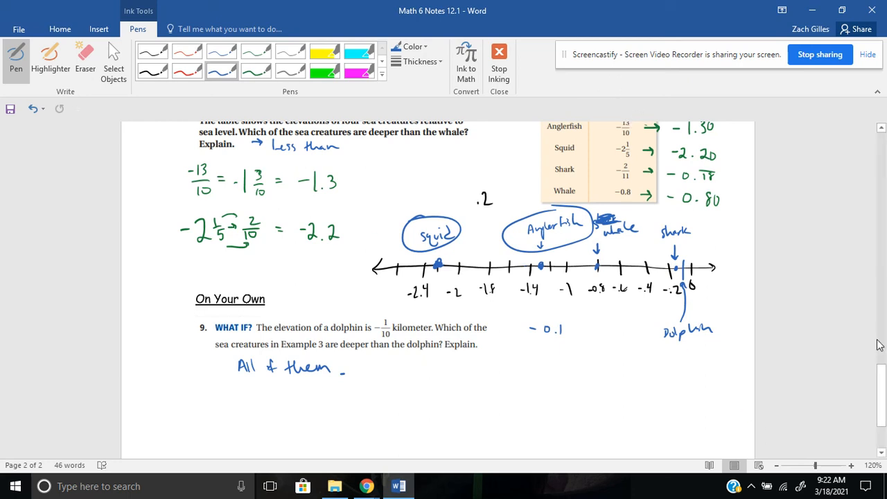
Step: Scroll back up to the Rational Numbers heading and Key Idea on the first page
{"action": "scroll", "scroll_direction": "down", "scroll_amount": 3}
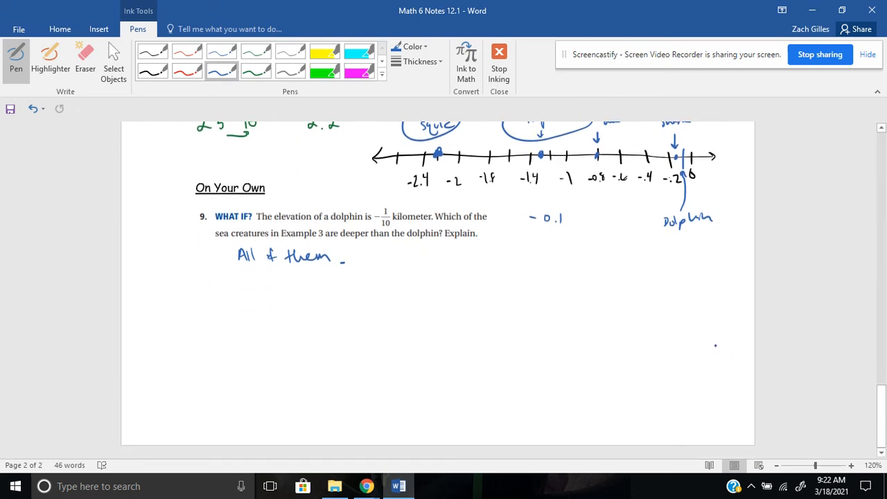
{"action": "scroll", "scroll_direction": "up", "scroll_amount": 3}
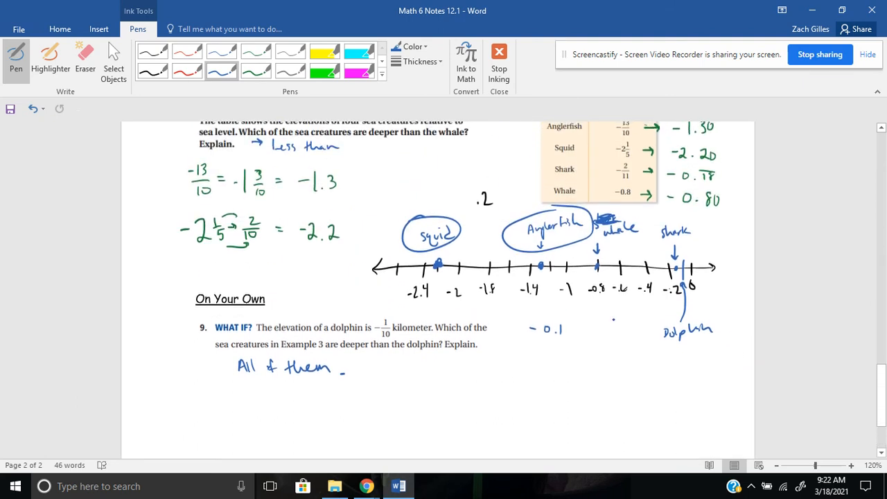
{"action": "scroll", "scroll_direction": "up", "scroll_amount": 3}
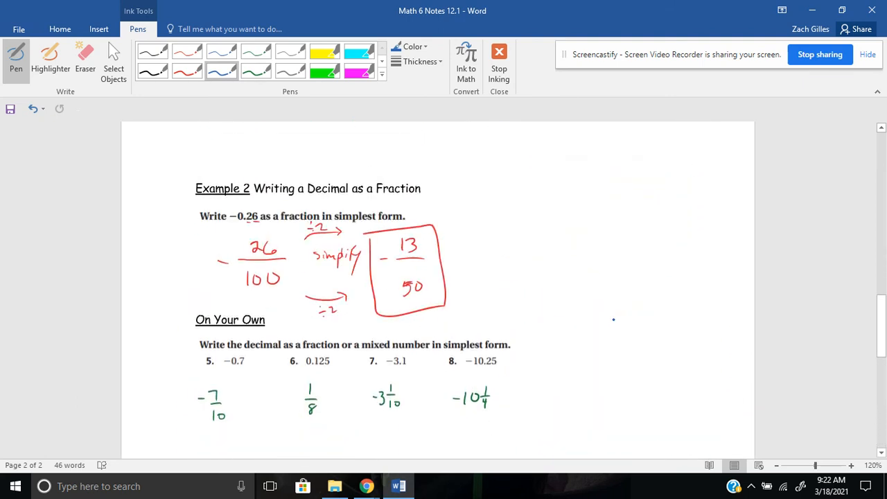
{"action": "scroll", "scroll_direction": "up", "scroll_amount": 3}
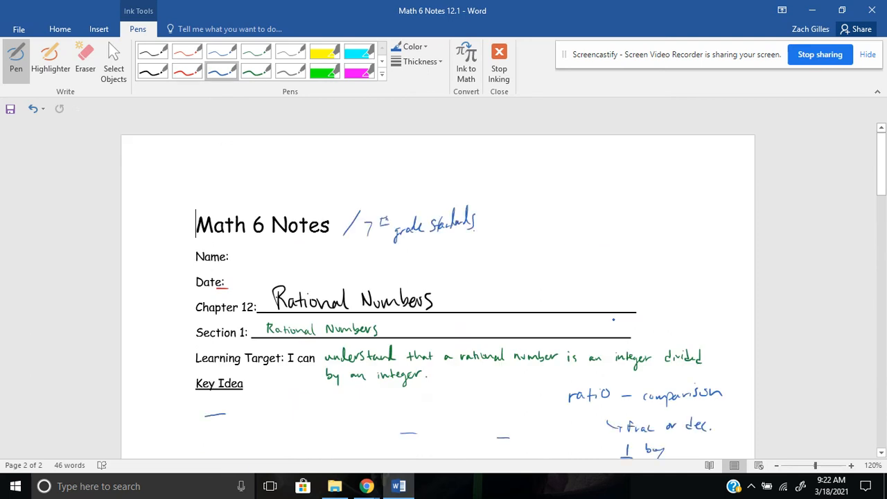
{"action": "scroll", "scroll_direction": "down", "scroll_amount": 3}
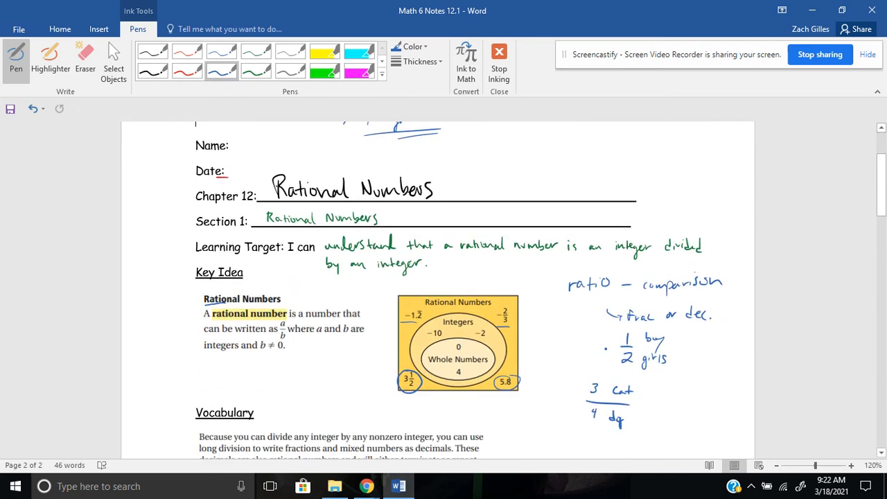